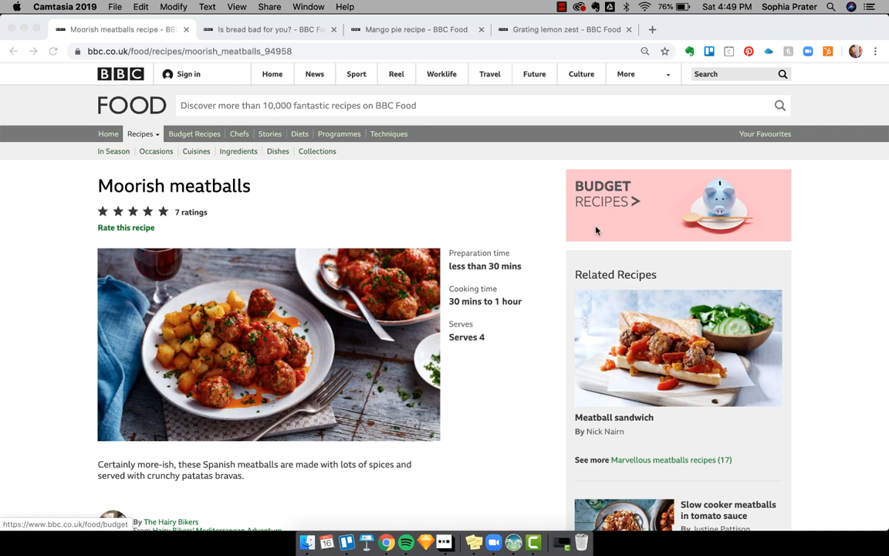
{"action": "mouse_move", "coordinate": [195, 133]}
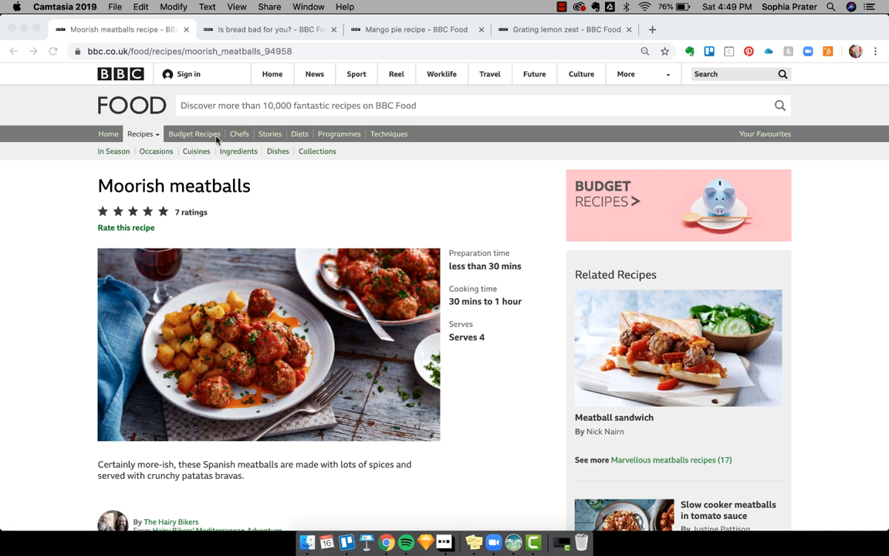
{"action": "mouse_move", "coordinate": [384, 126]}
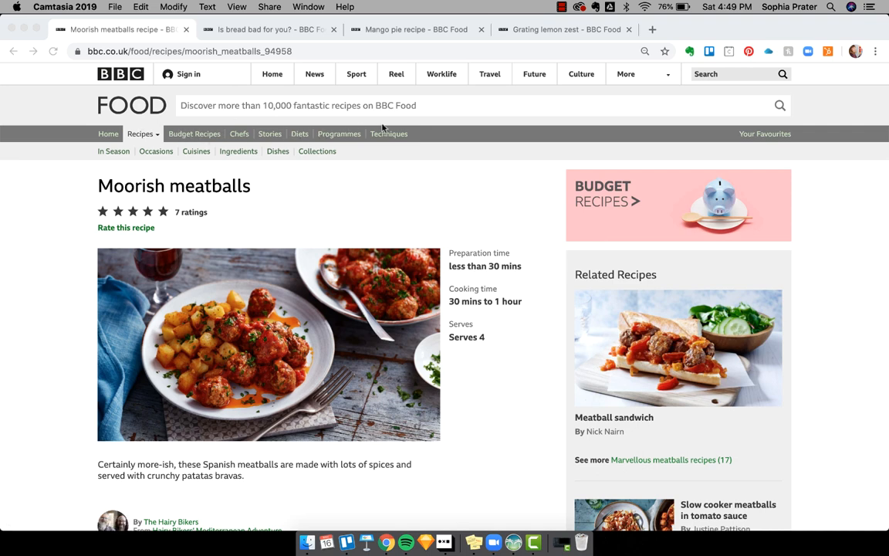
{"action": "mouse_move", "coordinate": [191, 140]}
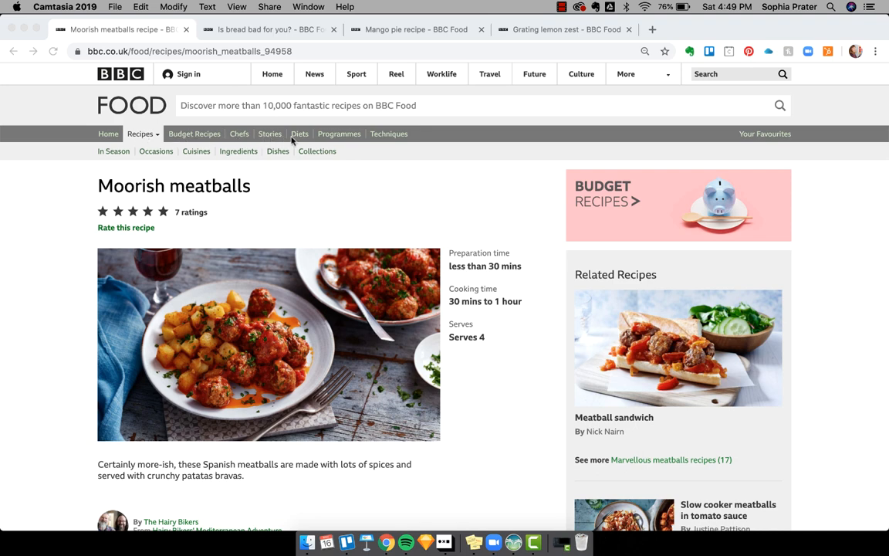
{"action": "mouse_move", "coordinate": [400, 139]}
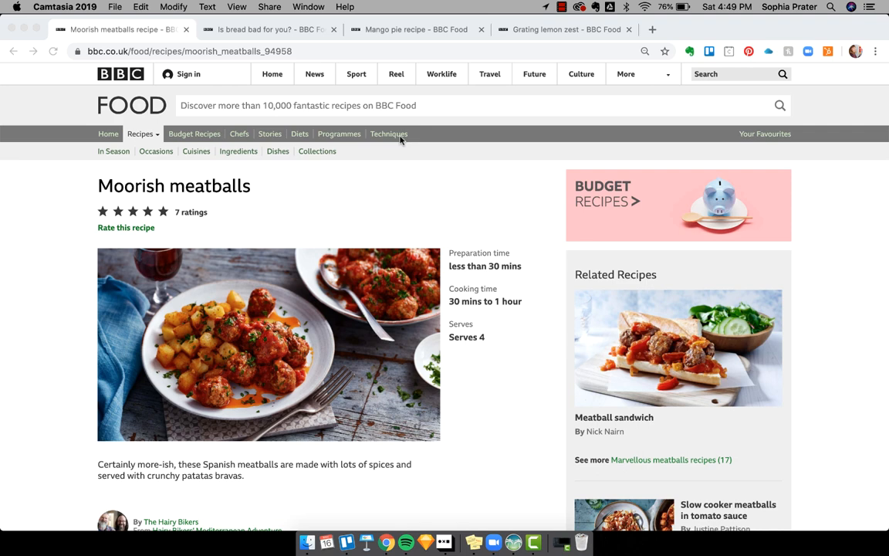
{"action": "mouse_move", "coordinate": [609, 83]}
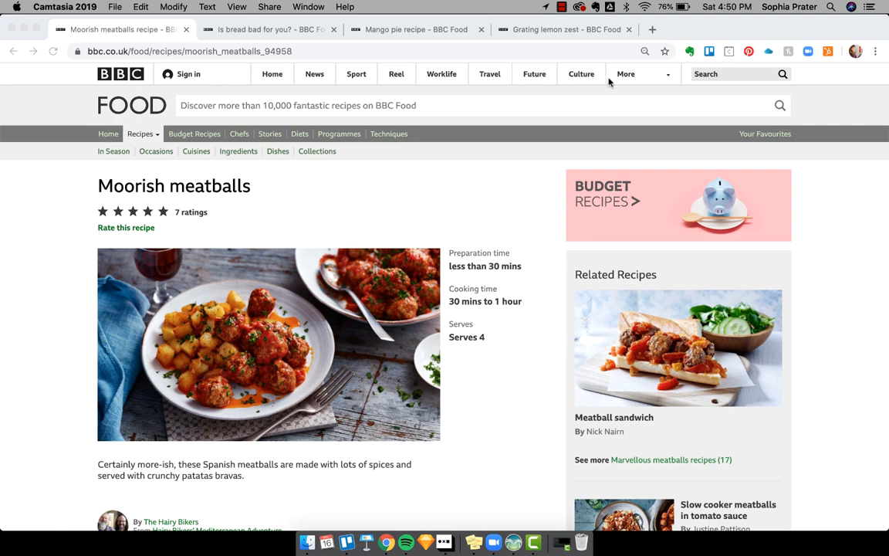
{"action": "mouse_move", "coordinate": [324, 85]}
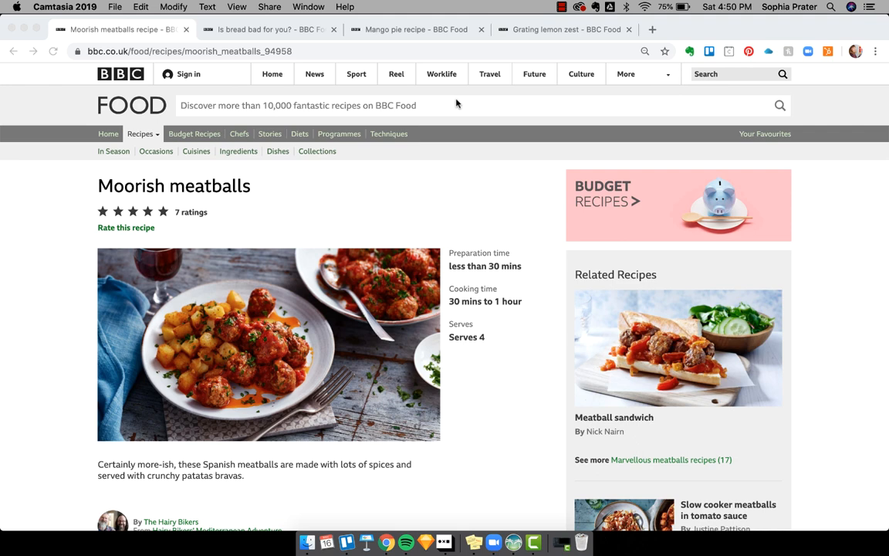
{"action": "mouse_move", "coordinate": [389, 238]}
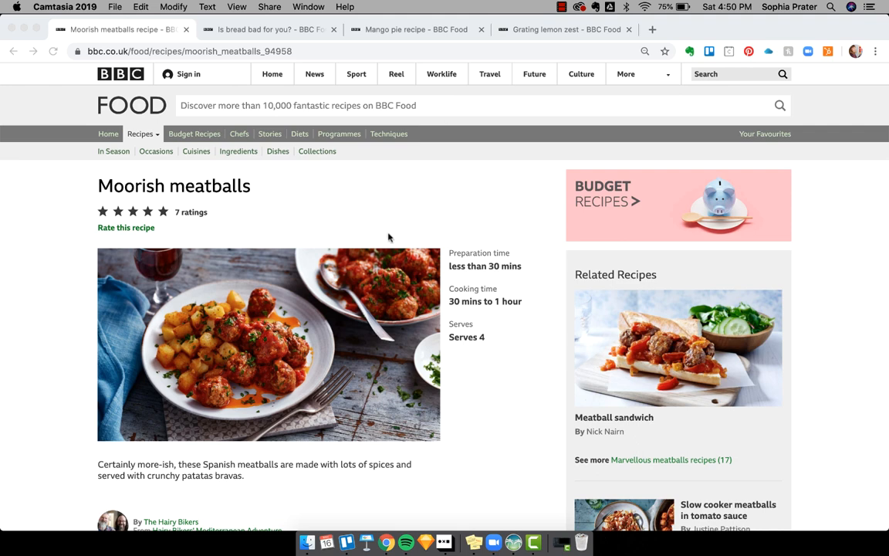
{"action": "mouse_move", "coordinate": [316, 168]}
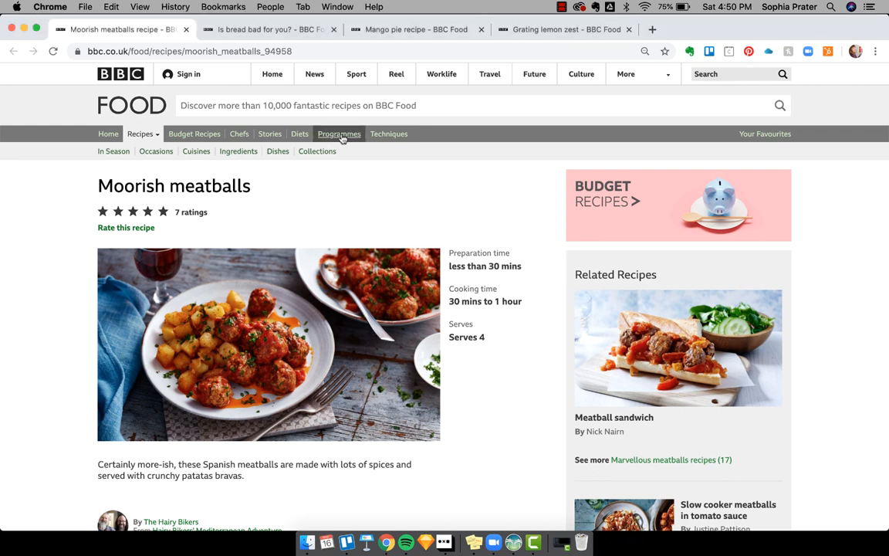
Browse the cooking programmes listing and bring up the Moorish meatballs recipe from the episode.
{"action": "left_click", "coordinate": [340, 133]}
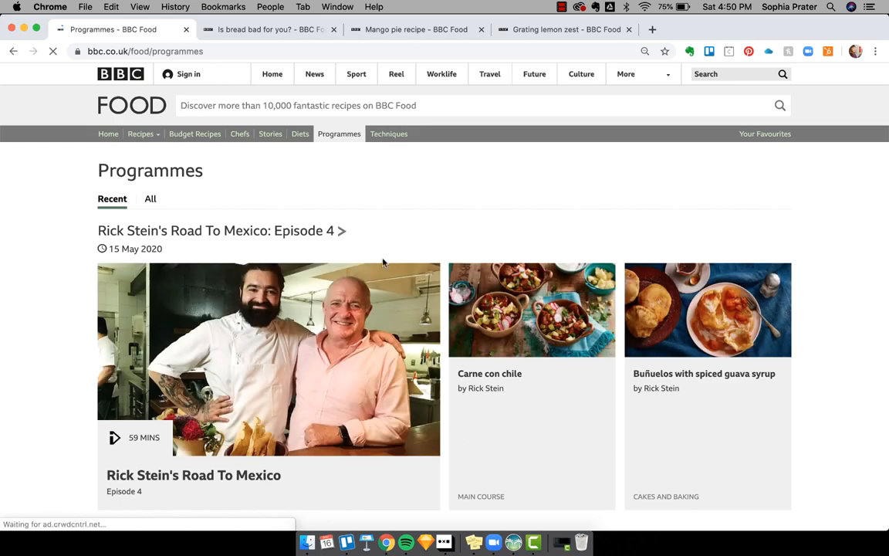
{"action": "scroll", "scroll_direction": "down", "scroll_amount": 3}
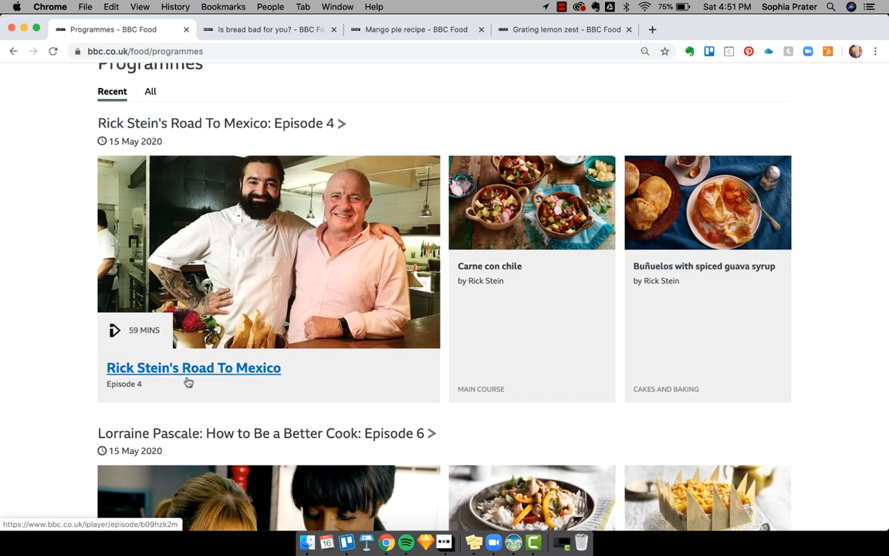
{"action": "scroll", "scroll_direction": "down", "scroll_amount": 3}
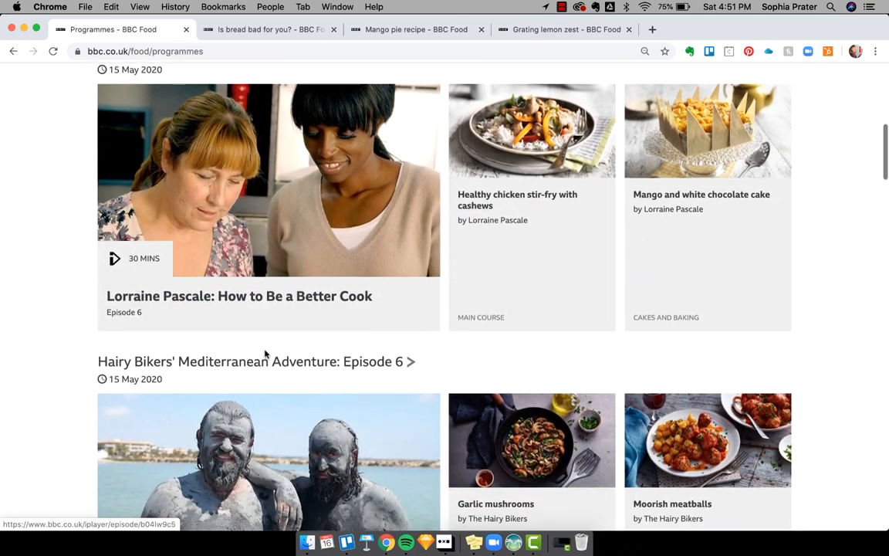
{"action": "scroll", "scroll_direction": "up", "scroll_amount": 3}
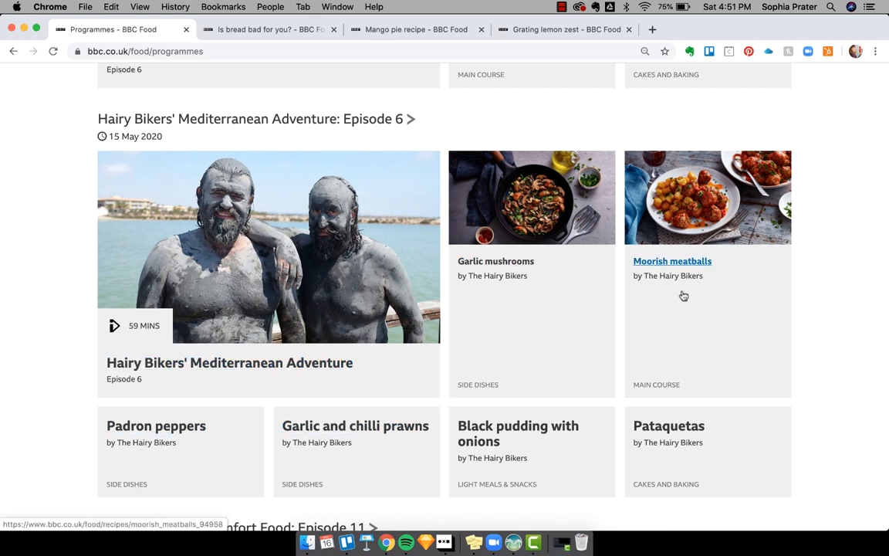
{"action": "left_click", "coordinate": [674, 261]}
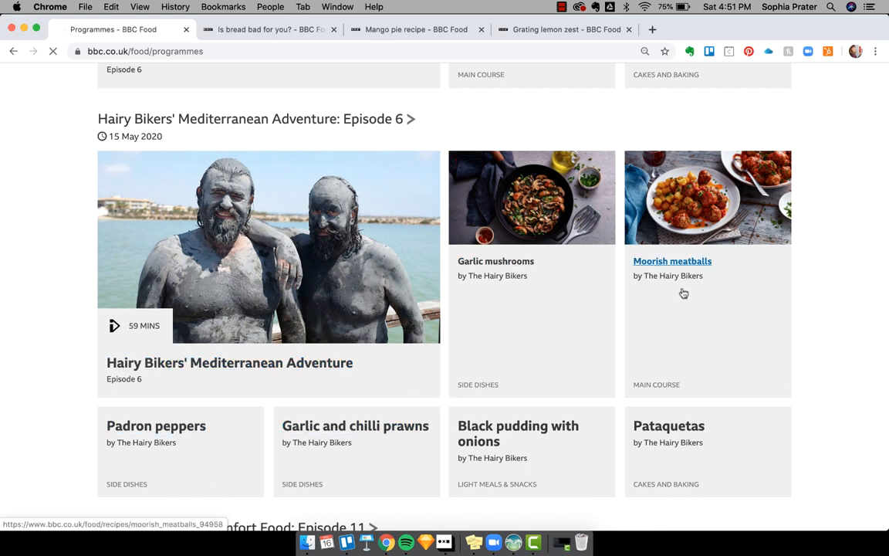
{"action": "left_click", "coordinate": [673, 261]}
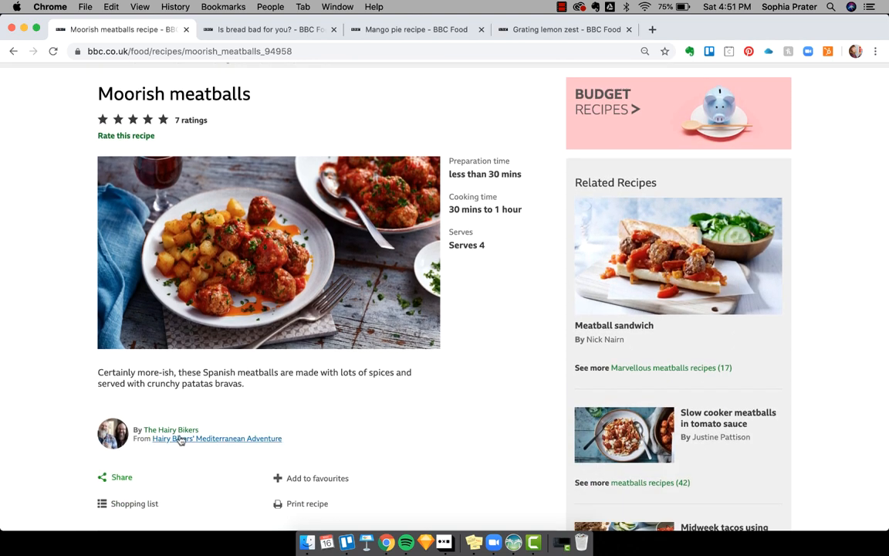
{"action": "mouse_move", "coordinate": [170, 429]}
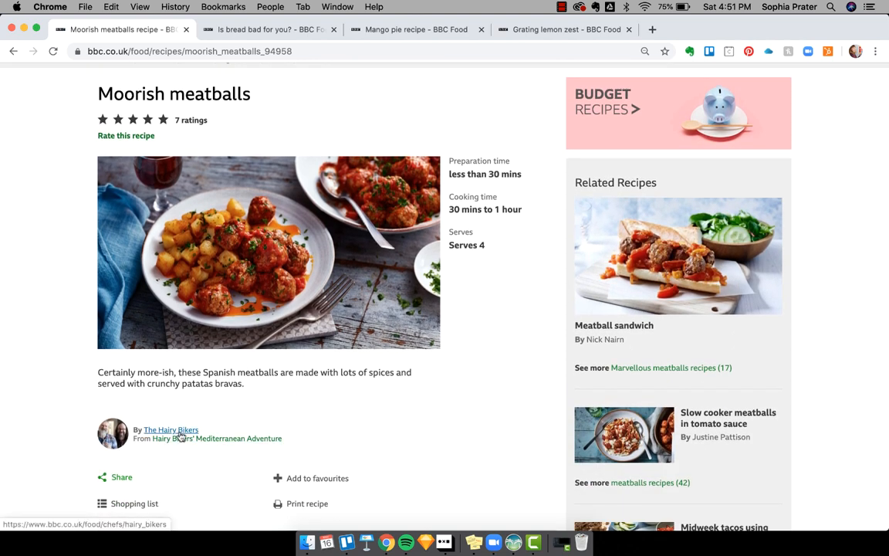
Go to The Hairy Bikers' chef page and scroll through their biography and recipe grid.
{"action": "left_click", "coordinate": [170, 429]}
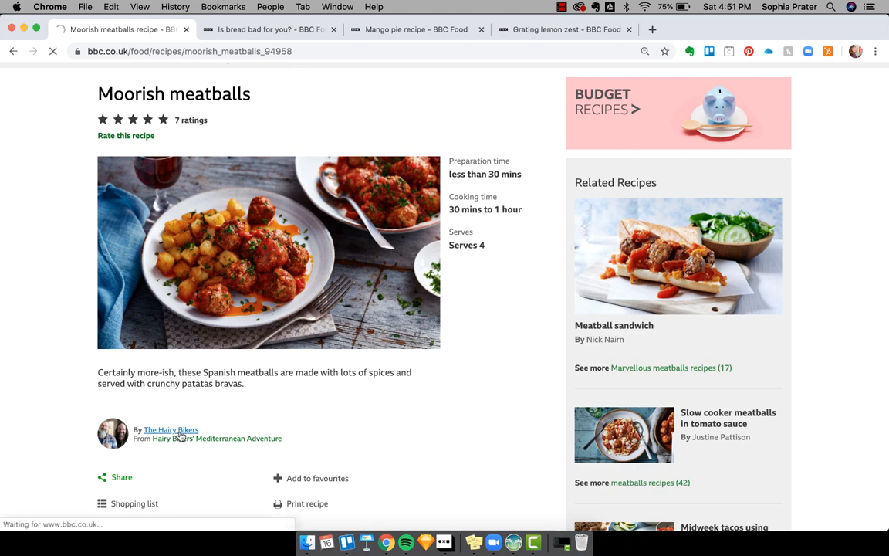
{"action": "left_click", "coordinate": [170, 429]}
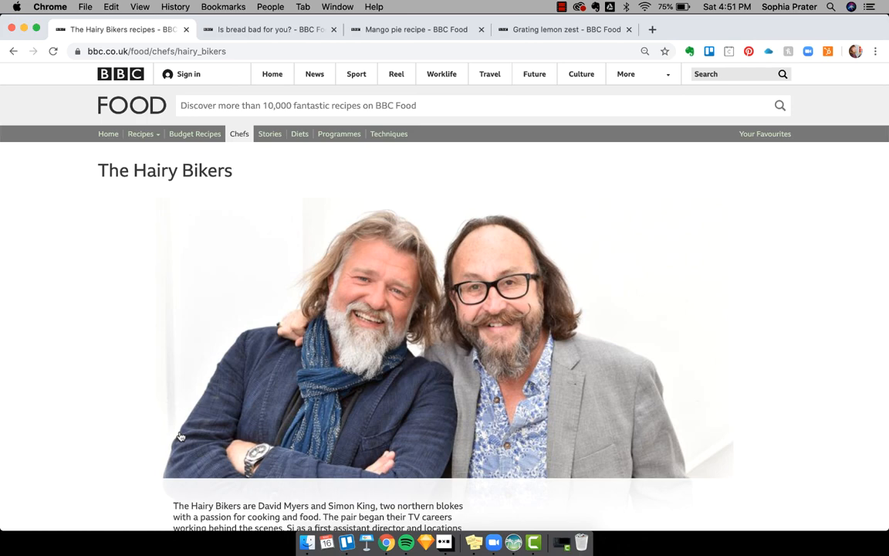
{"action": "scroll", "scroll_direction": "down", "scroll_amount": 3}
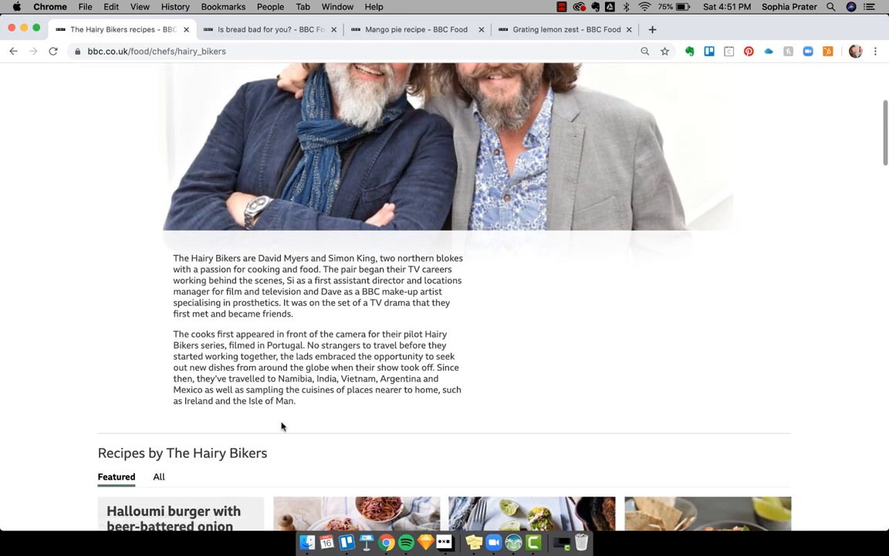
{"action": "scroll", "scroll_direction": "down", "scroll_amount": 3}
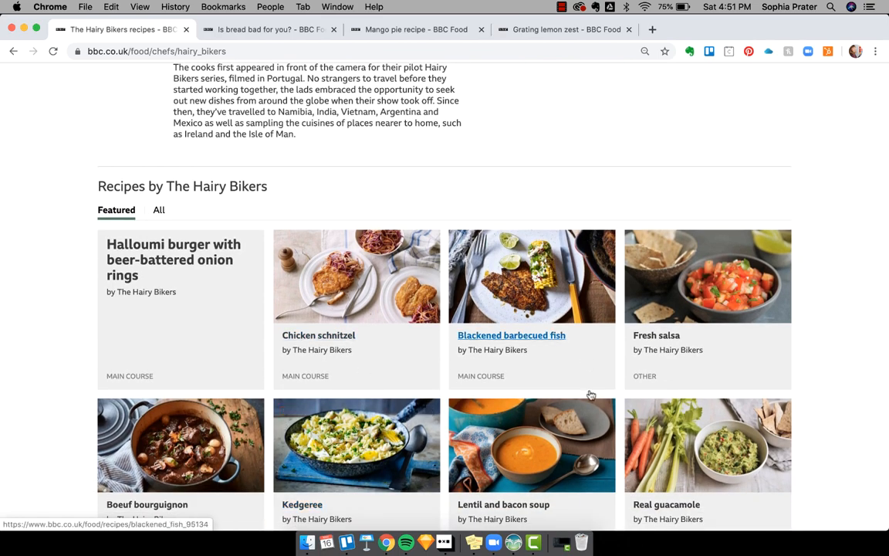
{"action": "scroll", "scroll_direction": "down", "scroll_amount": 3}
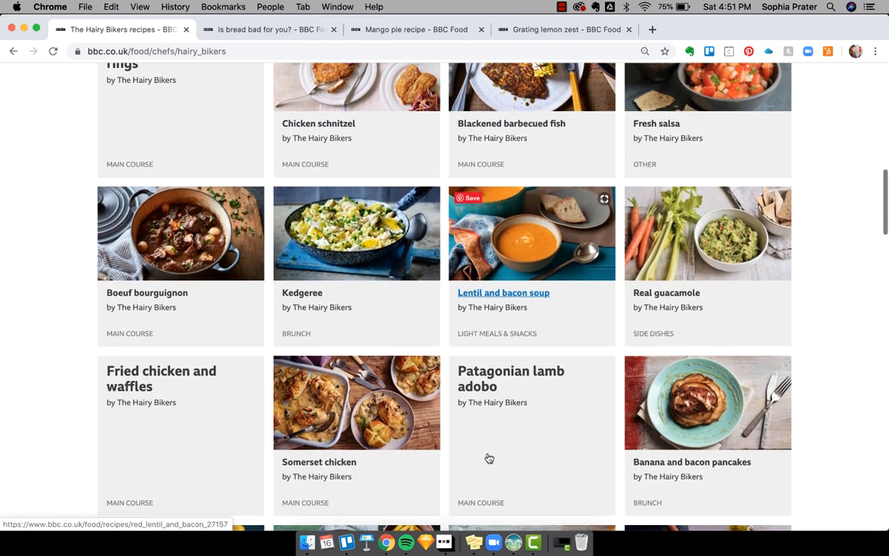
{"action": "scroll", "scroll_direction": "down", "scroll_amount": 3}
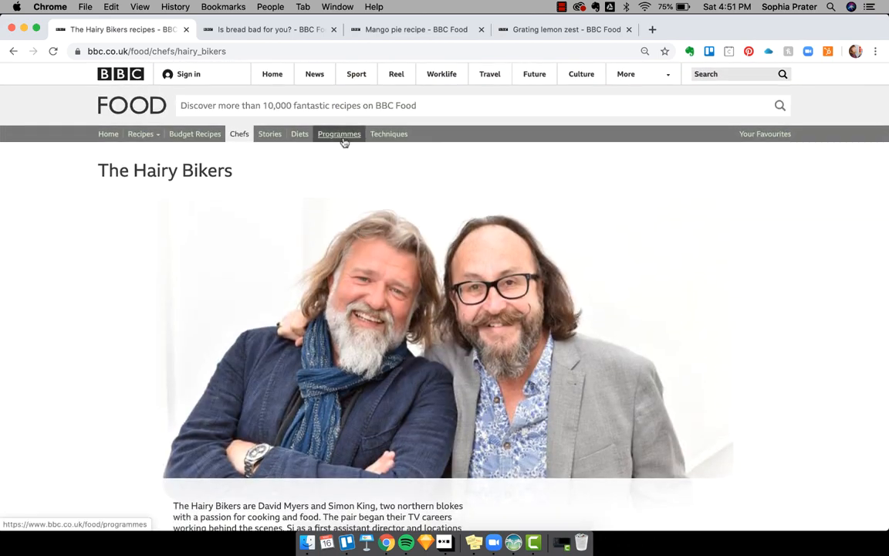
Return to Programmes and scroll to Hairy Bikers' Mediterranean Adventure: Episode 6 and its recipes.
{"action": "left_click", "coordinate": [339, 133]}
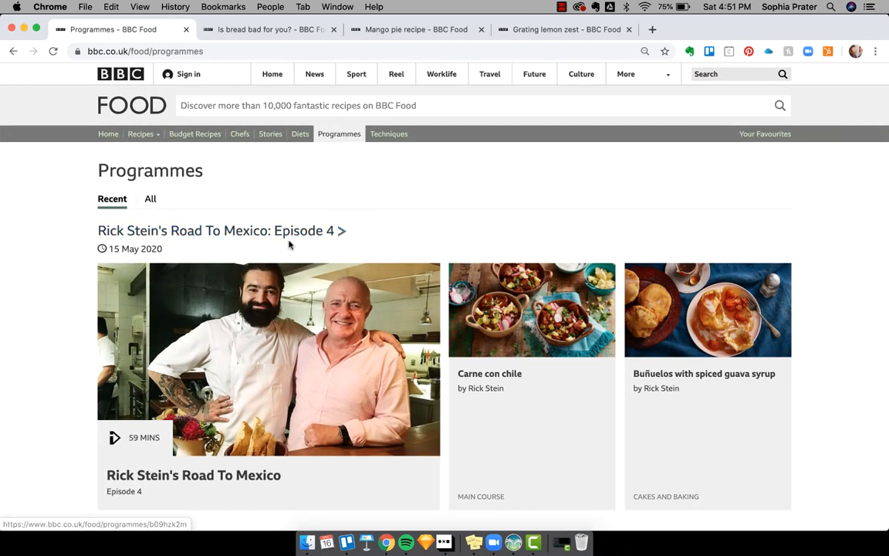
{"action": "scroll", "scroll_direction": "down", "scroll_amount": 3}
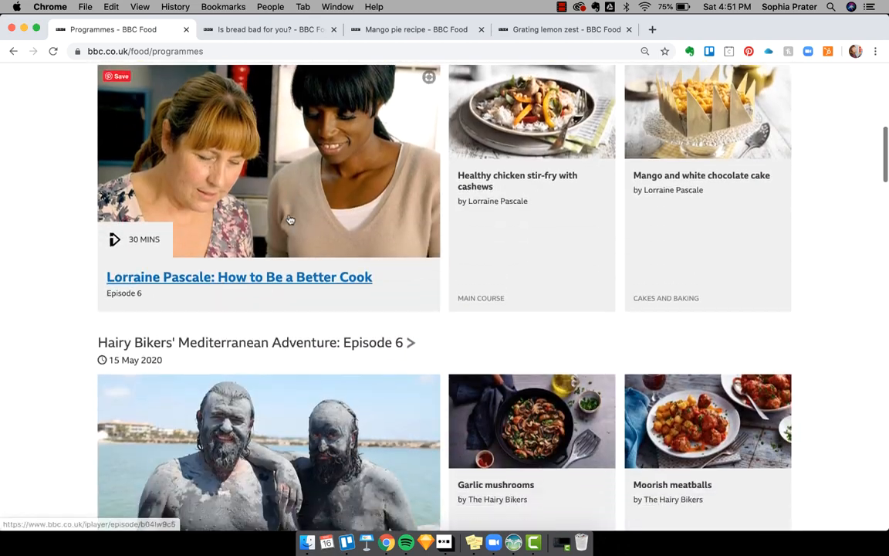
{"action": "scroll", "scroll_direction": "down", "scroll_amount": 3}
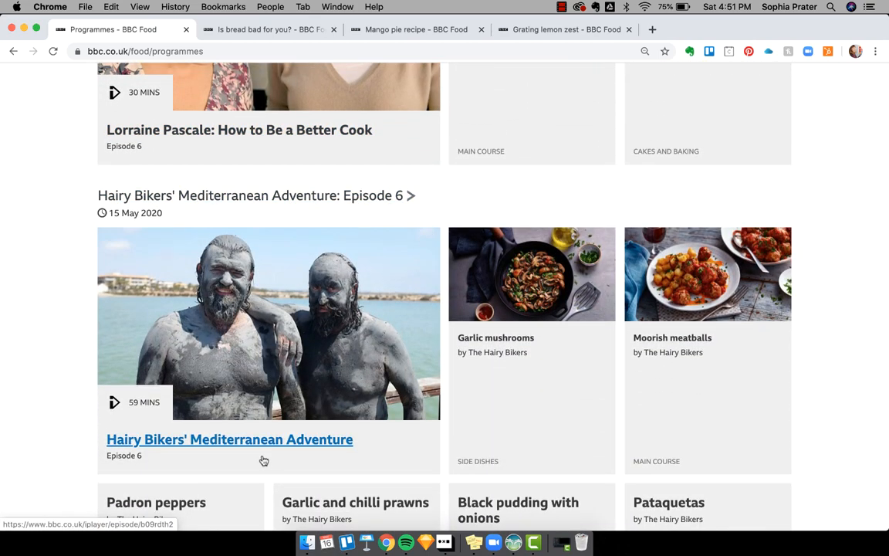
{"action": "scroll", "scroll_direction": "down", "scroll_amount": 3}
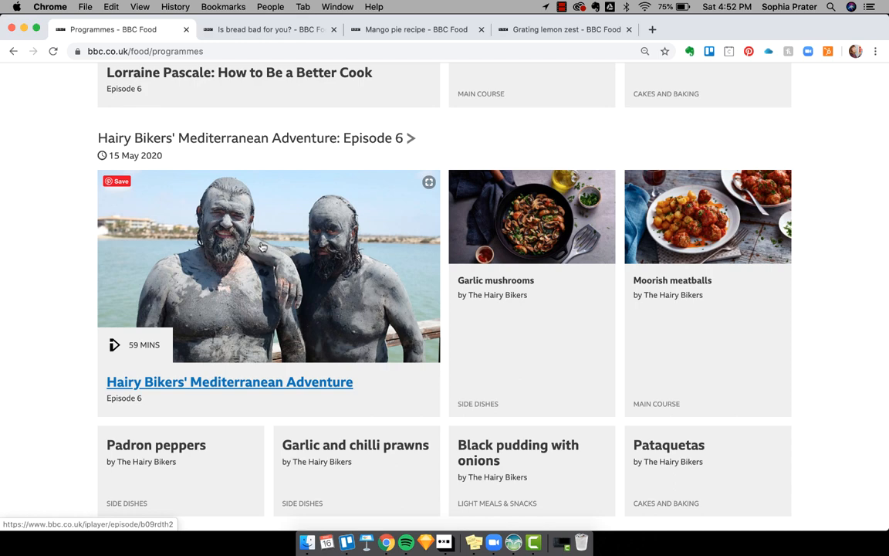
{"action": "mouse_move", "coordinate": [309, 307]}
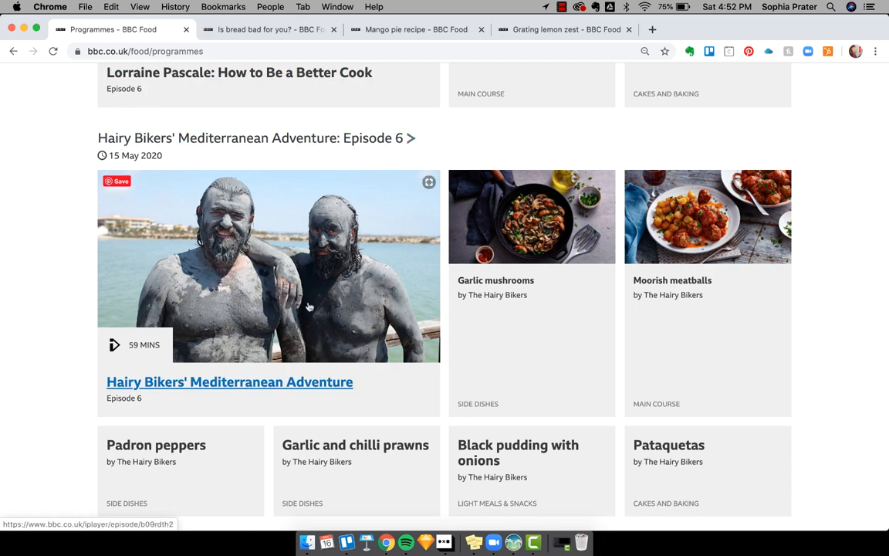
Visit the episode's BBC iPlayer page, then go back to the BBC Food Programmes listing.
{"action": "left_click", "coordinate": [229, 381]}
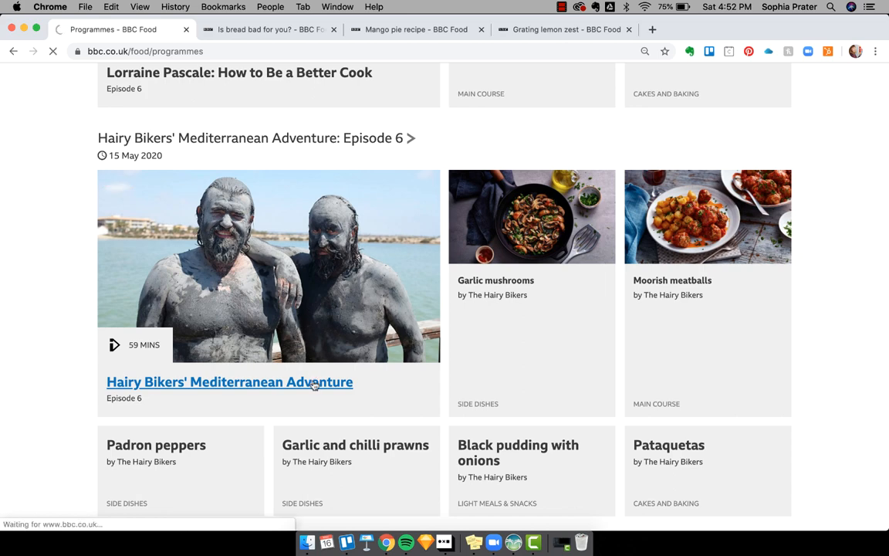
{"action": "left_click", "coordinate": [228, 382]}
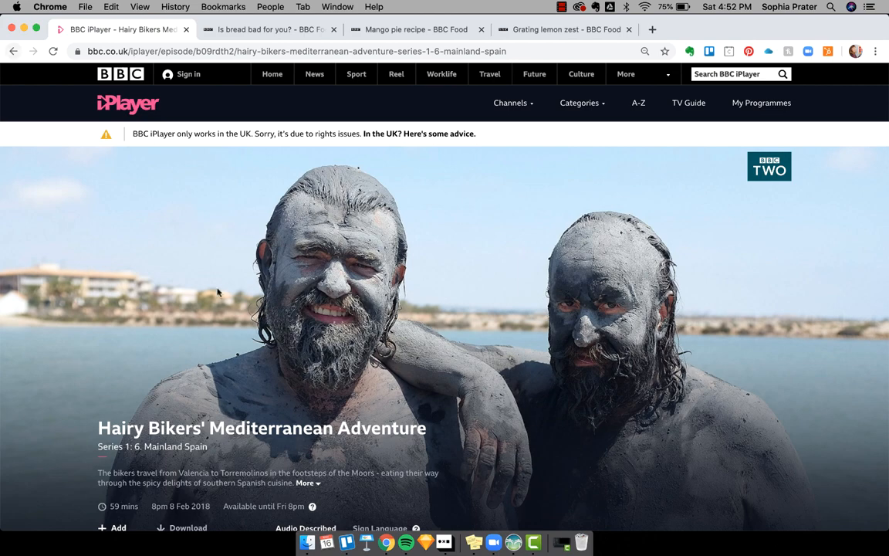
{"action": "scroll", "scroll_direction": "down", "scroll_amount": 3}
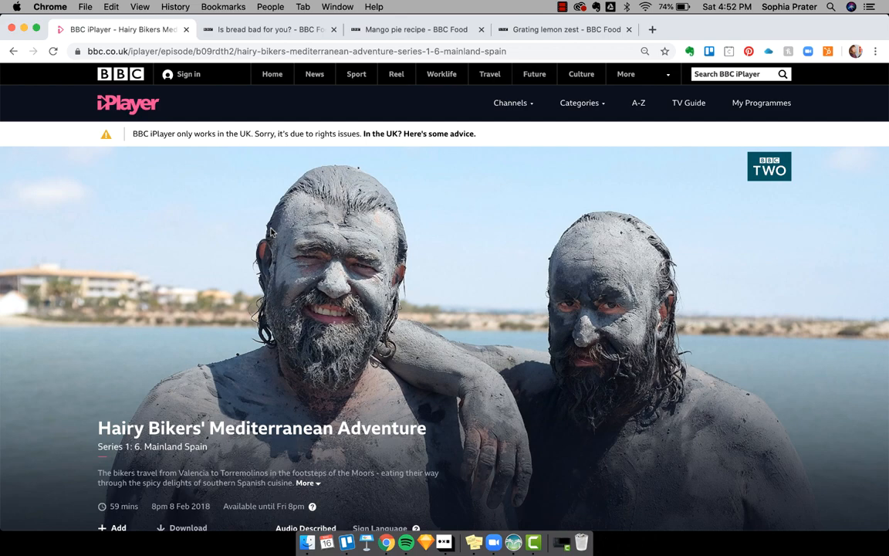
{"action": "scroll", "scroll_direction": "down", "scroll_amount": 3}
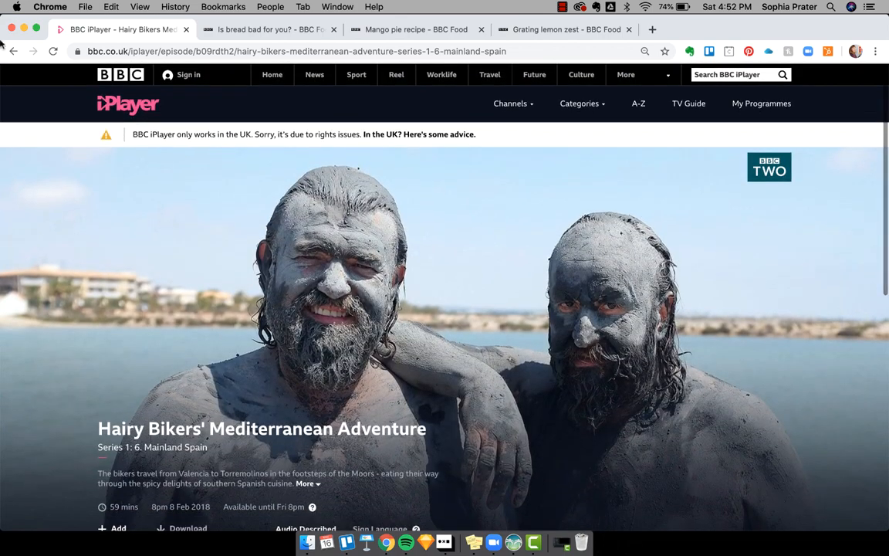
{"action": "left_click", "coordinate": [12, 51]}
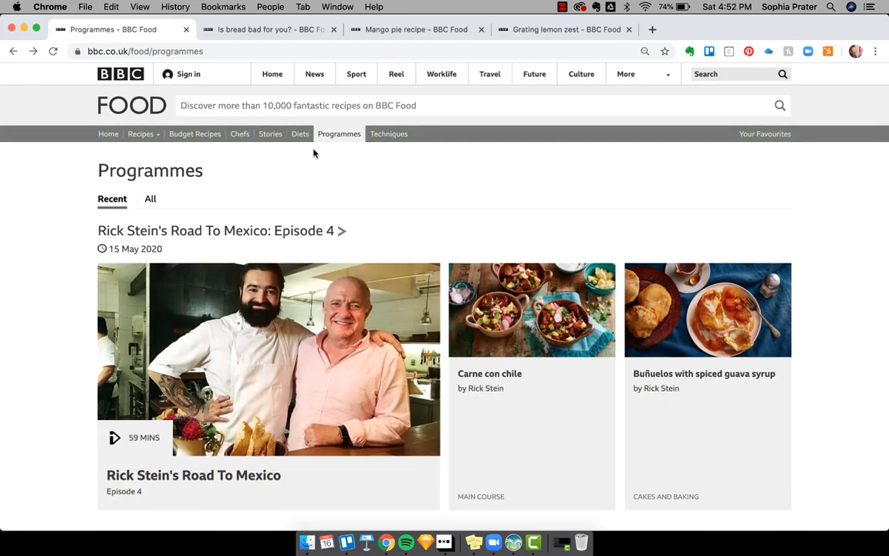
{"action": "mouse_move", "coordinate": [328, 230]}
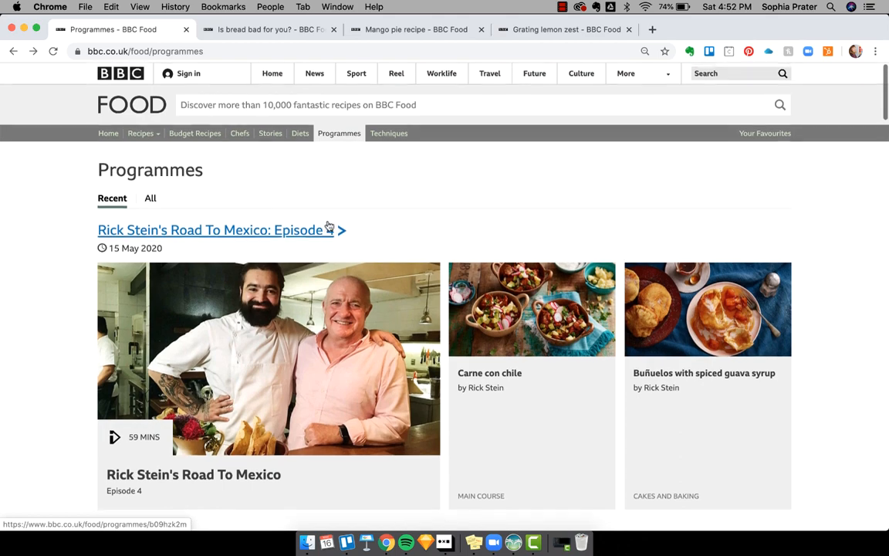
Scroll to the Hairy Bikers Episode 6 heading, view its programme page, then go back.
{"action": "scroll", "scroll_direction": "down", "scroll_amount": 3}
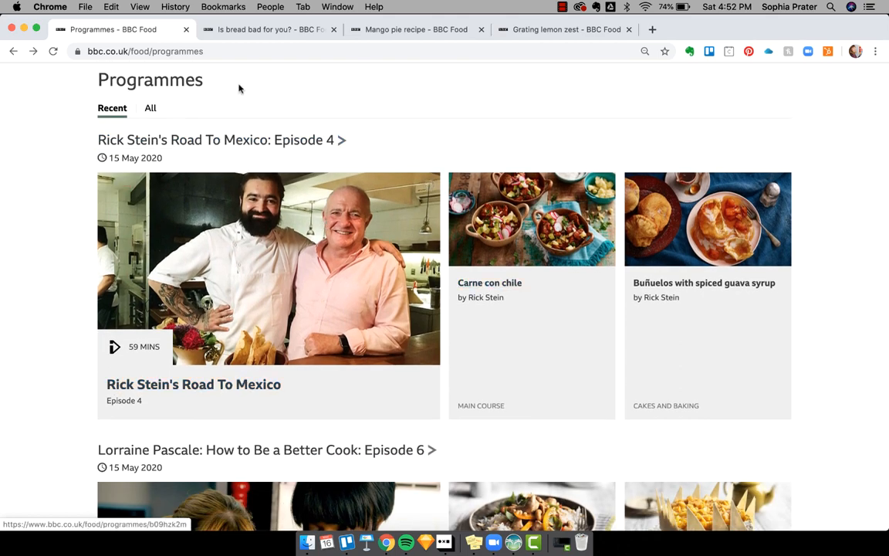
{"action": "scroll", "scroll_direction": "down", "scroll_amount": 3}
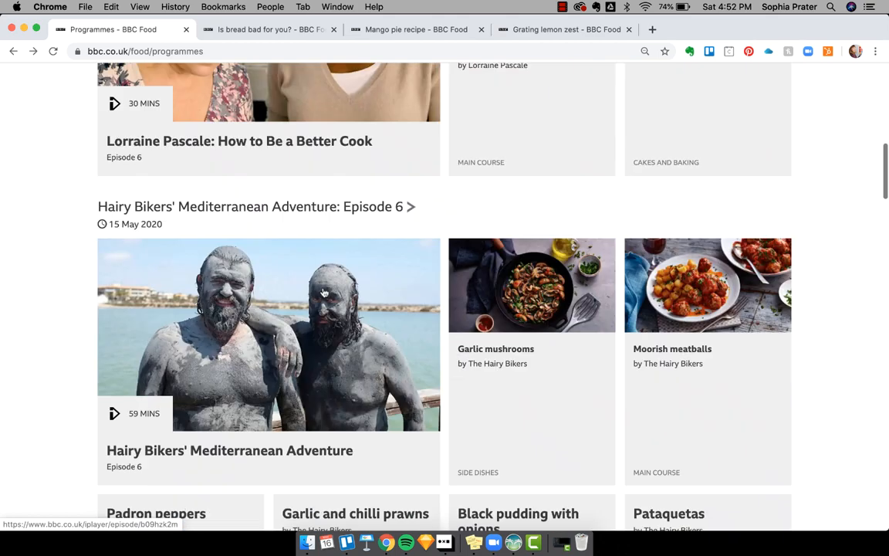
{"action": "scroll", "scroll_direction": "down", "scroll_amount": 3}
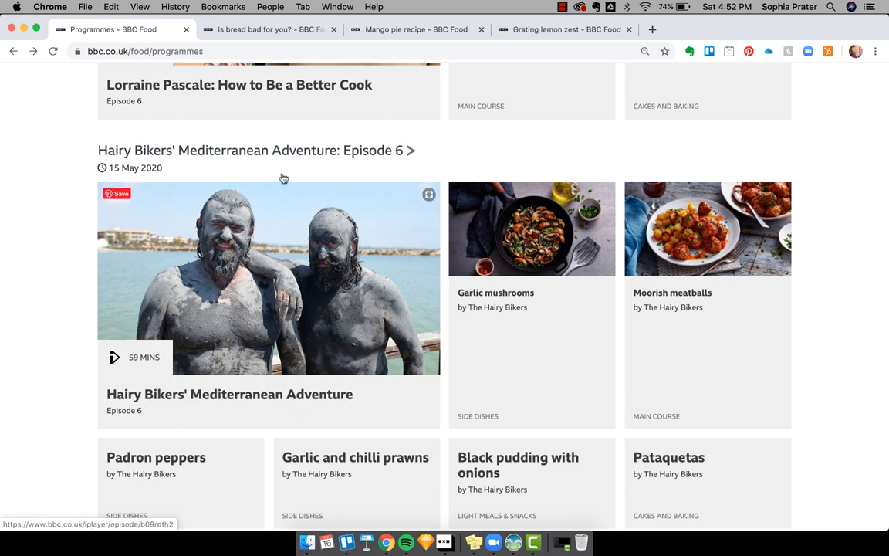
{"action": "left_click", "coordinate": [254, 150]}
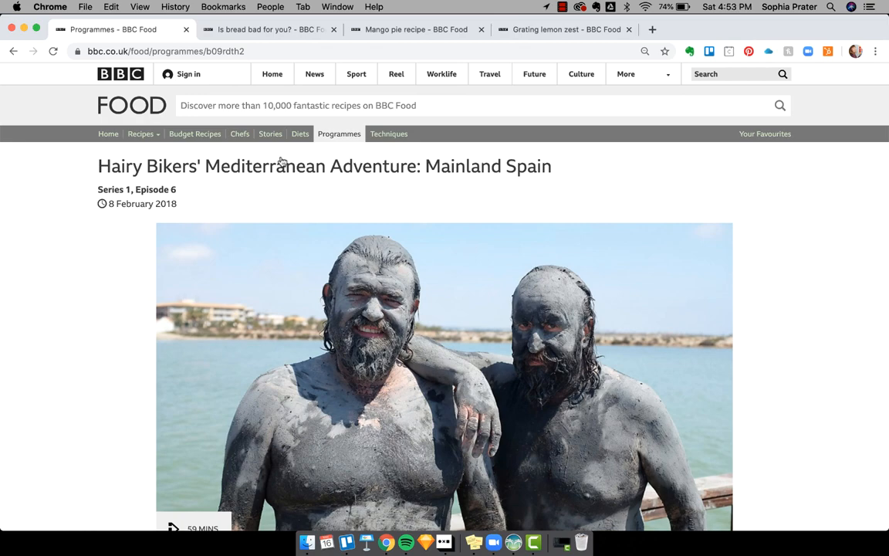
{"action": "scroll", "scroll_direction": "down", "scroll_amount": 3}
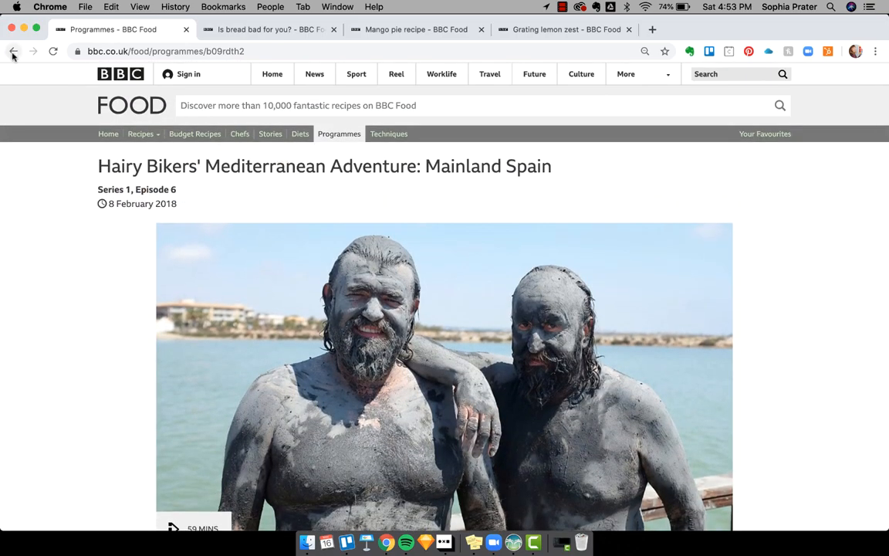
{"action": "left_click", "coordinate": [12, 51]}
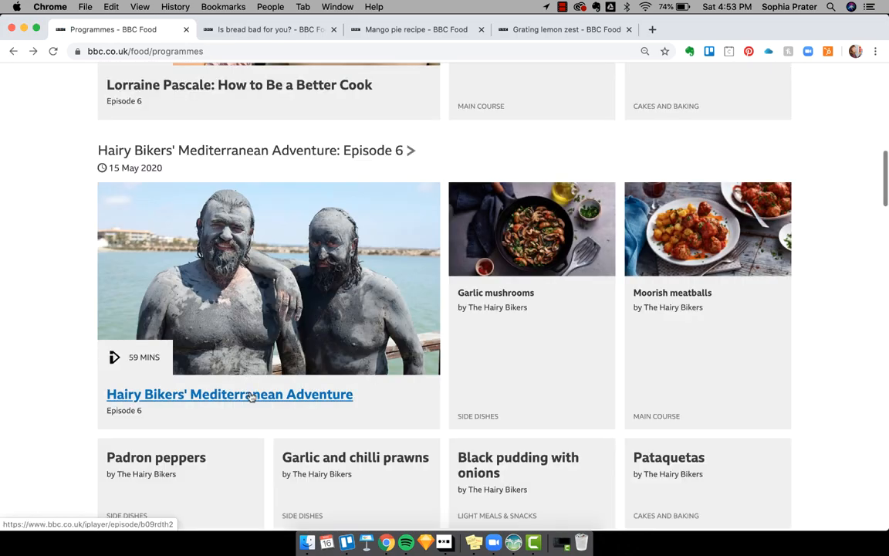
Try the iPlayer episode link, go back, and reopen the Mainland Spain episode page.
{"action": "left_click", "coordinate": [228, 394]}
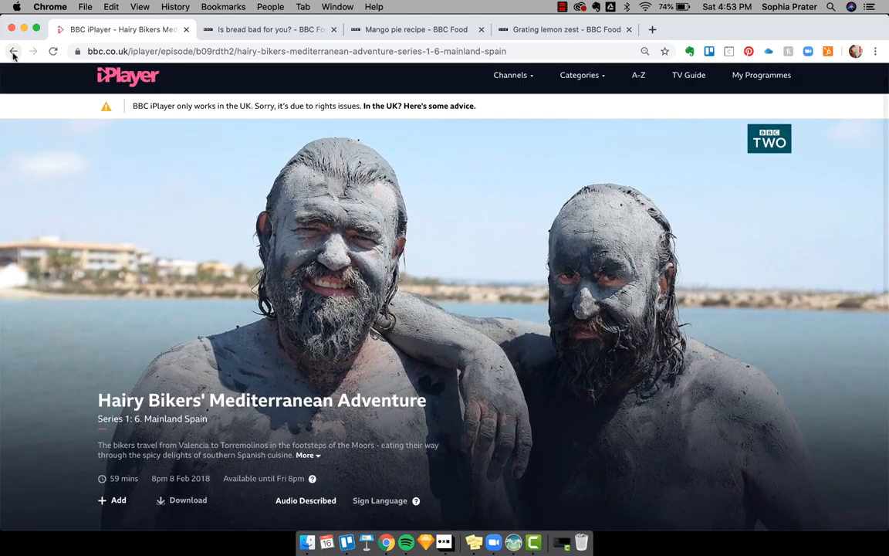
{"action": "left_click", "coordinate": [12, 51]}
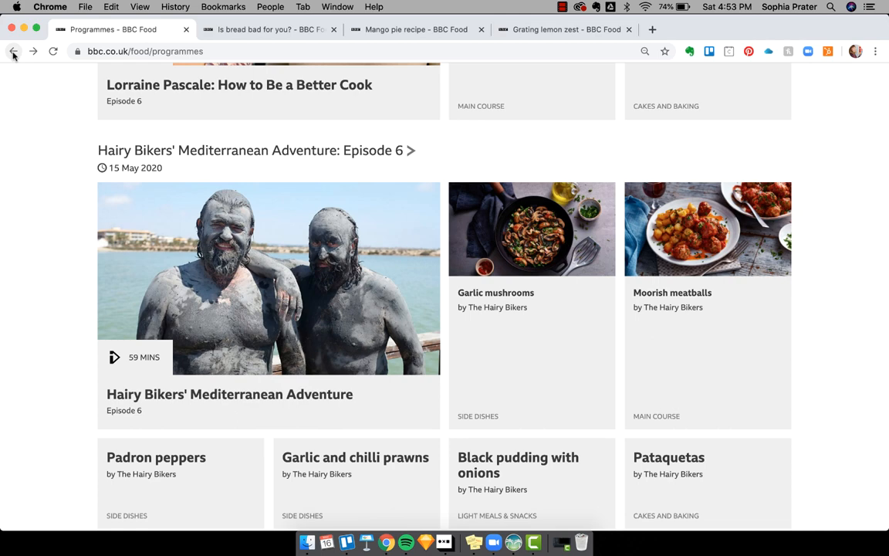
{"action": "left_click", "coordinate": [248, 149]}
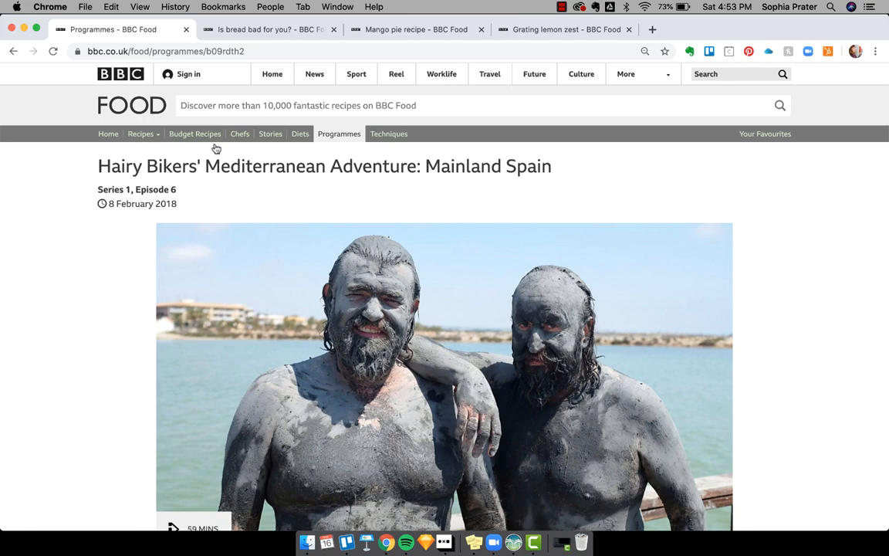
Scroll the episode page through its description and recipes down to the Related chefs section.
{"action": "scroll", "scroll_direction": "down", "scroll_amount": 3}
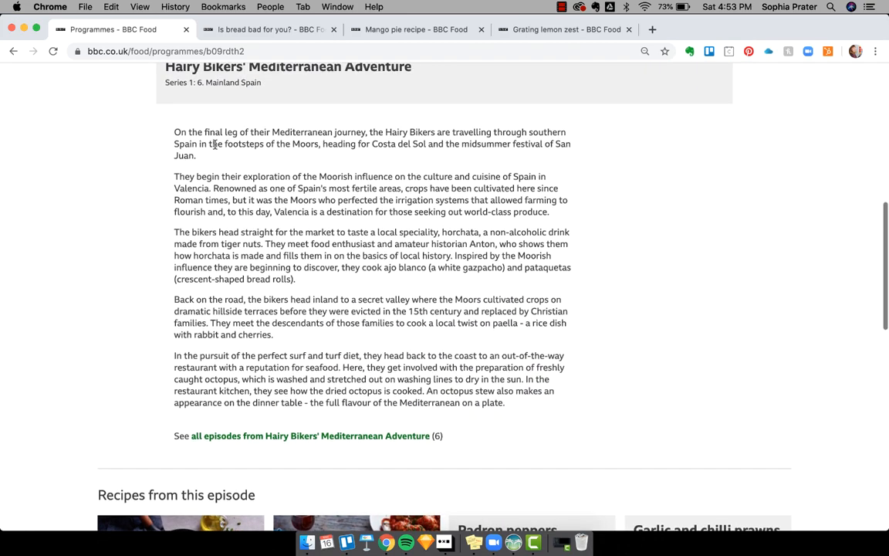
{"action": "scroll", "scroll_direction": "down", "scroll_amount": 3}
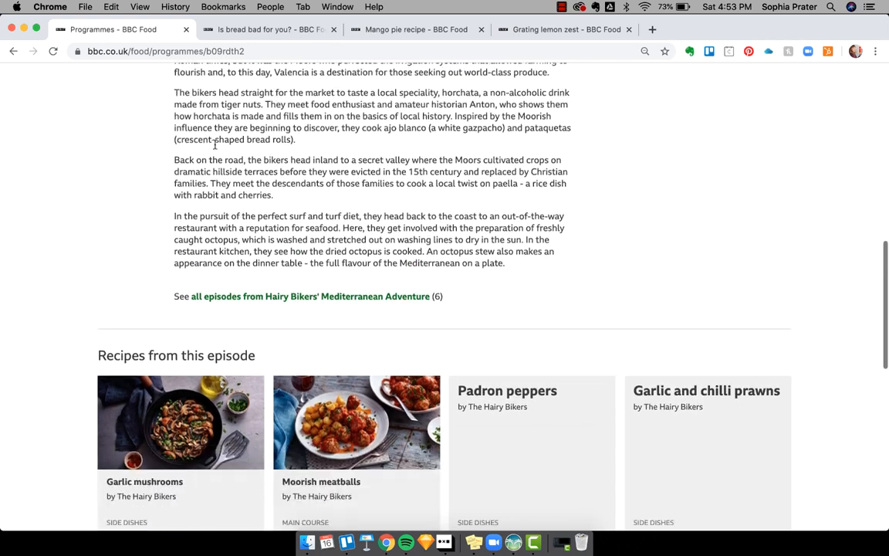
{"action": "scroll", "scroll_direction": "down", "scroll_amount": 3}
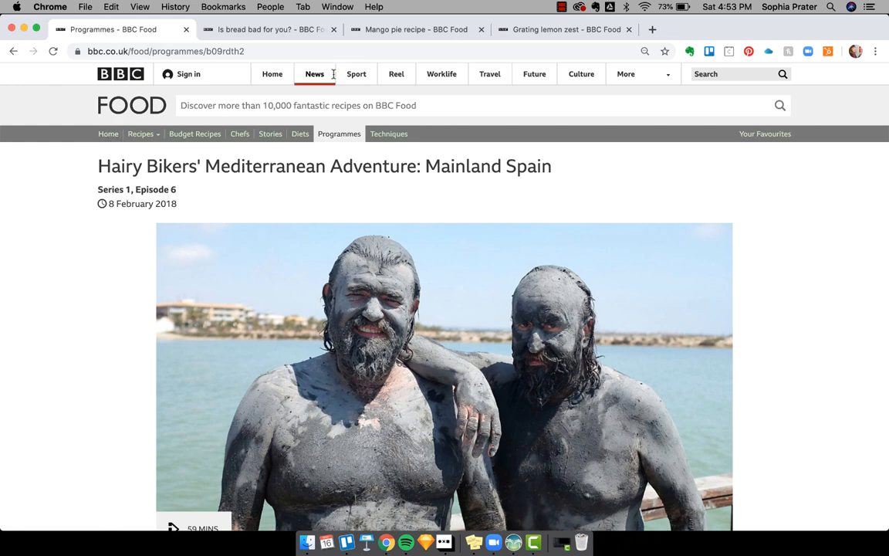
{"action": "scroll", "scroll_direction": "down", "scroll_amount": 3}
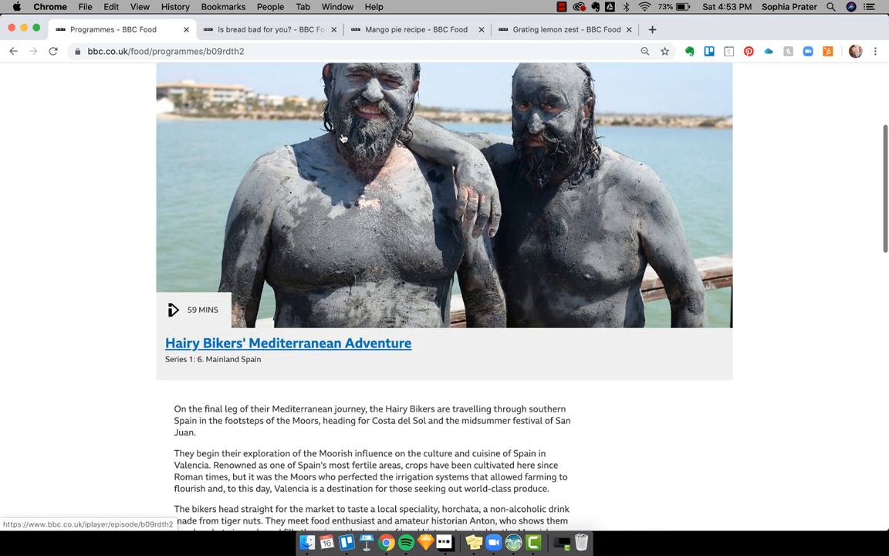
{"action": "scroll", "scroll_direction": "down", "scroll_amount": 3}
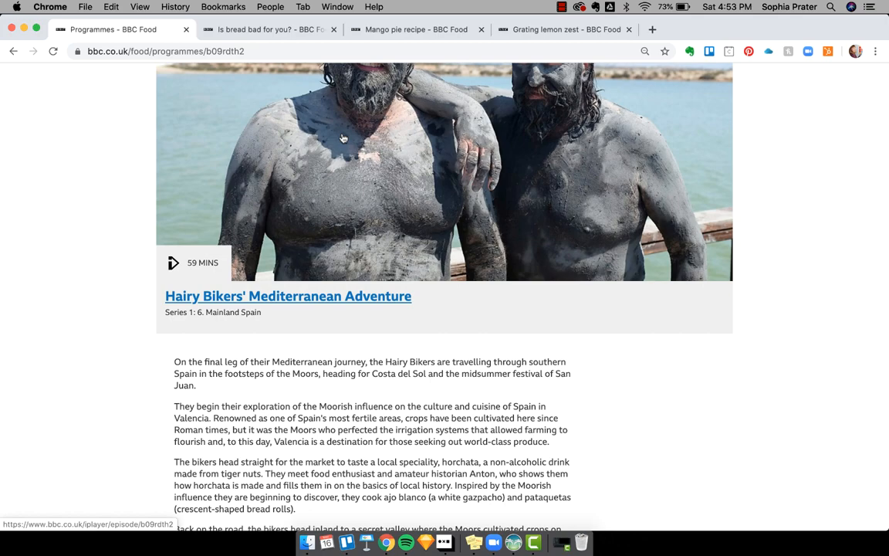
{"action": "scroll", "scroll_direction": "down", "scroll_amount": 3}
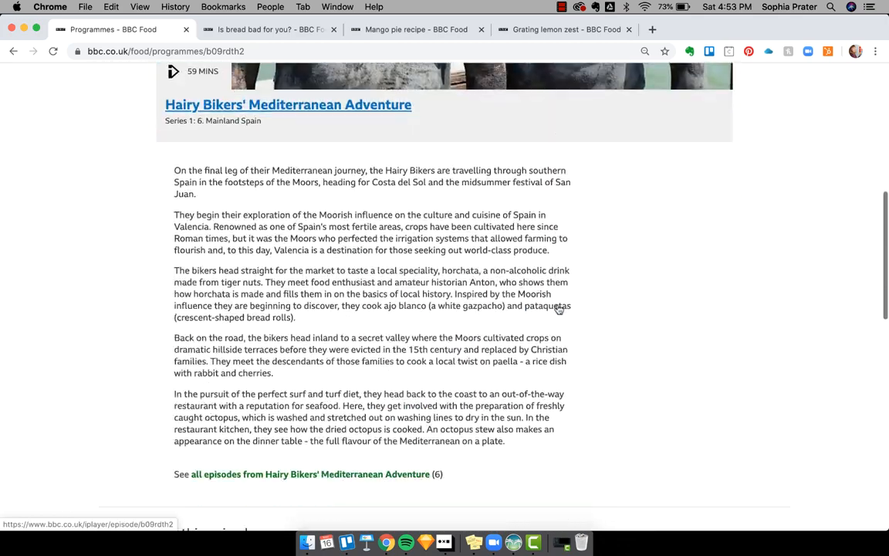
{"action": "scroll", "scroll_direction": "down", "scroll_amount": 3}
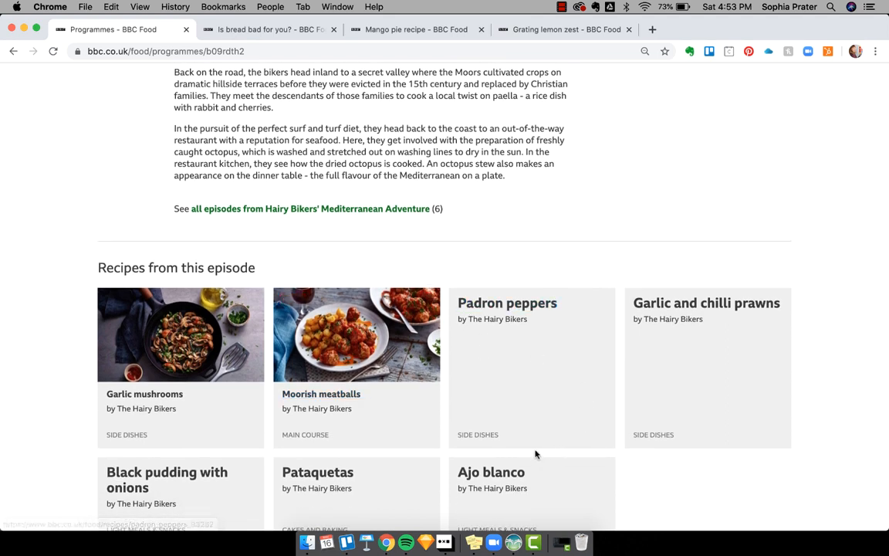
{"action": "scroll", "scroll_direction": "down", "scroll_amount": 3}
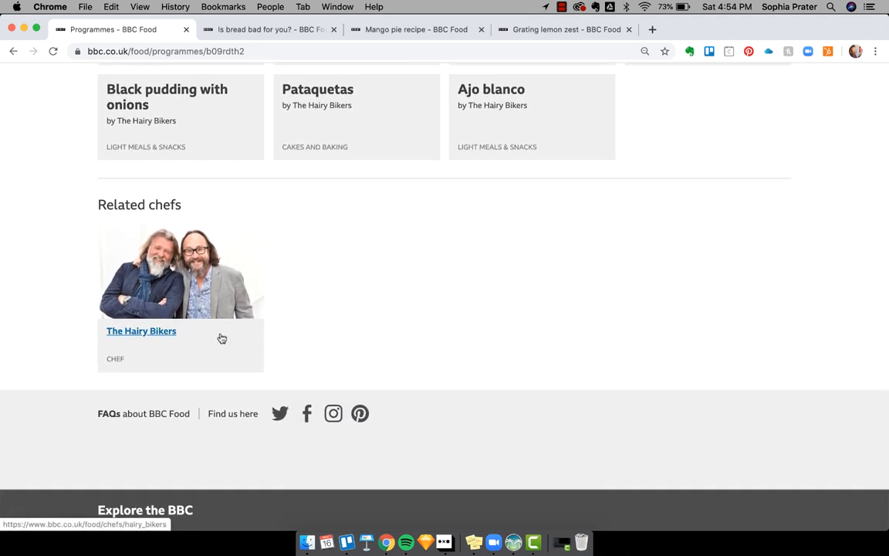
View The Hairy Bikers chef page from Related chefs, then head back to the Programmes listing.
{"action": "left_click", "coordinate": [142, 331]}
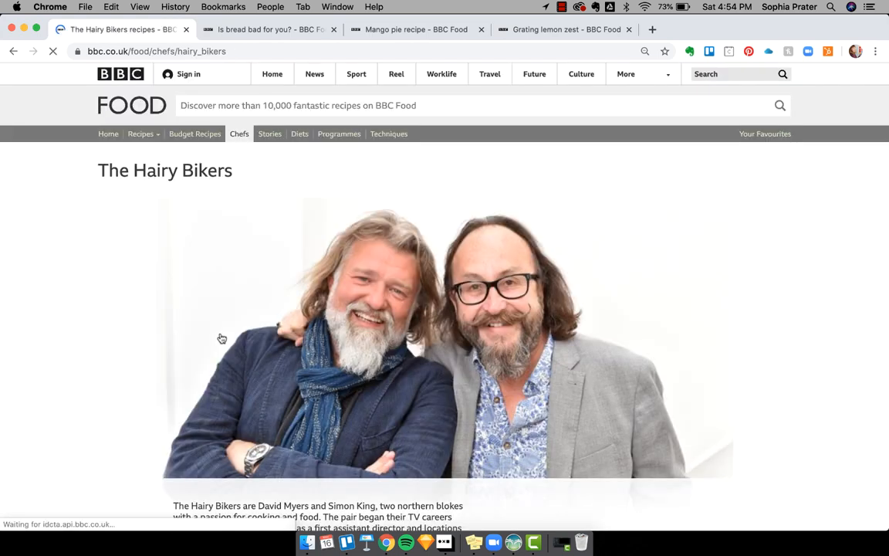
{"action": "scroll", "scroll_direction": "down", "scroll_amount": 3}
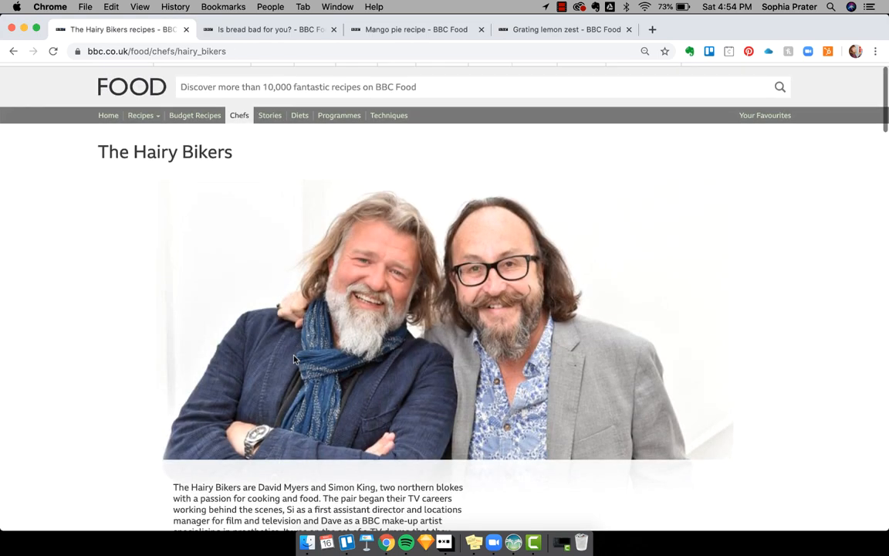
{"action": "scroll", "scroll_direction": "down", "scroll_amount": 3}
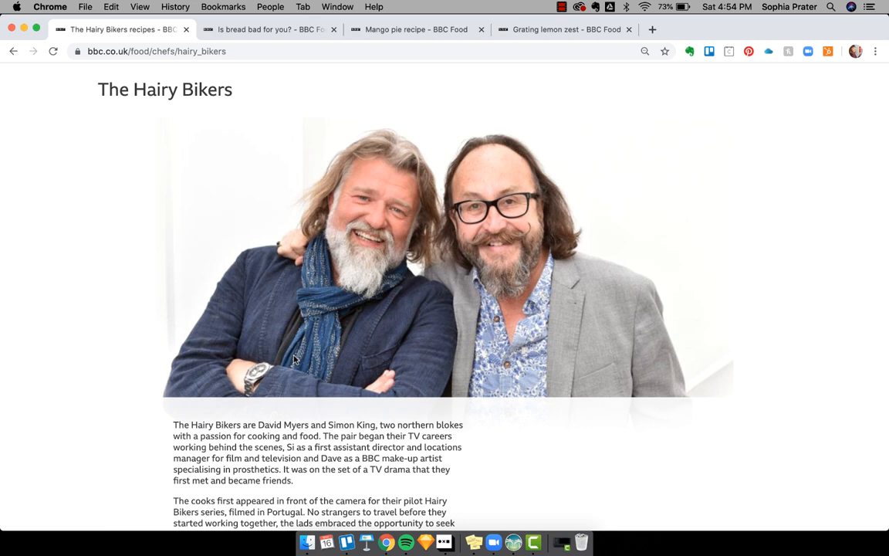
{"action": "scroll", "scroll_direction": "down", "scroll_amount": 3}
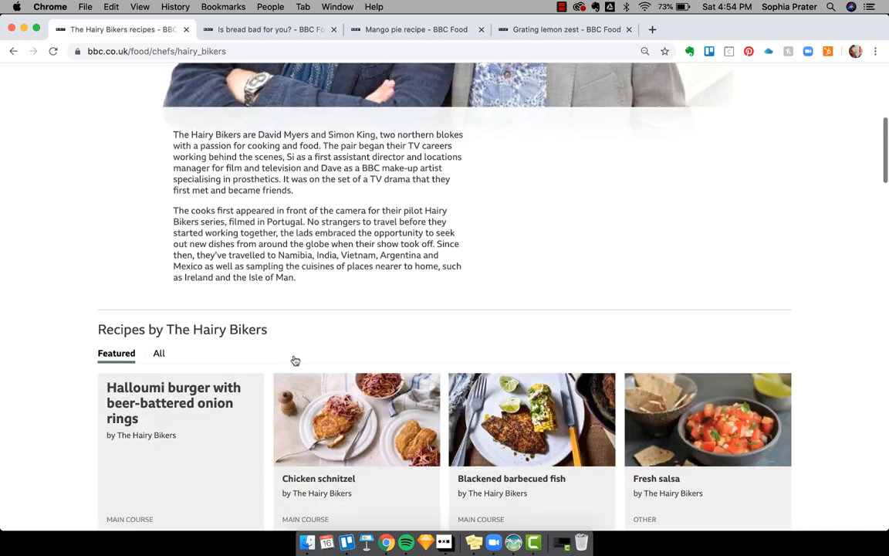
{"action": "scroll", "scroll_direction": "up", "scroll_amount": 3}
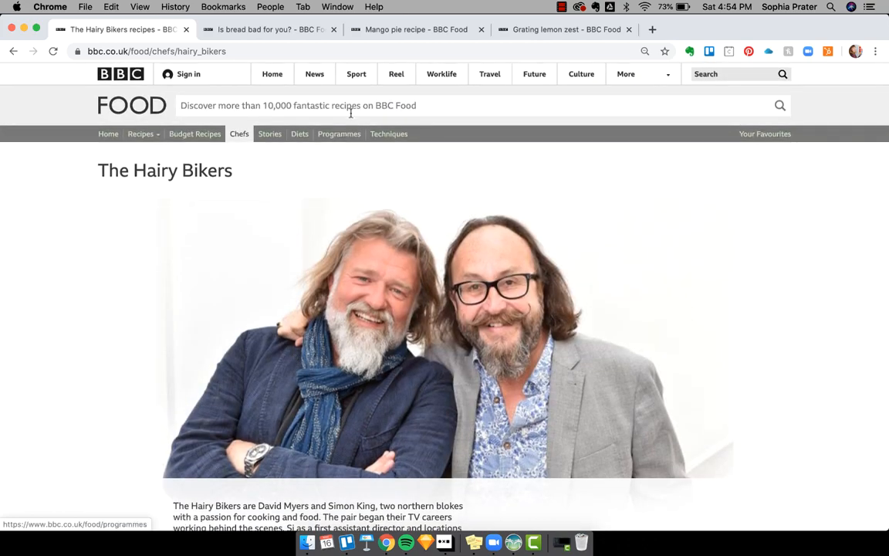
{"action": "left_click", "coordinate": [340, 133]}
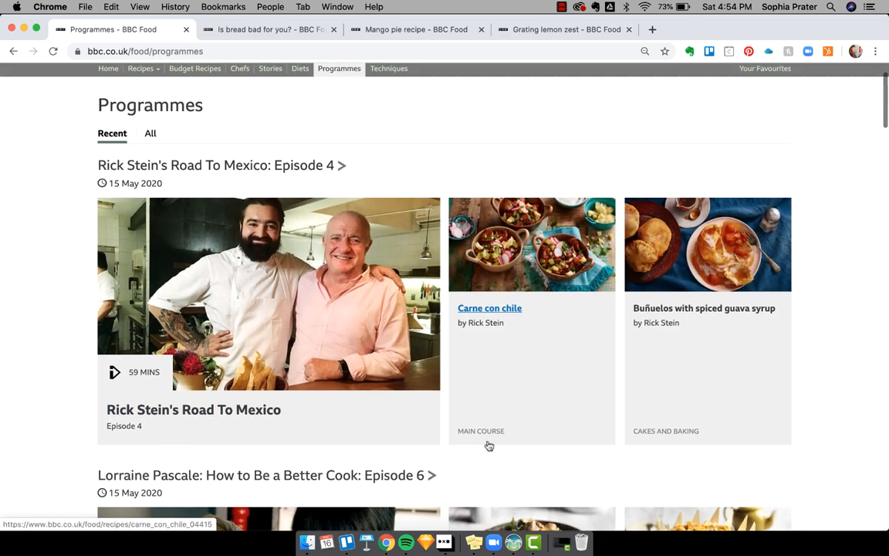
{"action": "scroll", "scroll_direction": "down", "scroll_amount": 3}
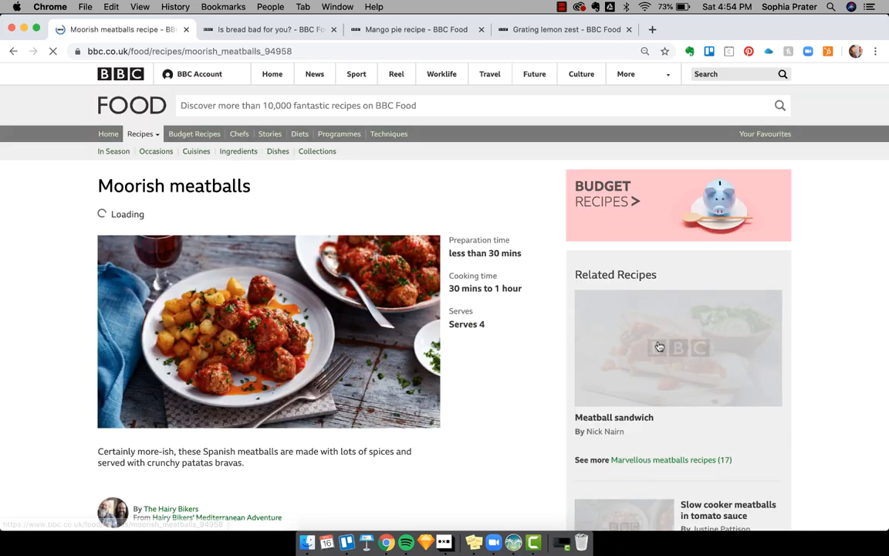
{"action": "scroll", "scroll_direction": "down", "scroll_amount": 3}
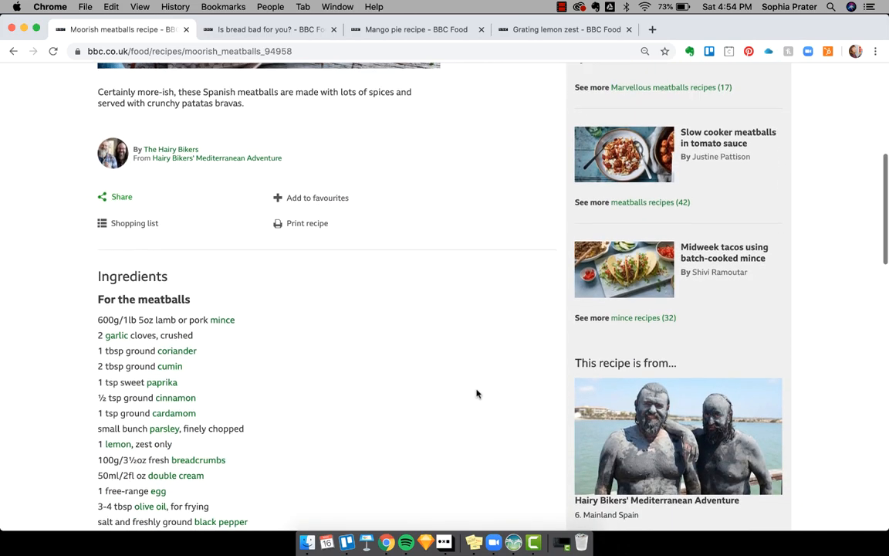
{"action": "scroll", "scroll_direction": "down", "scroll_amount": 3}
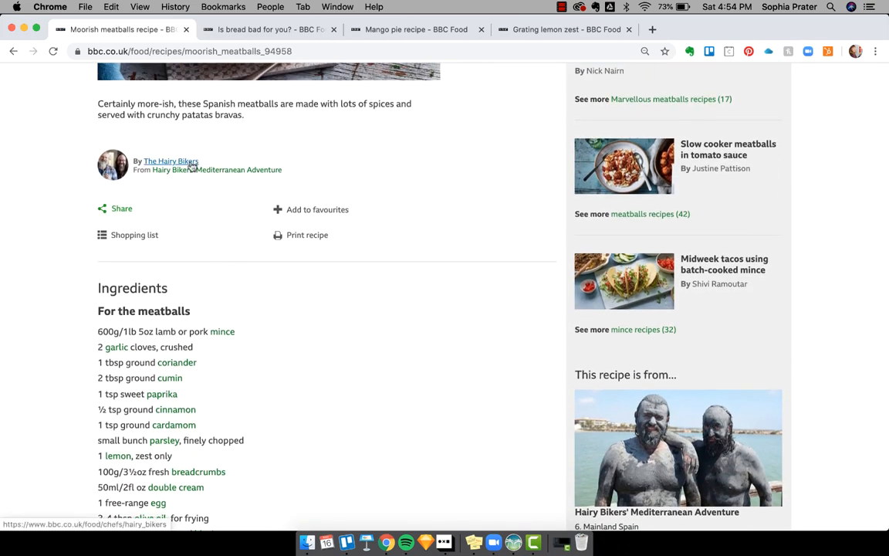
{"action": "scroll", "scroll_direction": "down", "scroll_amount": 3}
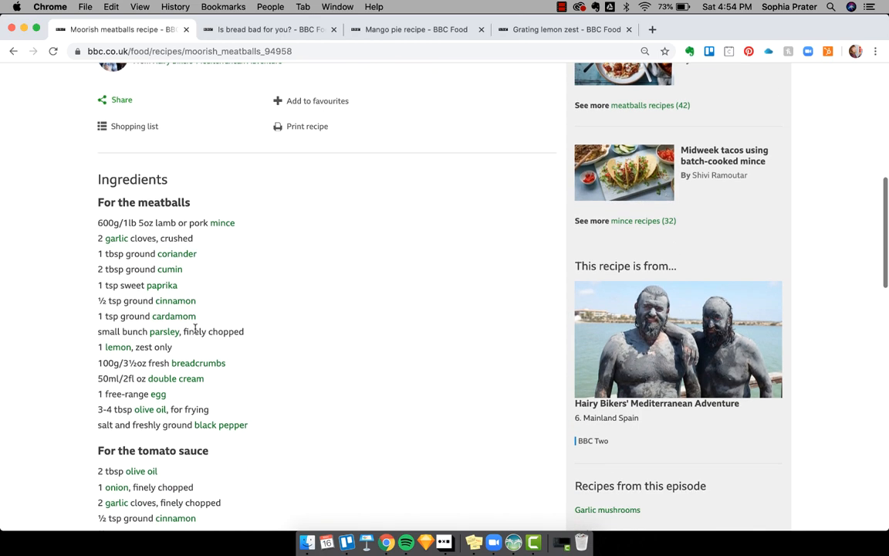
{"action": "mouse_move", "coordinate": [173, 315]}
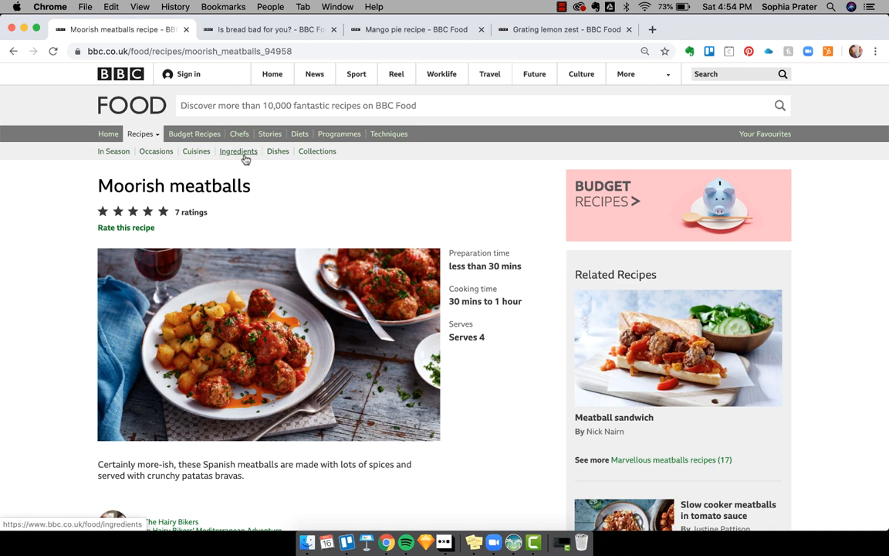
{"action": "mouse_move", "coordinate": [114, 151]}
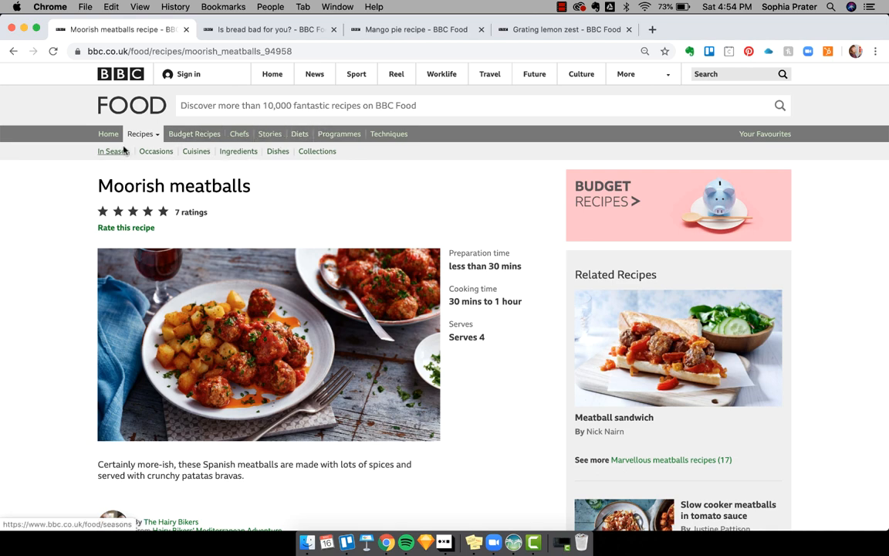
{"action": "mouse_move", "coordinate": [269, 158]}
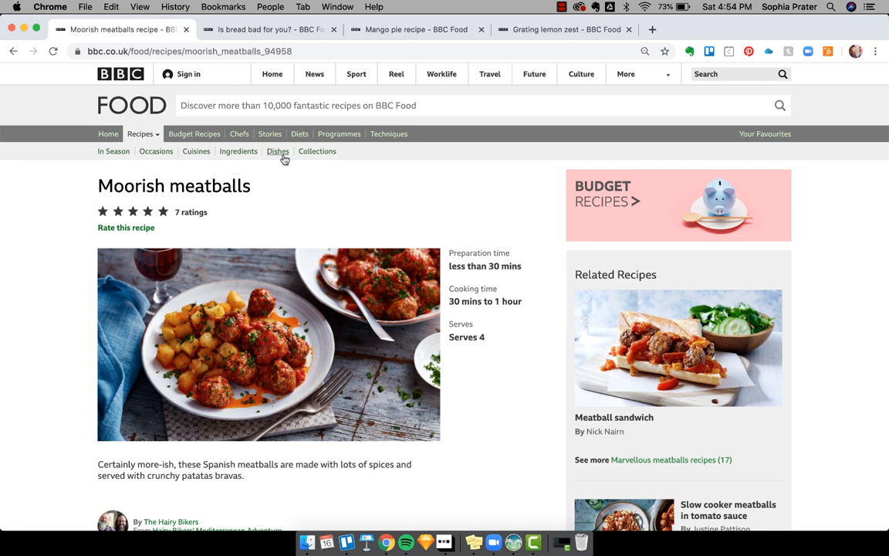
{"action": "mouse_move", "coordinate": [284, 159]}
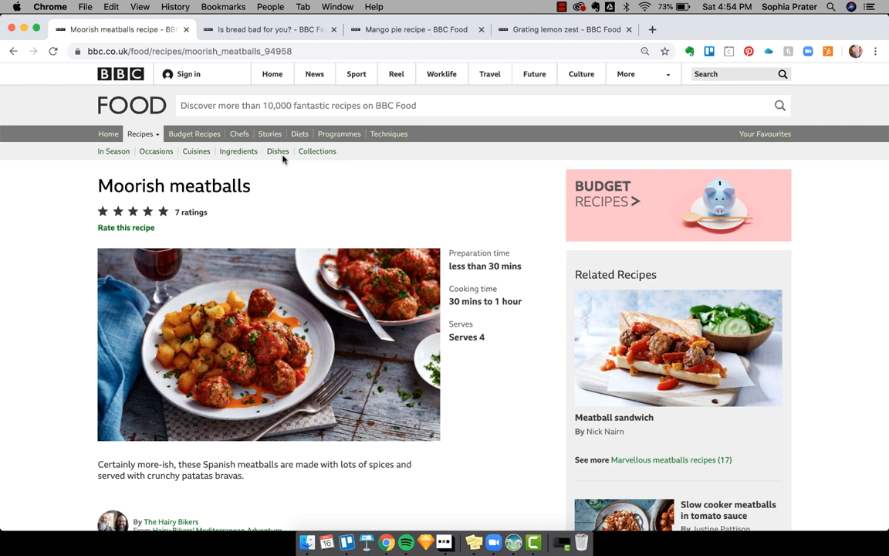
{"action": "scroll", "scroll_direction": "down", "scroll_amount": 3}
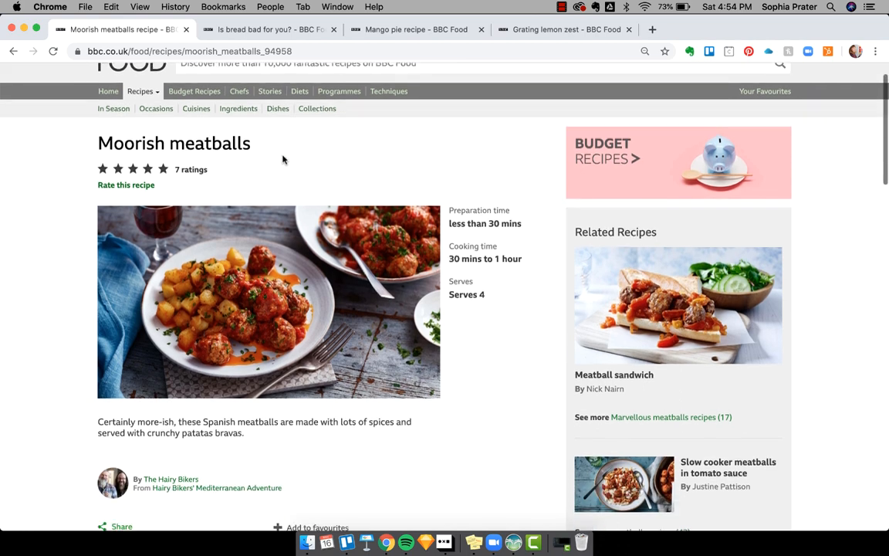
{"action": "scroll", "scroll_direction": "down", "scroll_amount": 3}
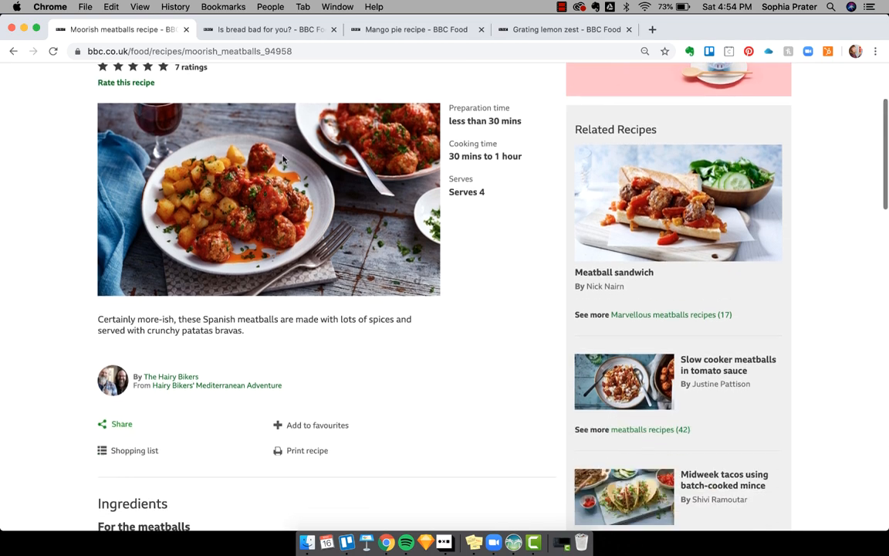
{"action": "scroll", "scroll_direction": "down", "scroll_amount": 3}
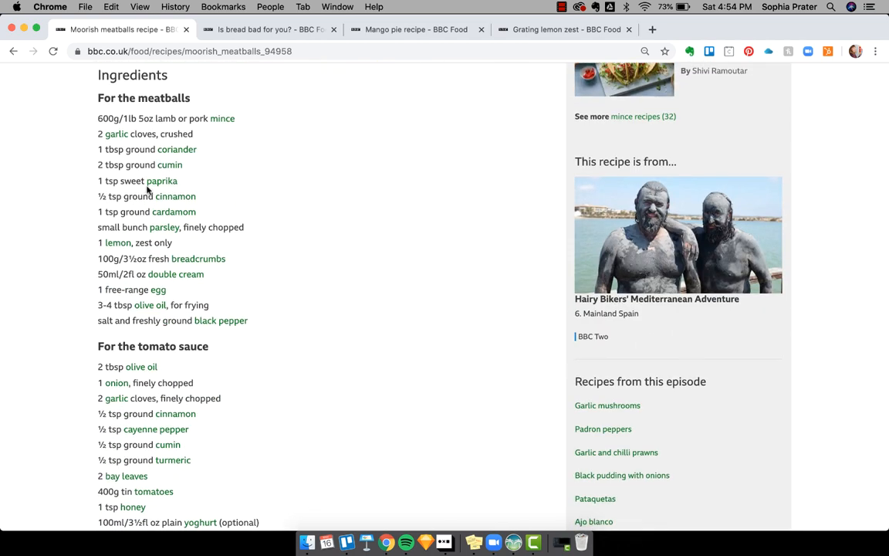
{"action": "mouse_move", "coordinate": [162, 181]}
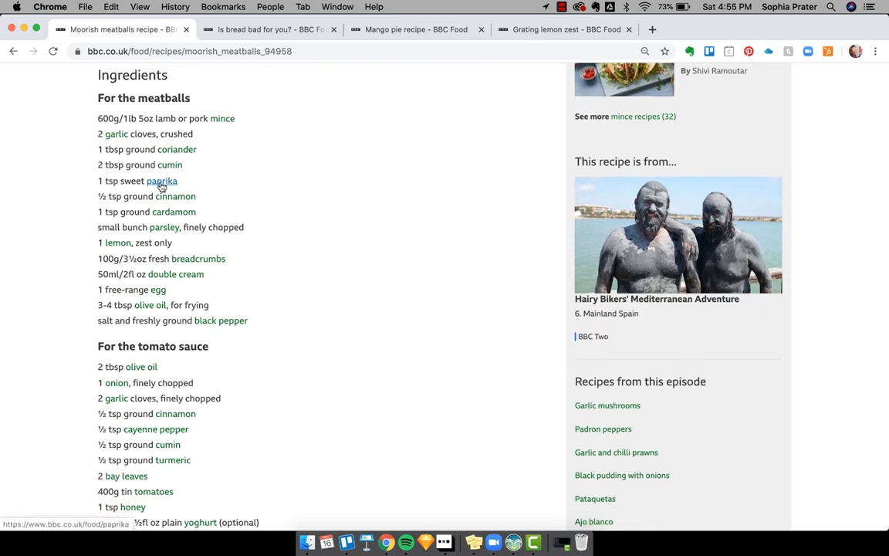
Go to the Paprika recipes page and switch to the All tab listing every paprika recipe alphabetically.
{"action": "left_click", "coordinate": [162, 181]}
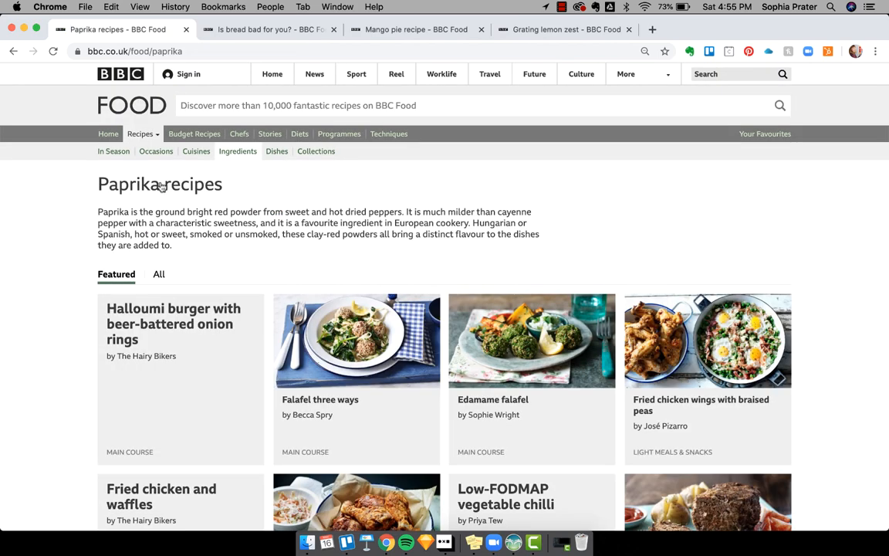
{"action": "scroll", "scroll_direction": "down", "scroll_amount": 3}
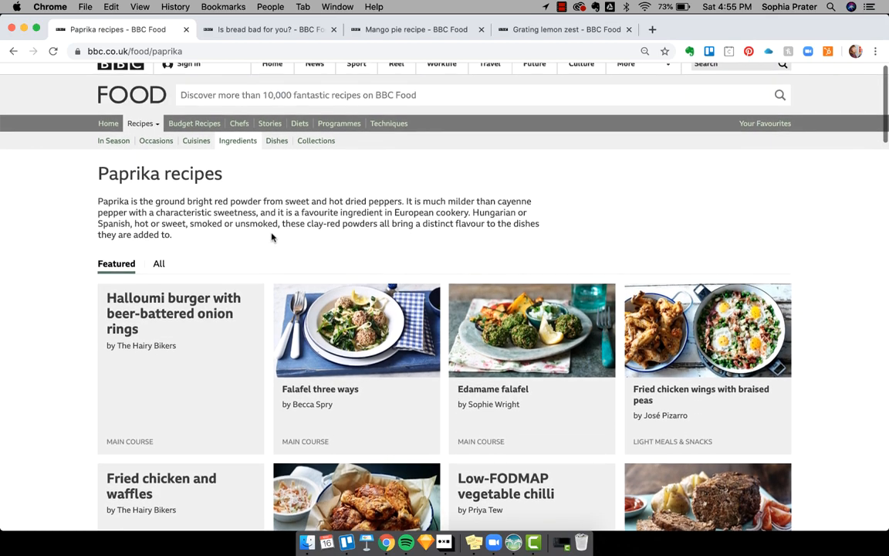
{"action": "scroll", "scroll_direction": "down", "scroll_amount": 3}
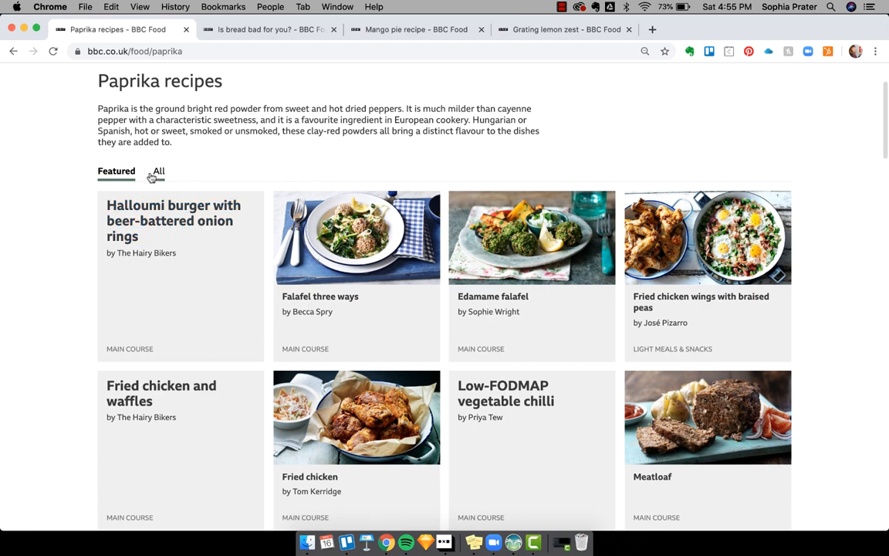
{"action": "left_click", "coordinate": [157, 170]}
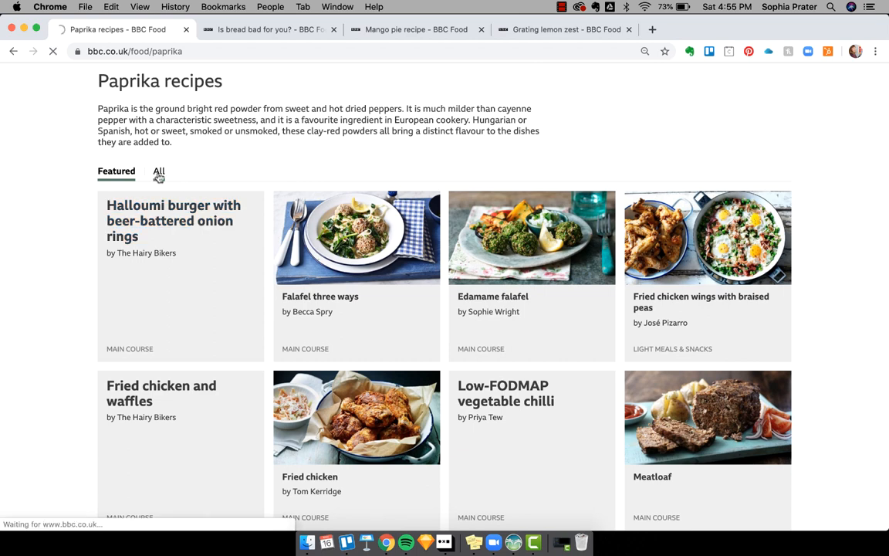
{"action": "left_click", "coordinate": [158, 170]}
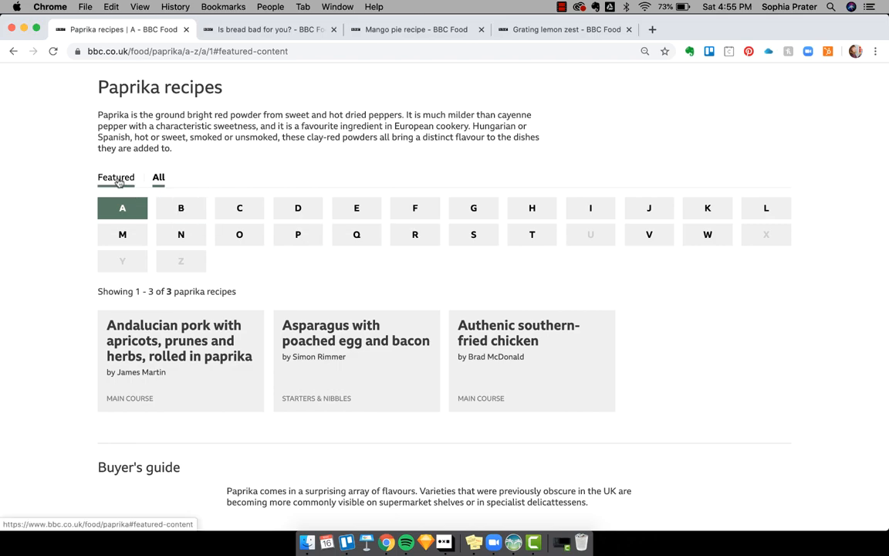
Scroll down through the paprika recipes, preparation notes and Varieties of paprika to other spices.
{"action": "scroll", "scroll_direction": "down", "scroll_amount": 3}
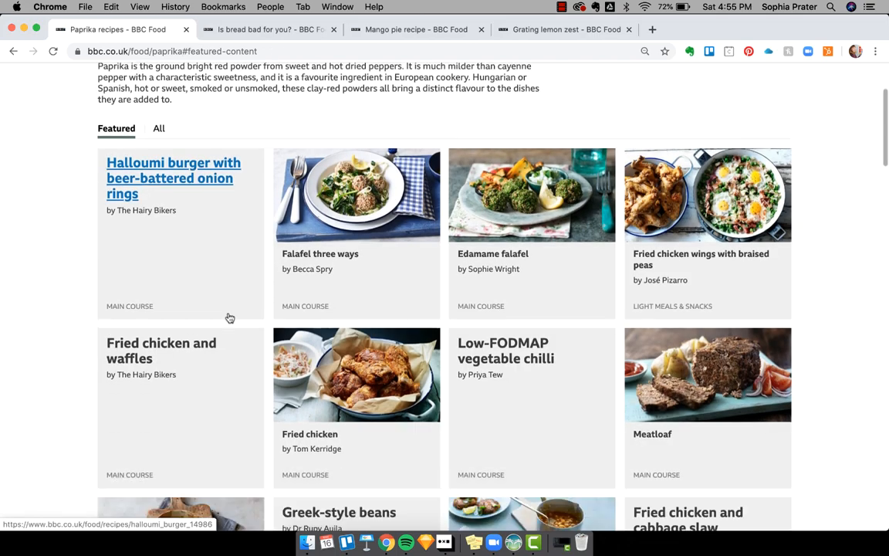
{"action": "scroll", "scroll_direction": "down", "scroll_amount": 3}
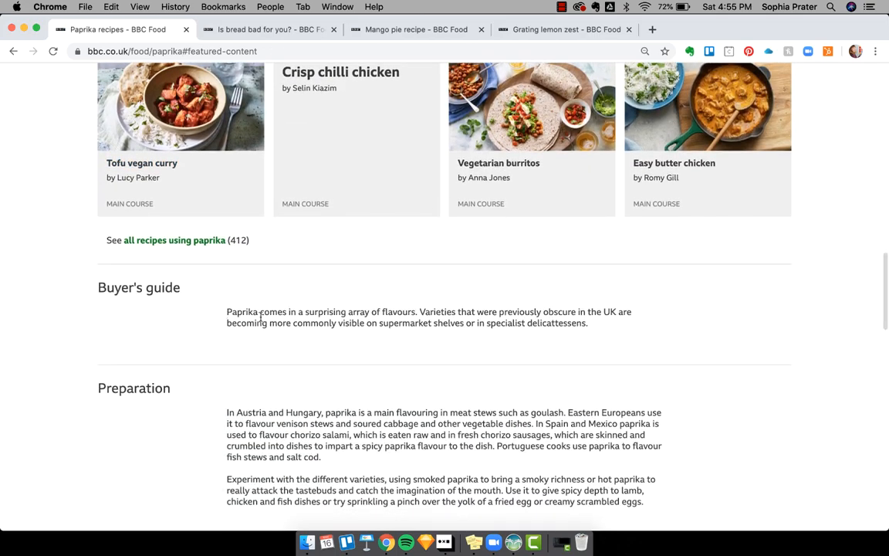
{"action": "scroll", "scroll_direction": "down", "scroll_amount": 3}
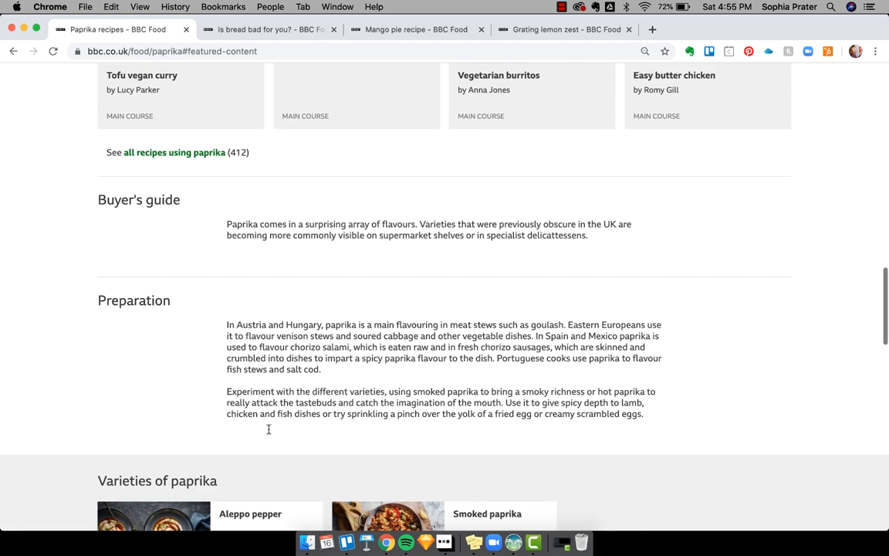
{"action": "scroll", "scroll_direction": "down", "scroll_amount": 3}
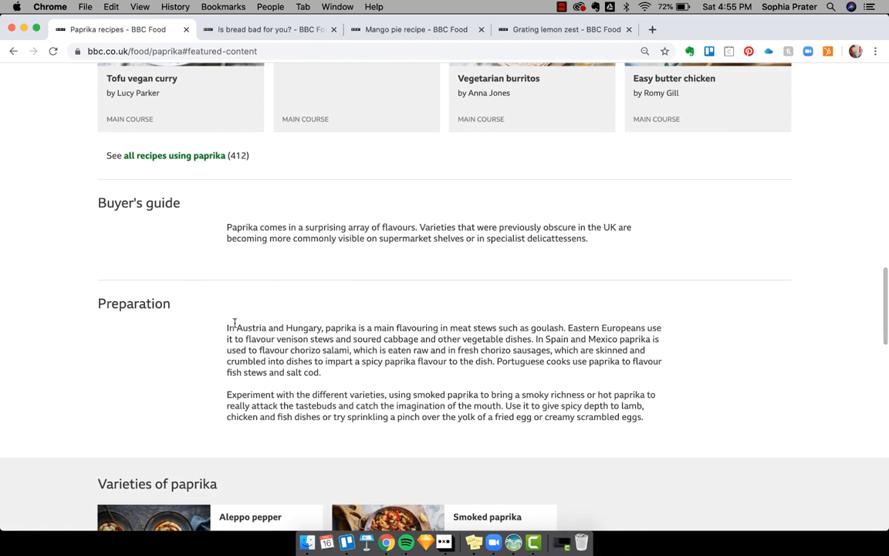
{"action": "scroll", "scroll_direction": "down", "scroll_amount": 3}
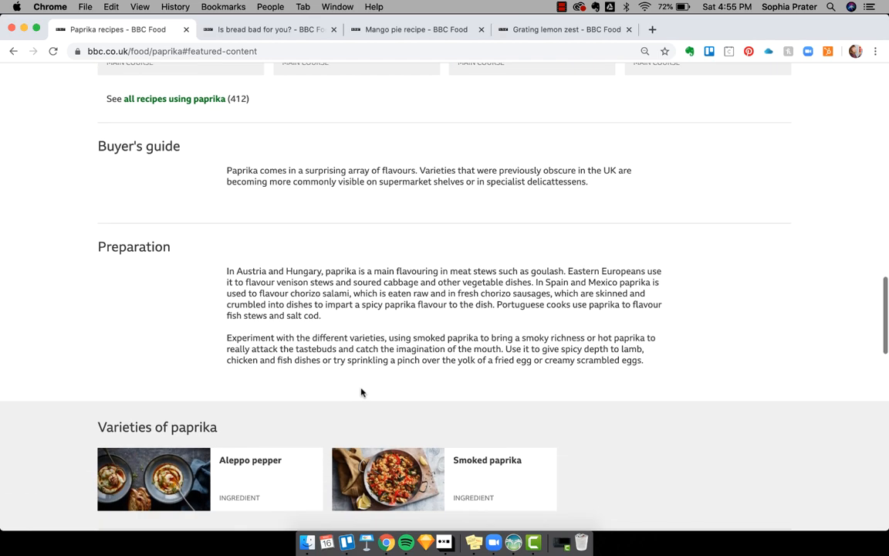
{"action": "scroll", "scroll_direction": "down", "scroll_amount": 3}
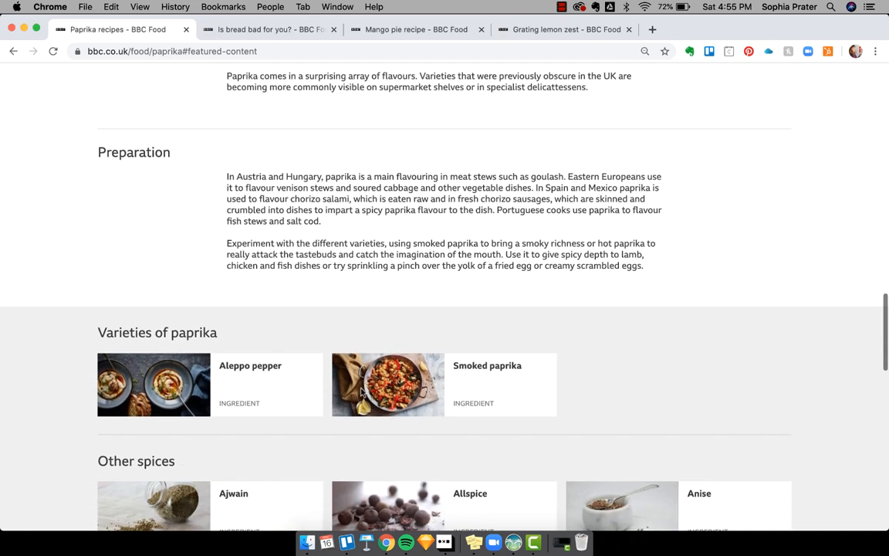
{"action": "scroll", "scroll_direction": "down", "scroll_amount": 3}
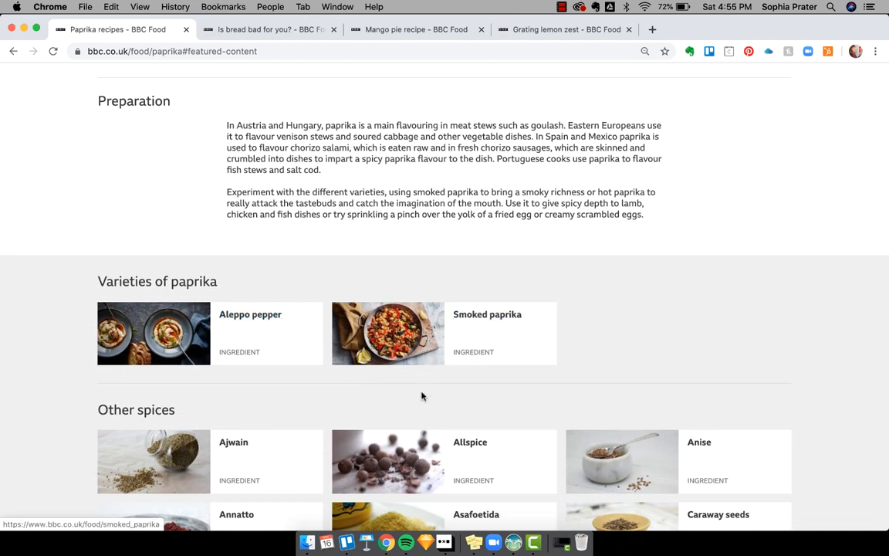
{"action": "scroll", "scroll_direction": "down", "scroll_amount": 3}
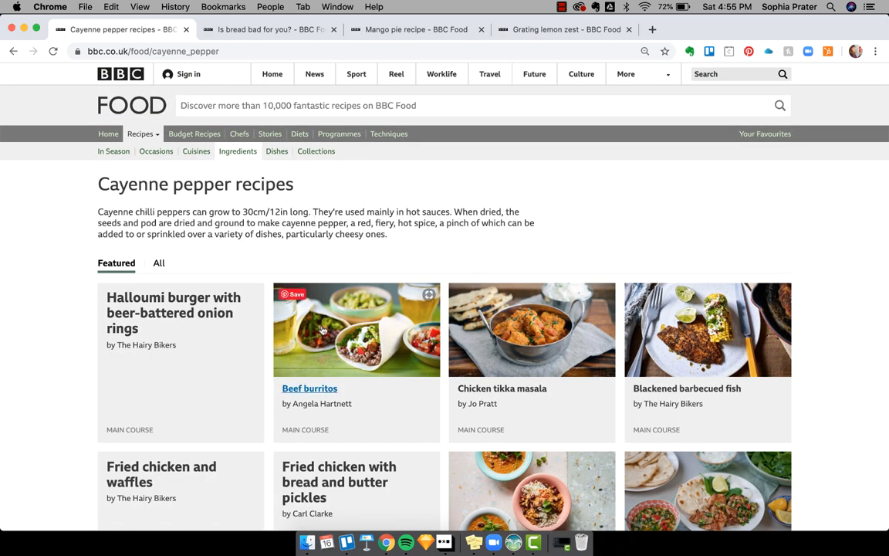
Browse the Cayenne pepper page's featured recipes and Other spices grid, then scroll back up.
{"action": "scroll", "scroll_direction": "down", "scroll_amount": 3}
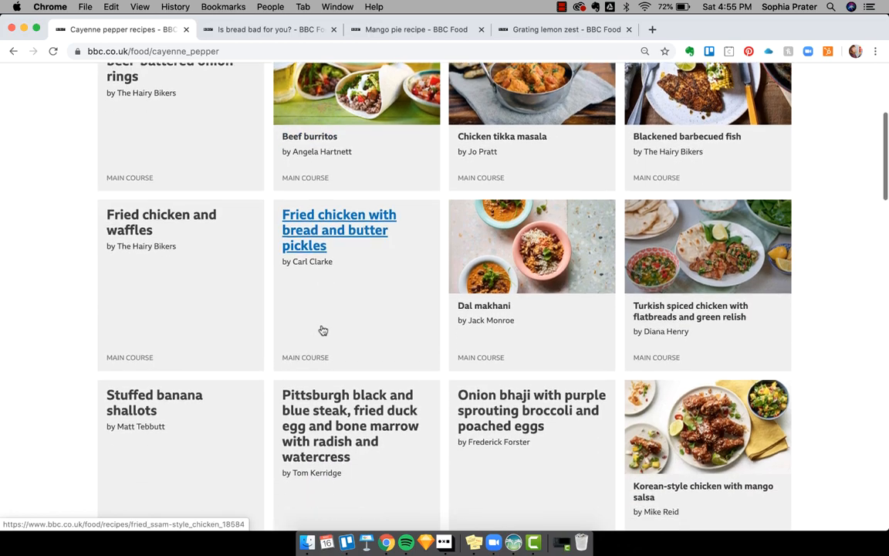
{"action": "scroll", "scroll_direction": "down", "scroll_amount": 3}
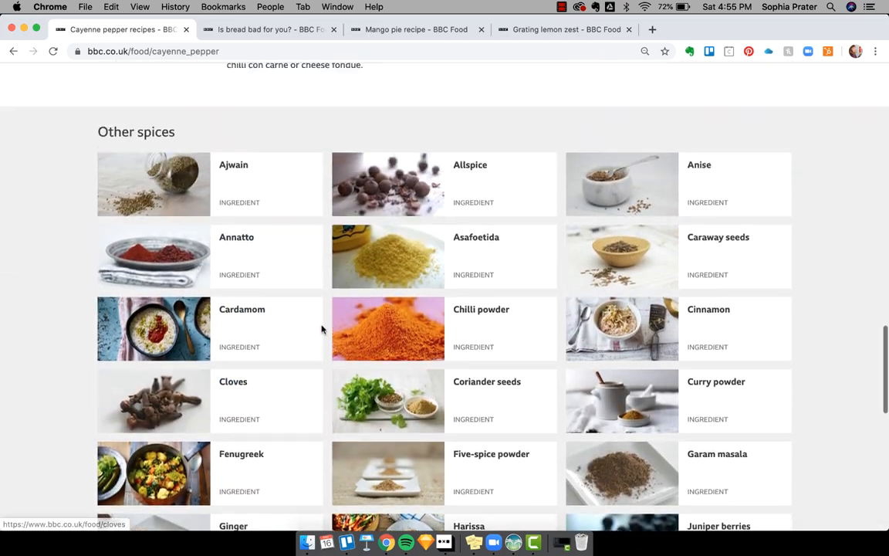
{"action": "scroll", "scroll_direction": "down", "scroll_amount": 3}
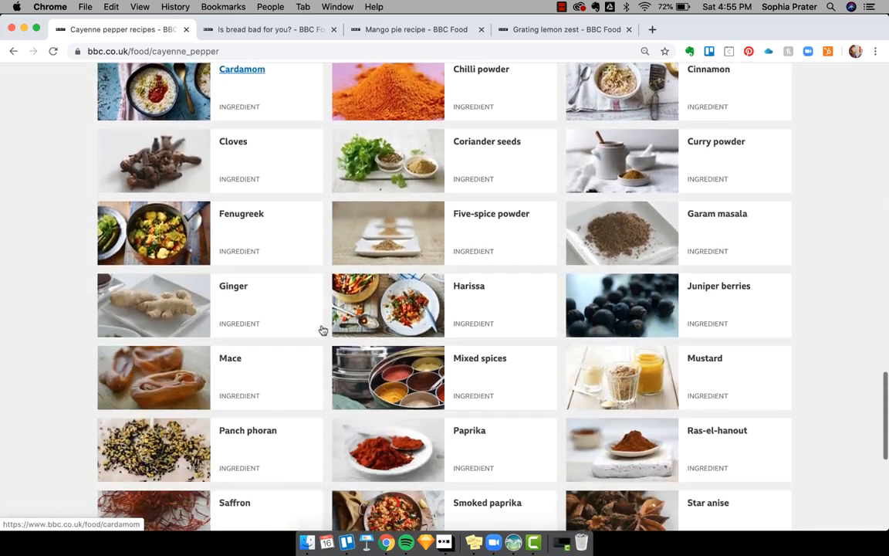
{"action": "scroll", "scroll_direction": "up", "scroll_amount": 3}
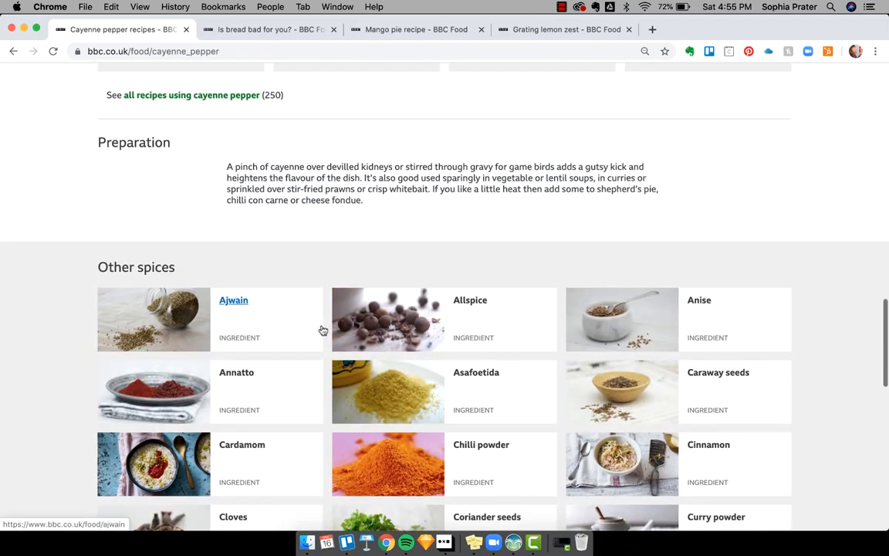
{"action": "scroll", "scroll_direction": "up", "scroll_amount": 3}
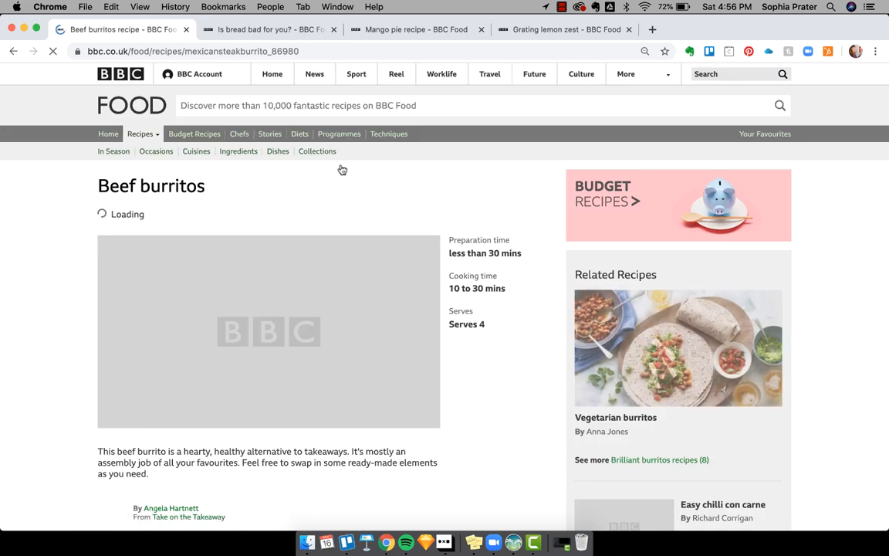
Scroll the Beef burritos recipe to its ingredients and the 'This recipe is from Take on the Takeaway' panel.
{"action": "scroll", "scroll_direction": "down", "scroll_amount": 3}
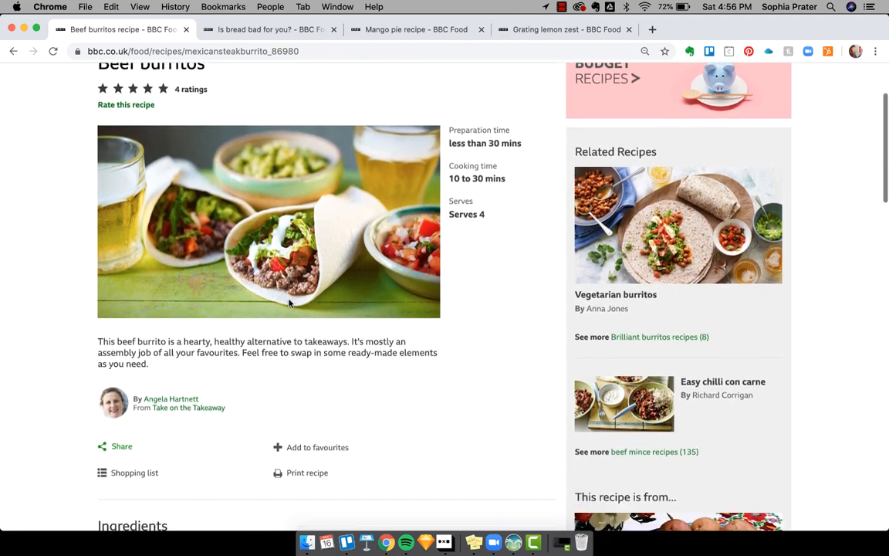
{"action": "scroll", "scroll_direction": "down", "scroll_amount": 3}
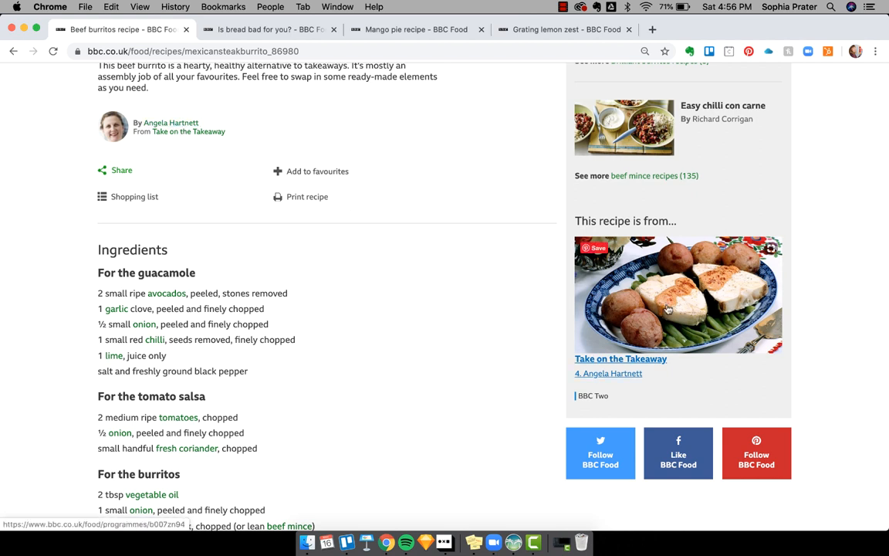
Go to Take on the Takeaway, review its 11 episodes, view its 6 recipes, then return to Episodes.
{"action": "left_click", "coordinate": [621, 359]}
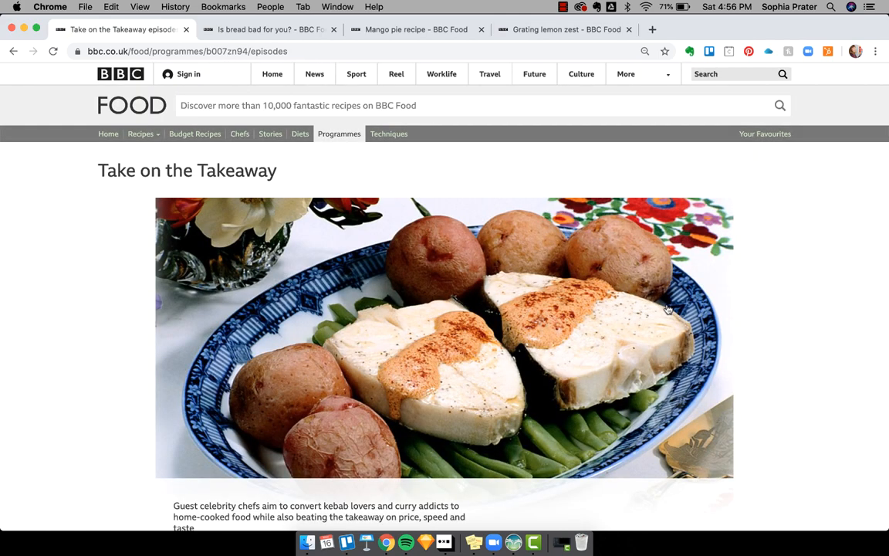
{"action": "scroll", "scroll_direction": "down", "scroll_amount": 3}
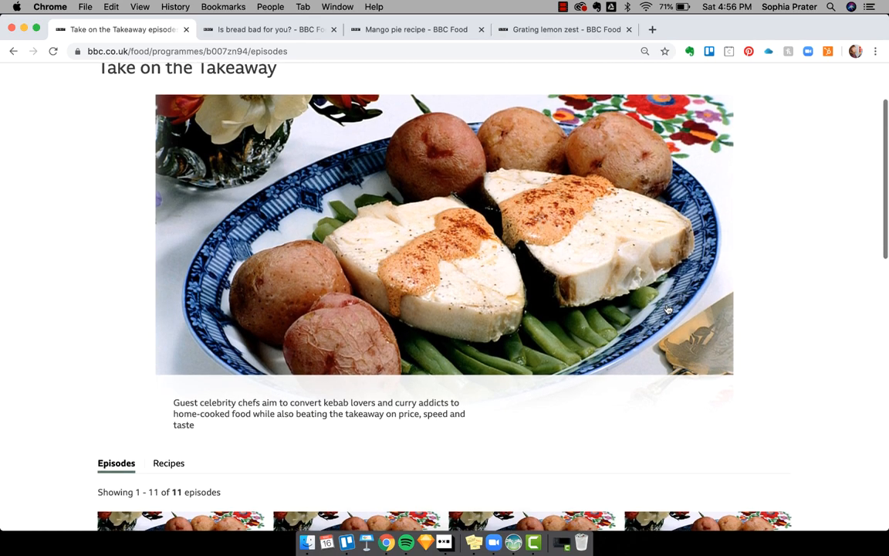
{"action": "scroll", "scroll_direction": "down", "scroll_amount": 3}
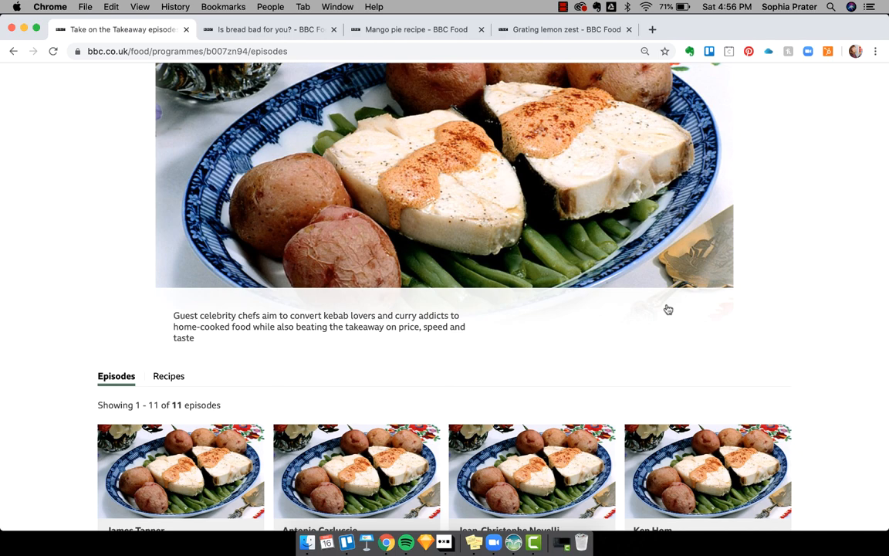
{"action": "scroll", "scroll_direction": "down", "scroll_amount": 3}
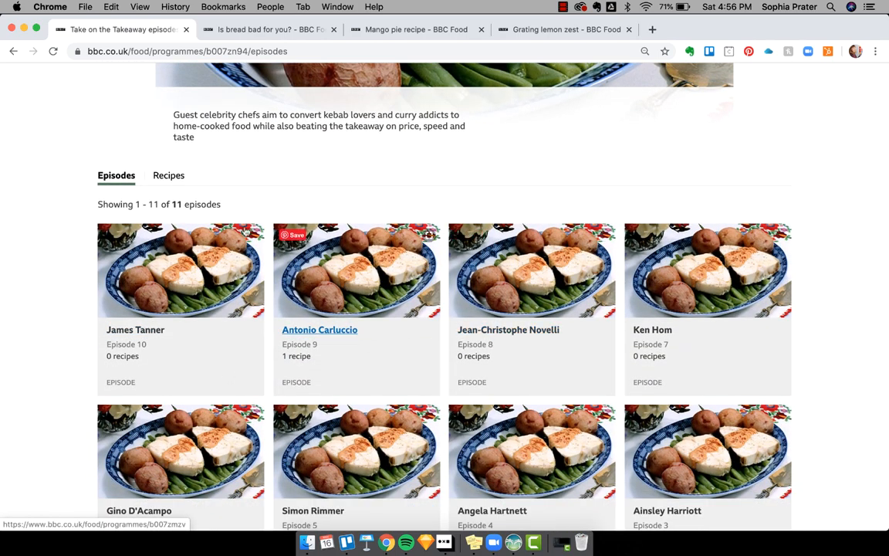
{"action": "left_click", "coordinate": [166, 176]}
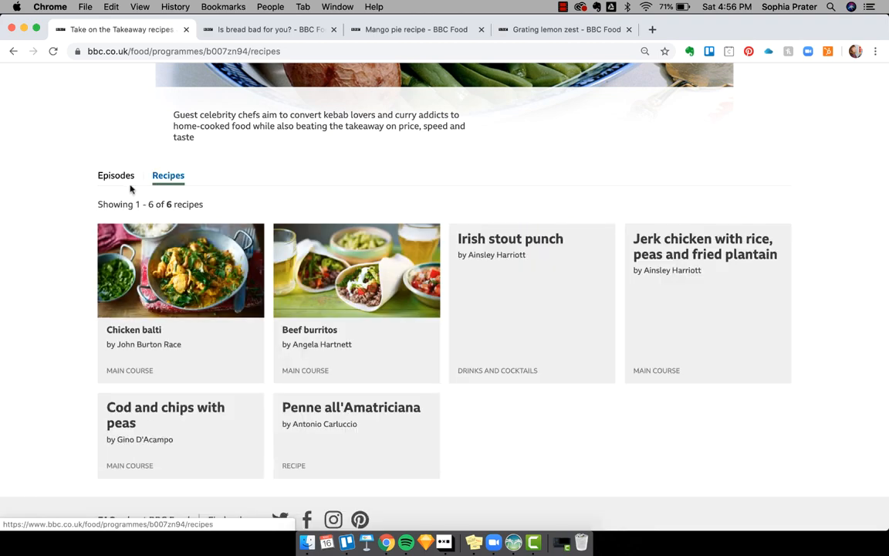
{"action": "left_click", "coordinate": [116, 176]}
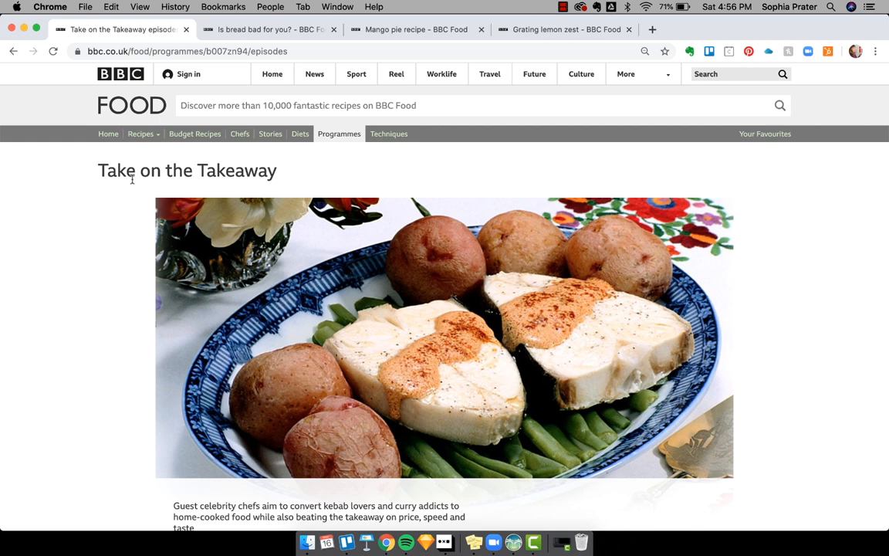
{"action": "scroll", "scroll_direction": "down", "scroll_amount": 3}
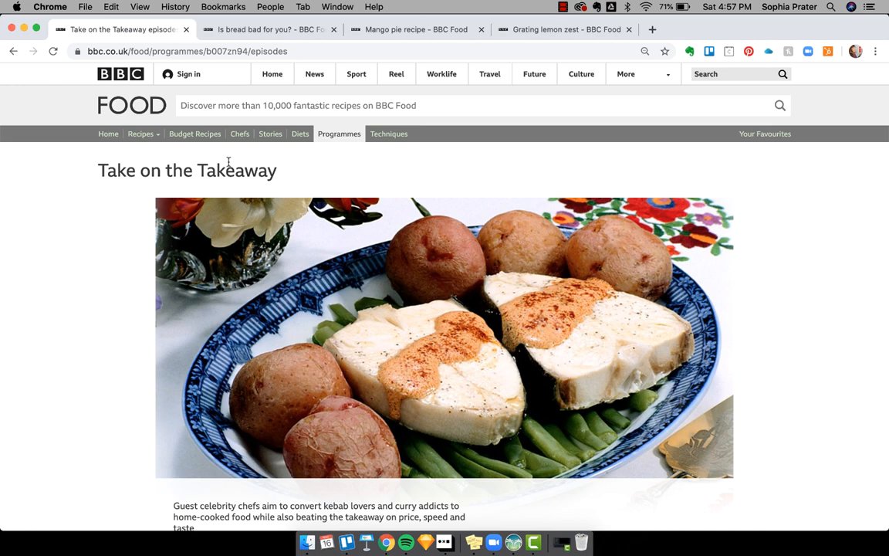
{"action": "scroll", "scroll_direction": "down", "scroll_amount": 3}
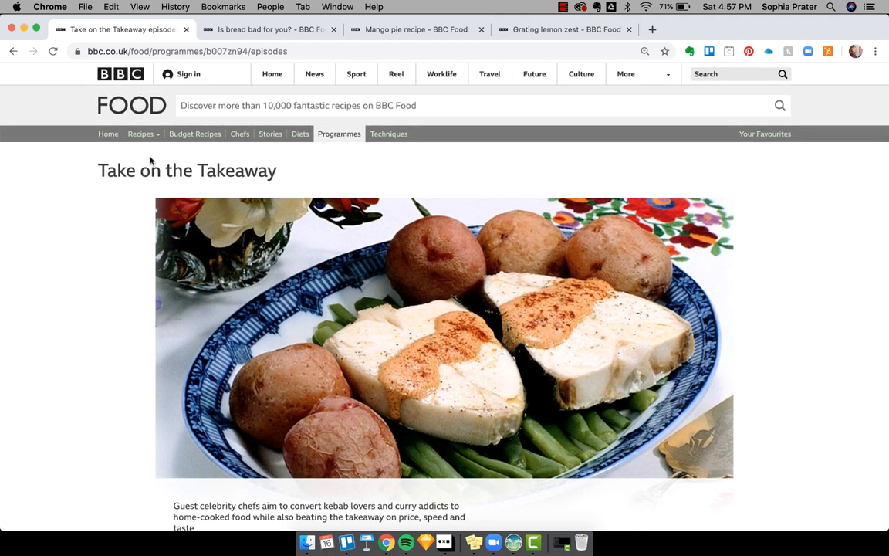
{"action": "mouse_move", "coordinate": [219, 179]}
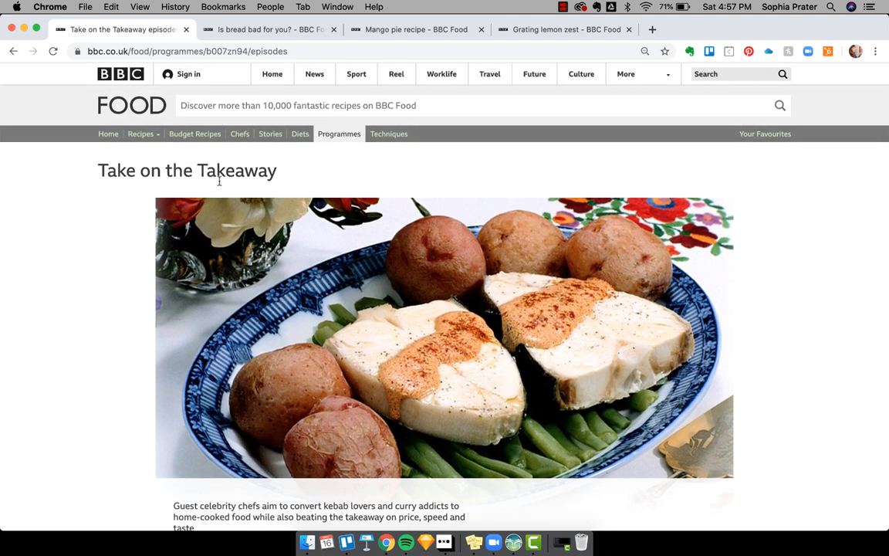
{"action": "mouse_move", "coordinate": [315, 185]}
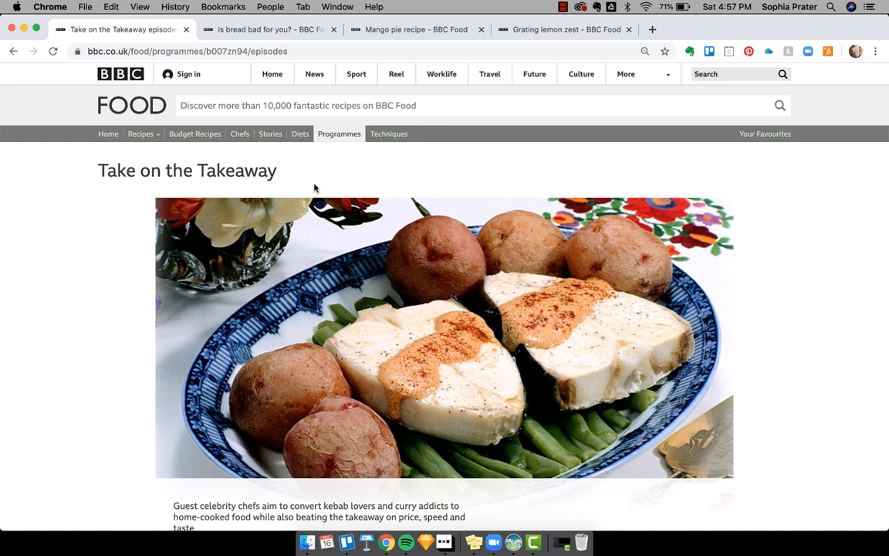
{"action": "mouse_move", "coordinate": [305, 183]}
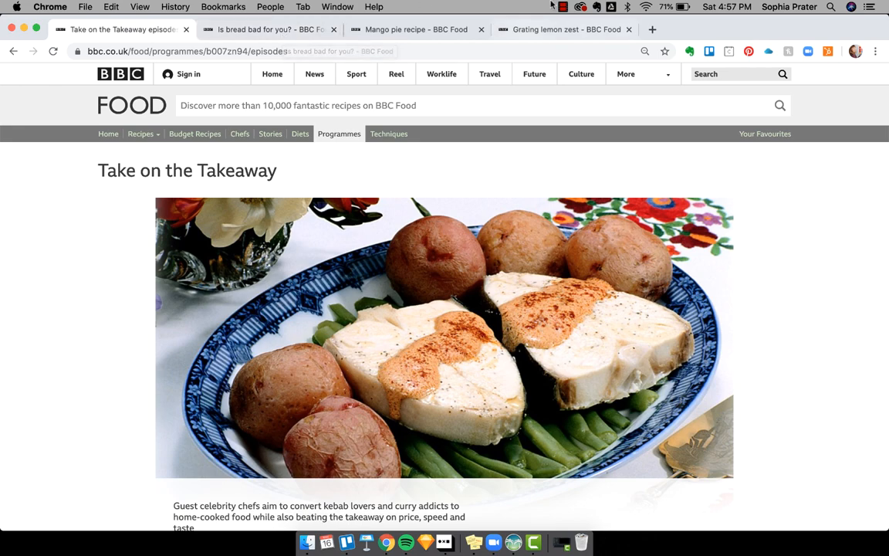
Switch to the Whimsical tab showing the Recipe domain model linked to Chef, Technique, Episode and Story.
{"action": "left_click", "coordinate": [562, 6]}
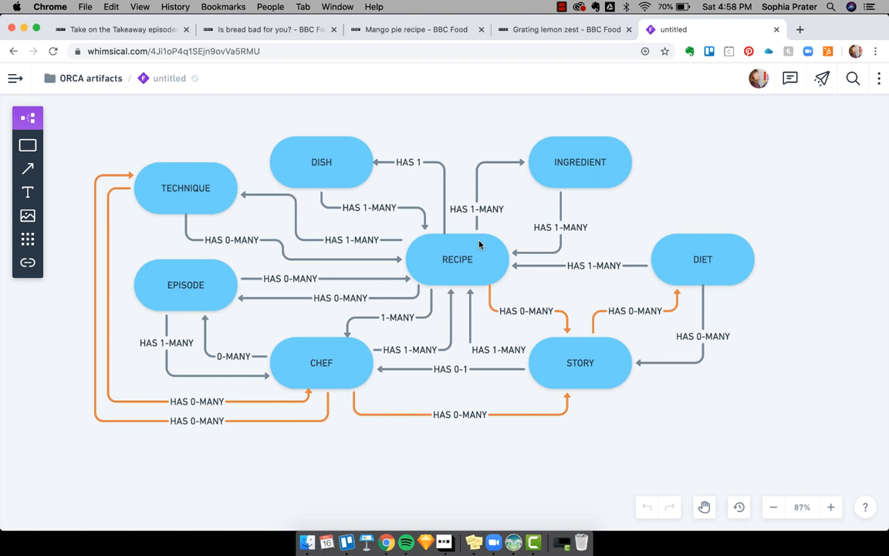
{"action": "mouse_move", "coordinate": [386, 324]}
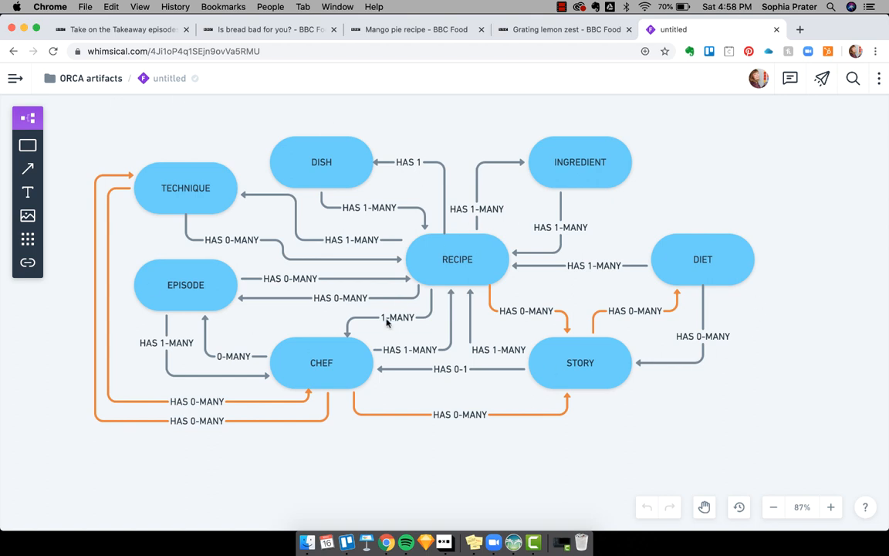
{"action": "mouse_move", "coordinate": [332, 162]}
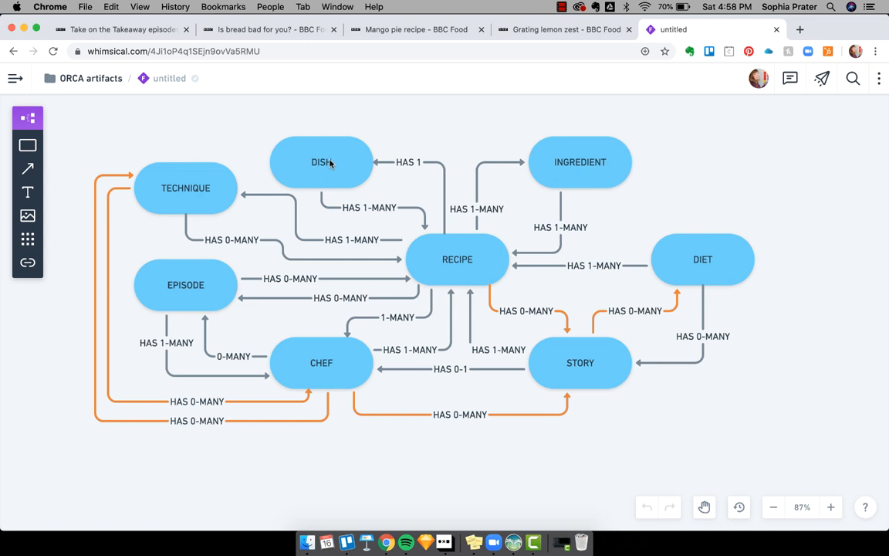
{"action": "mouse_move", "coordinate": [435, 265]}
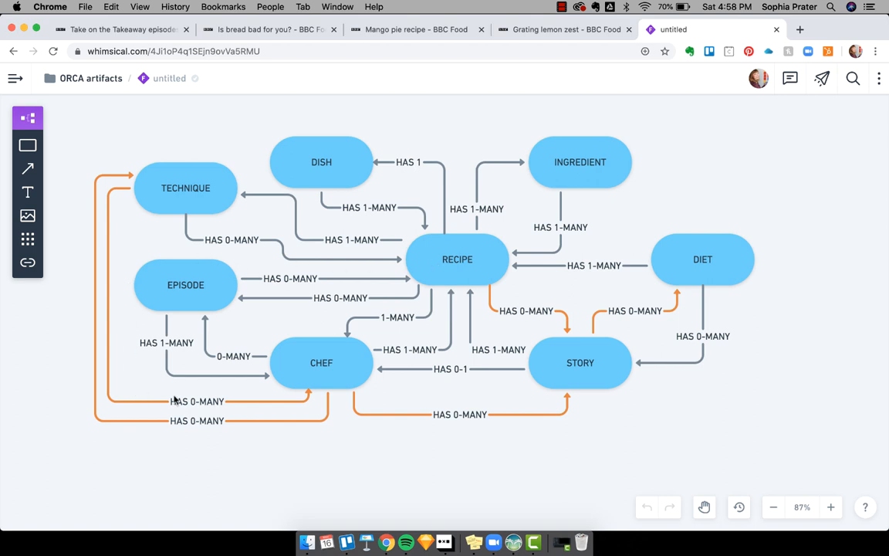
{"action": "mouse_move", "coordinate": [256, 389]}
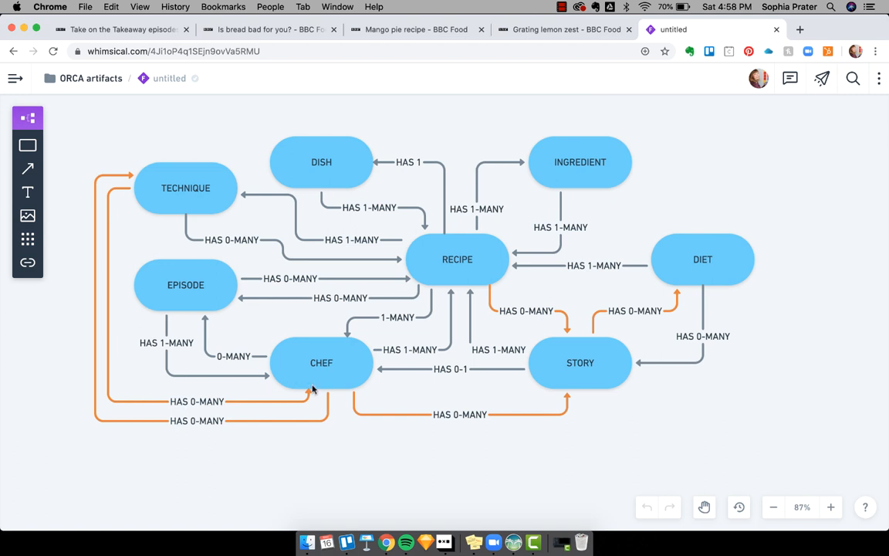
{"action": "mouse_move", "coordinate": [432, 375]}
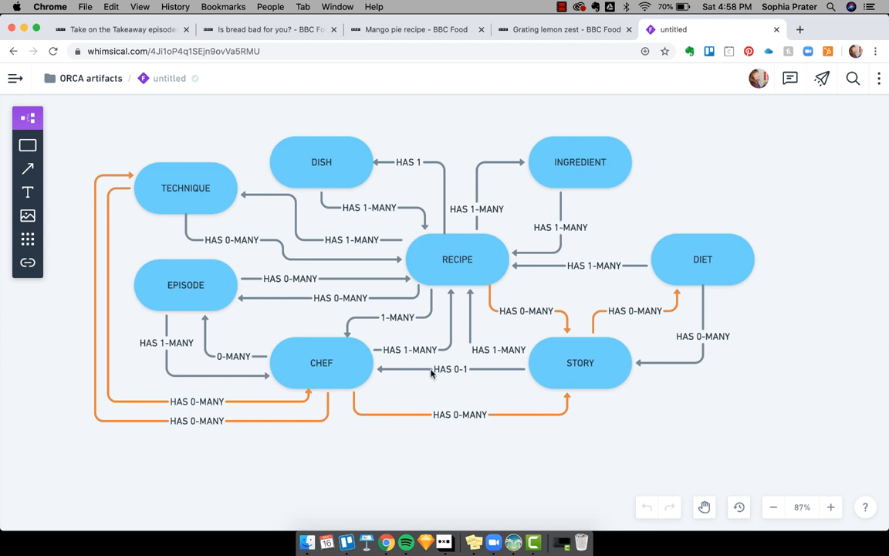
{"action": "mouse_move", "coordinate": [516, 370]}
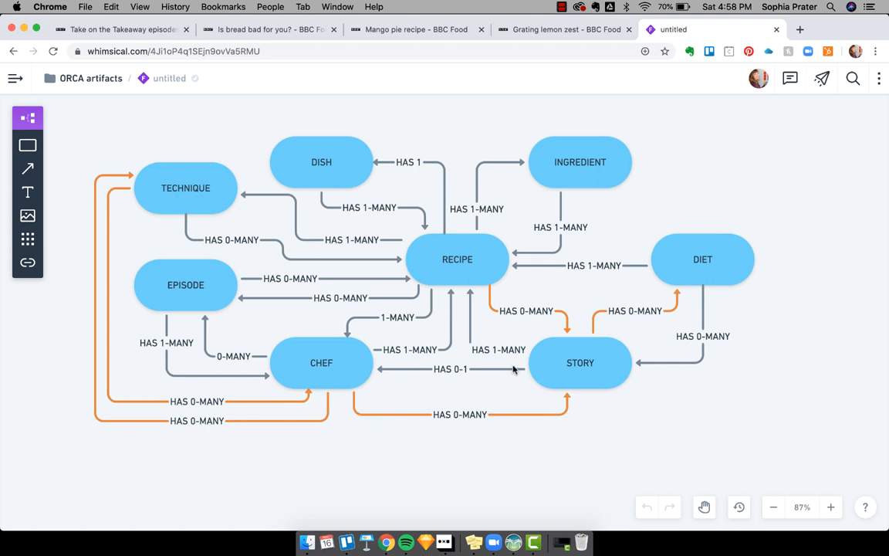
{"action": "mouse_move", "coordinate": [455, 105]}
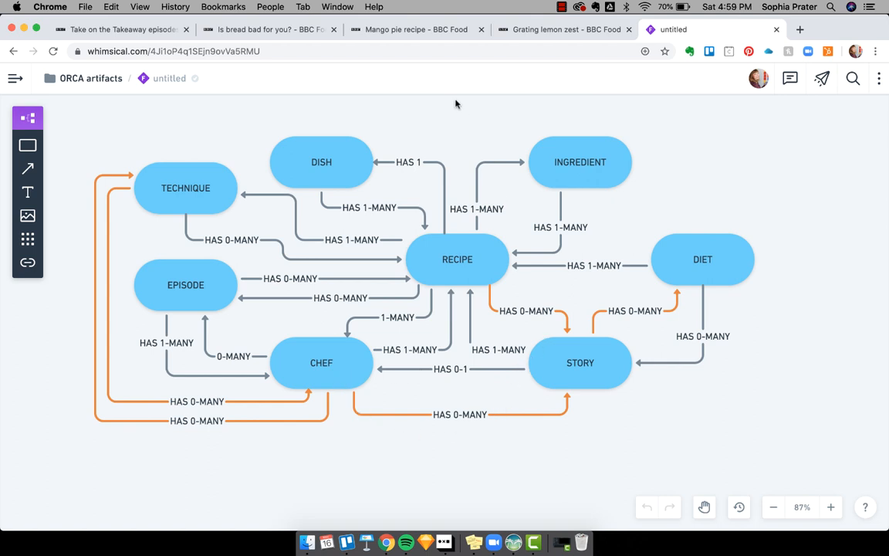
{"action": "mouse_move", "coordinate": [460, 108]}
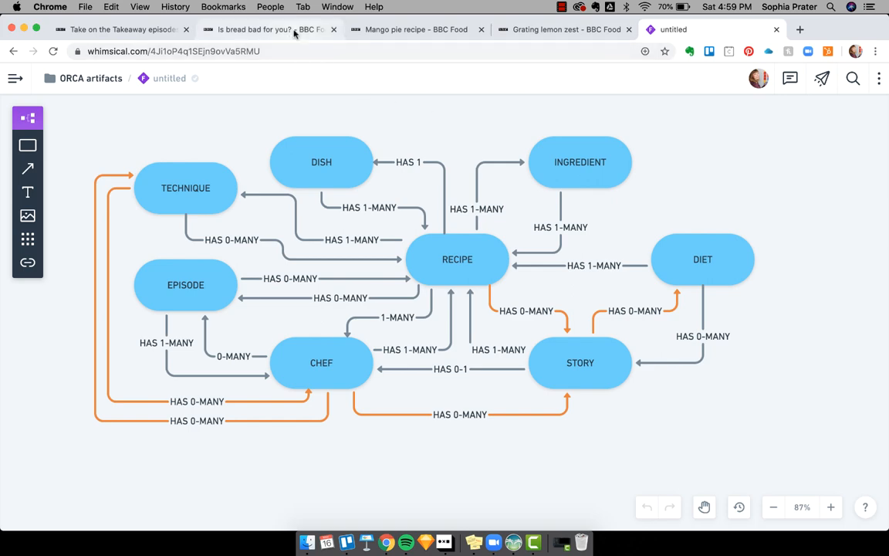
Switch to the 'Is bread bad for you?' article and read through its opening sections.
{"action": "left_click", "coordinate": [265, 29]}
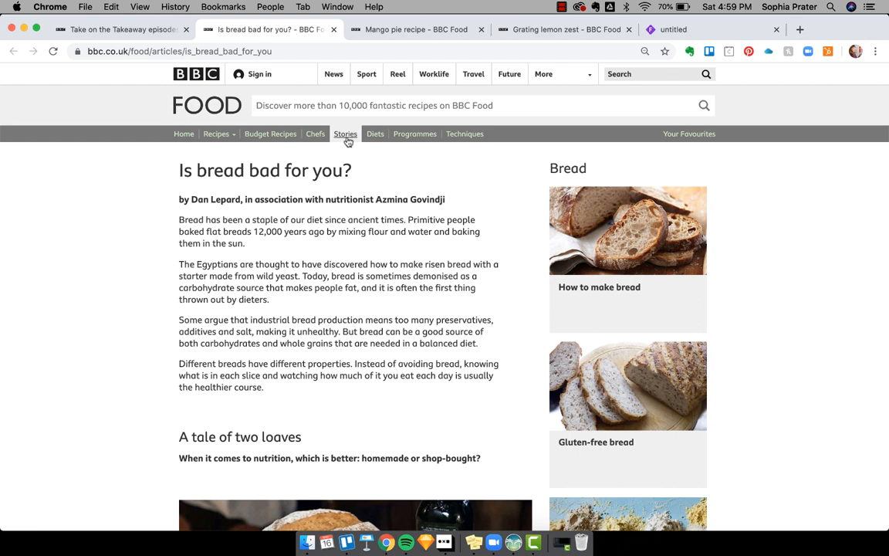
{"action": "mouse_move", "coordinate": [345, 133]}
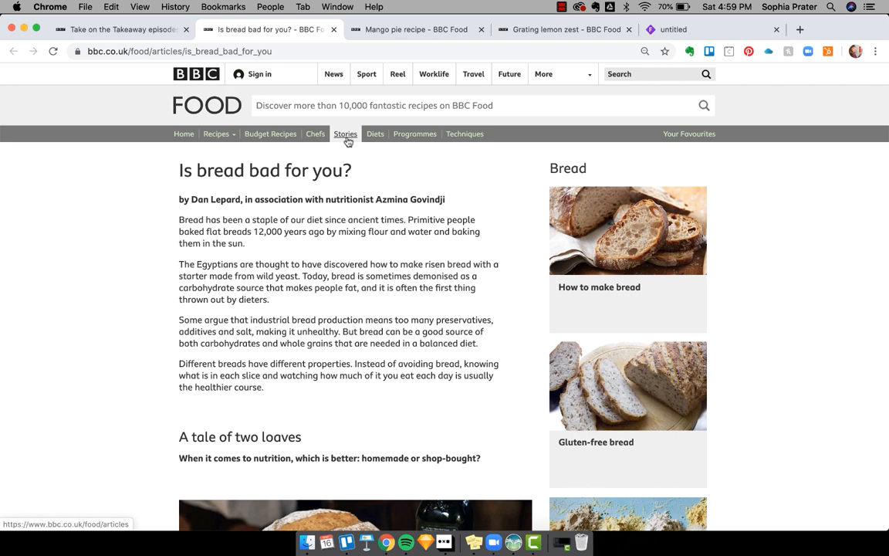
{"action": "mouse_move", "coordinate": [340, 274]}
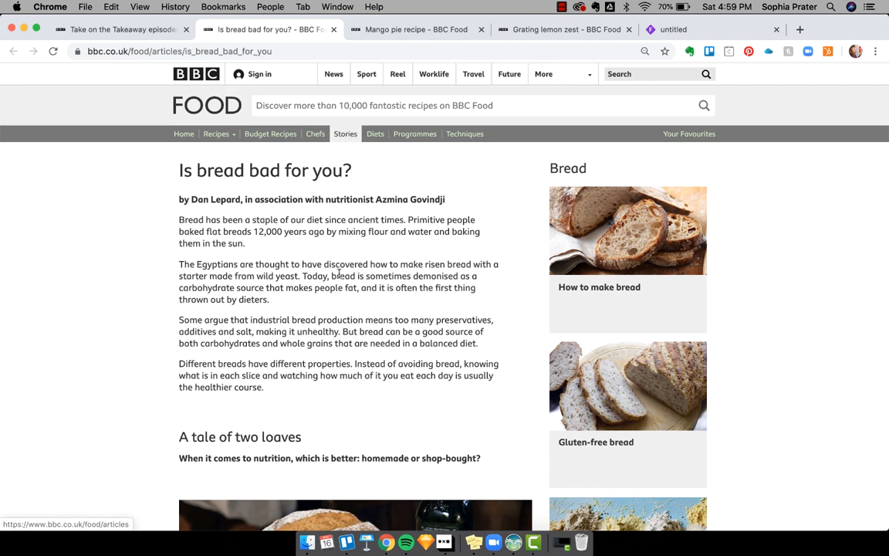
{"action": "scroll", "scroll_direction": "down", "scroll_amount": 3}
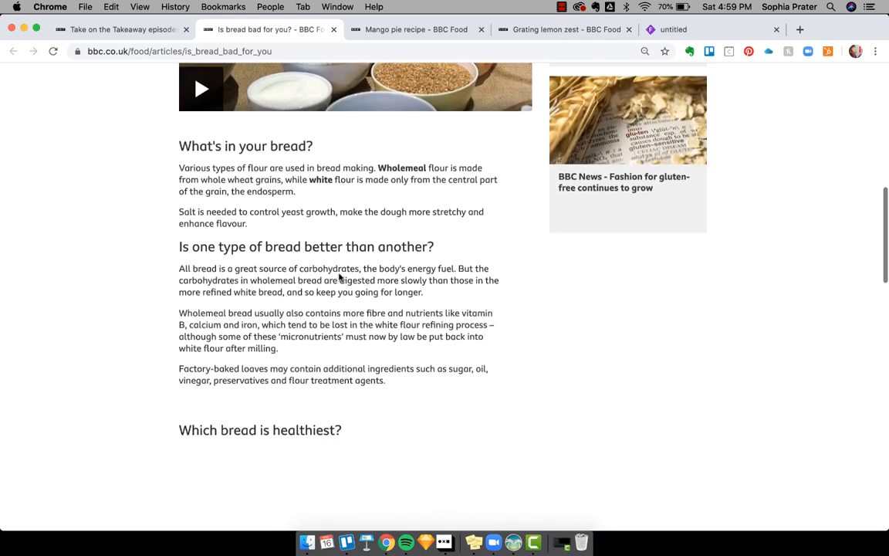
{"action": "scroll", "scroll_direction": "down", "scroll_amount": 3}
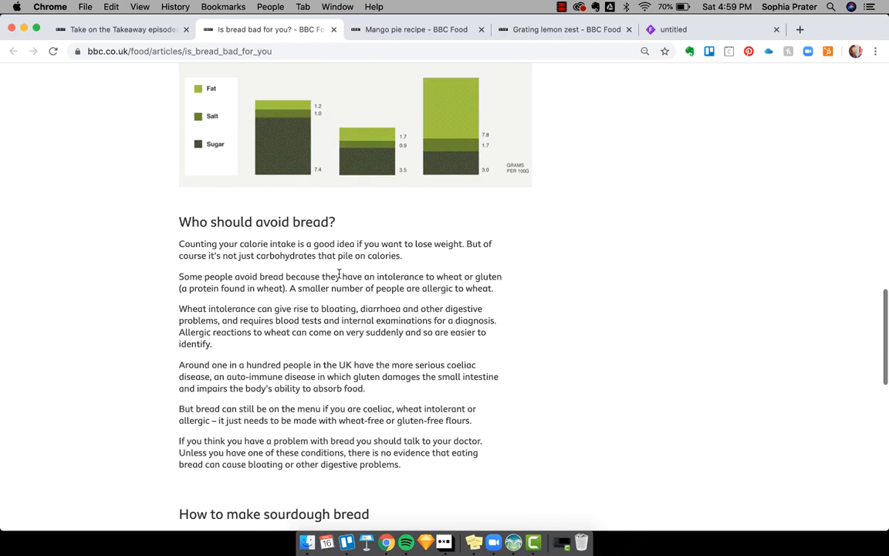
{"action": "scroll", "scroll_direction": "down", "scroll_amount": 3}
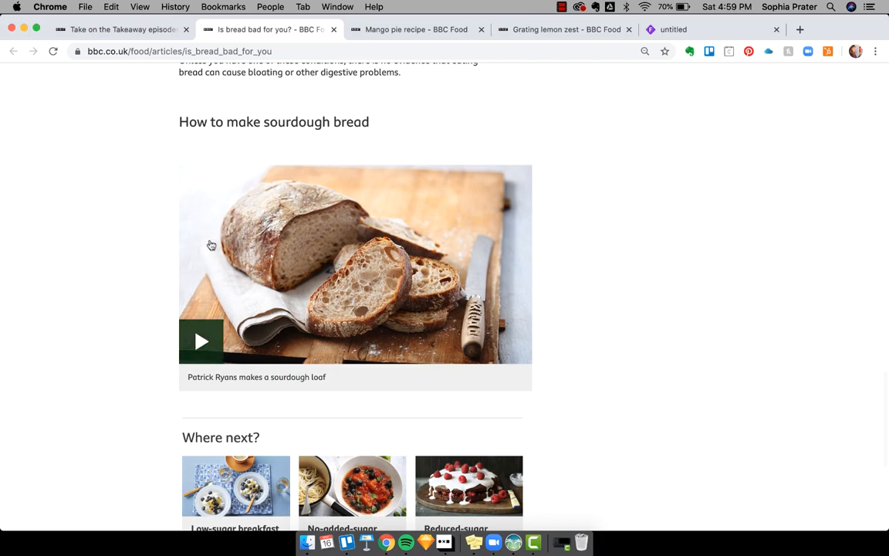
{"action": "scroll", "scroll_direction": "up", "scroll_amount": 3}
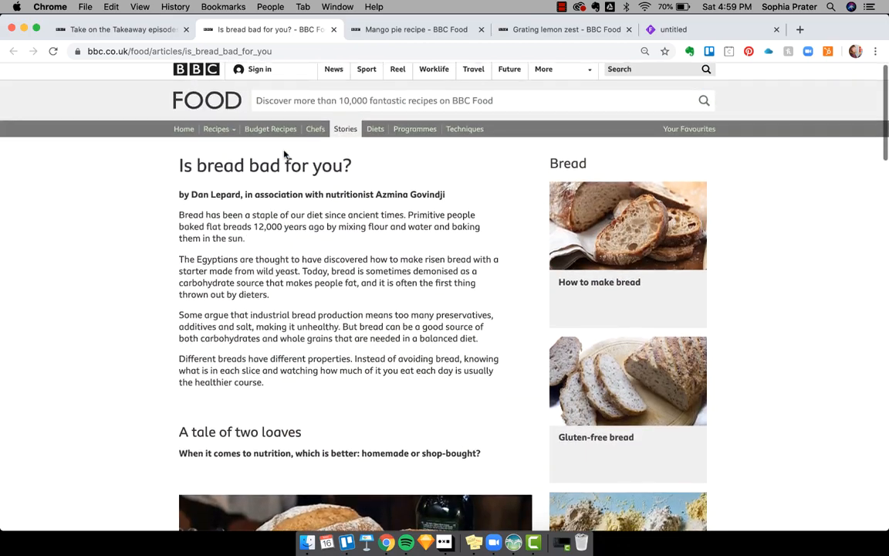
{"action": "scroll", "scroll_direction": "down", "scroll_amount": 3}
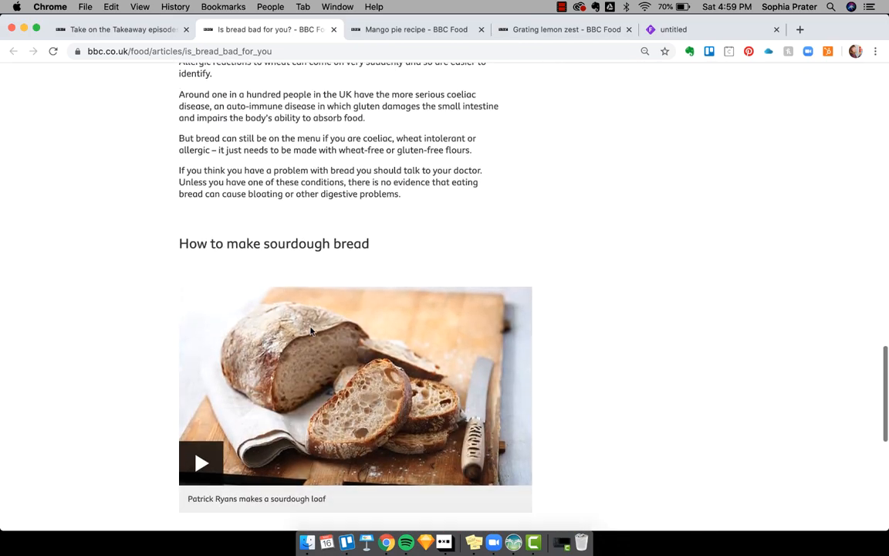
{"action": "scroll", "scroll_direction": "down", "scroll_amount": 3}
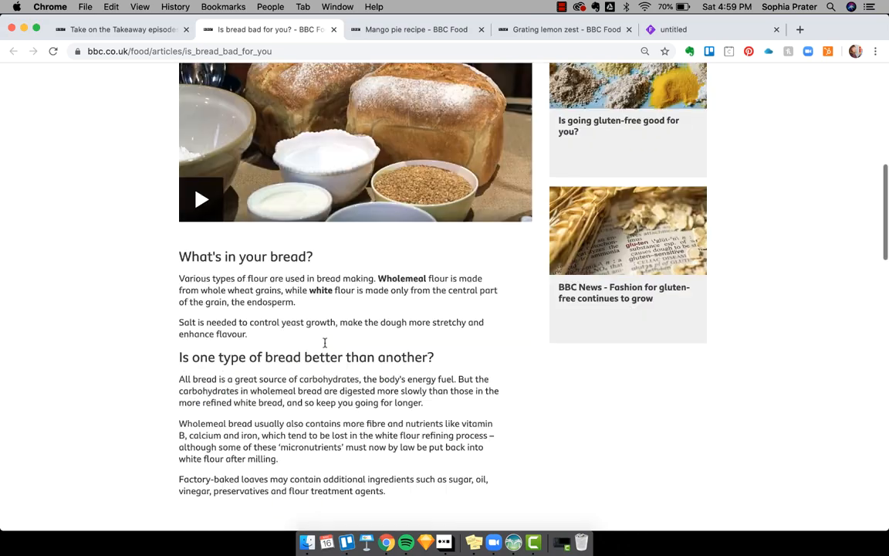
{"action": "scroll", "scroll_direction": "up", "scroll_amount": 3}
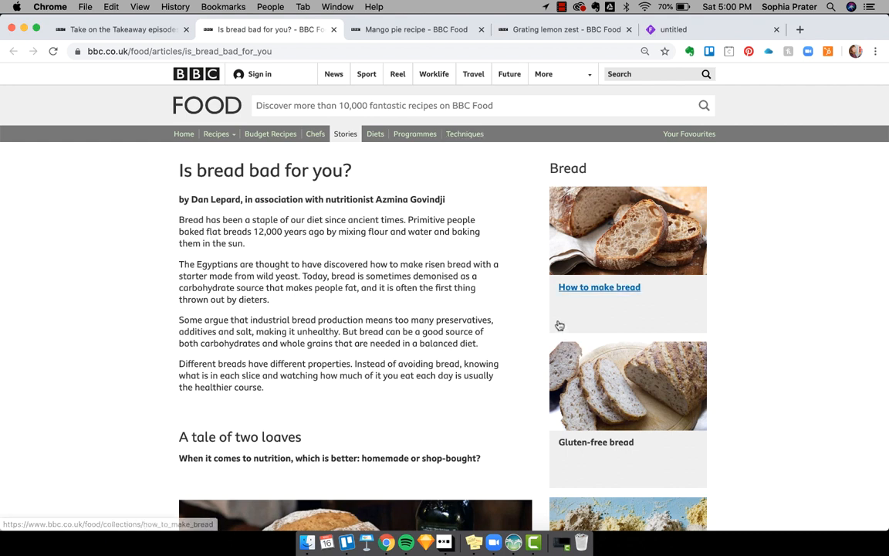
Read on past the tale of two loaves and the article's sidebar cards toward the BBC News link.
{"action": "scroll", "scroll_direction": "down", "scroll_amount": 3}
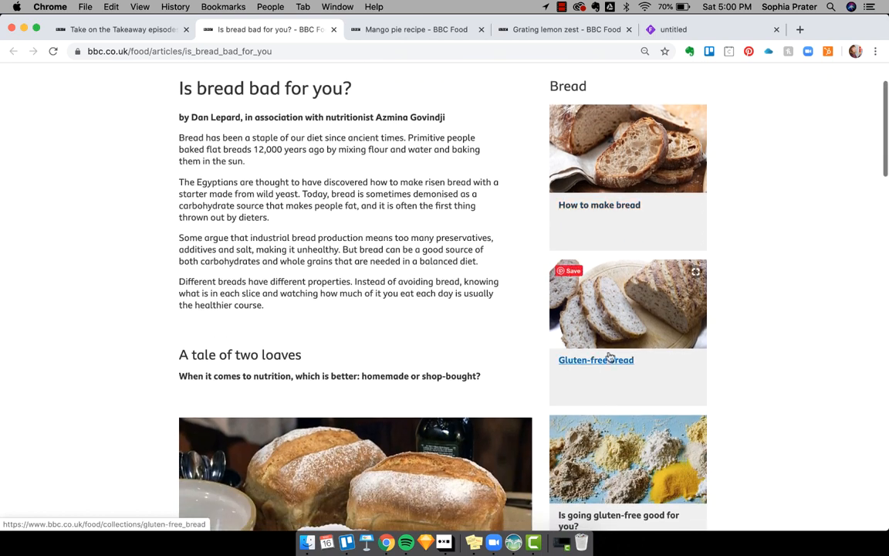
{"action": "scroll", "scroll_direction": "down", "scroll_amount": 3}
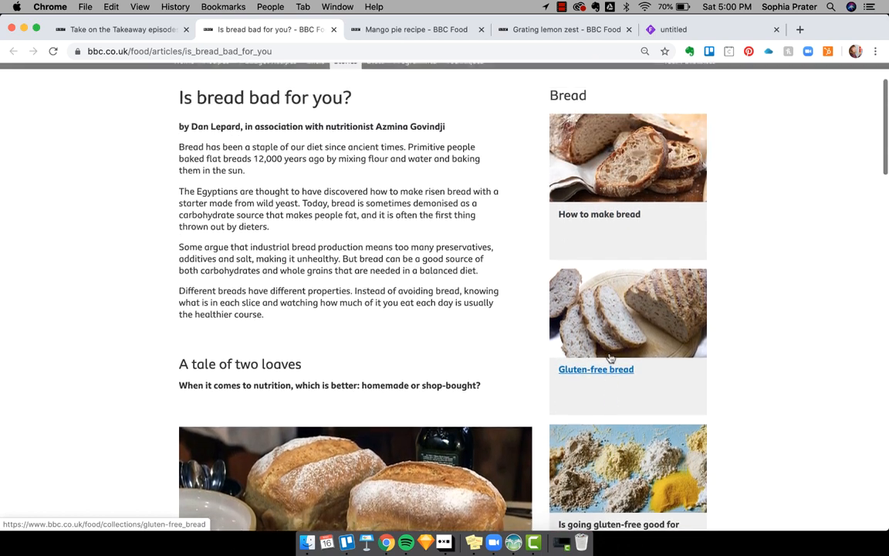
{"action": "scroll", "scroll_direction": "down", "scroll_amount": 3}
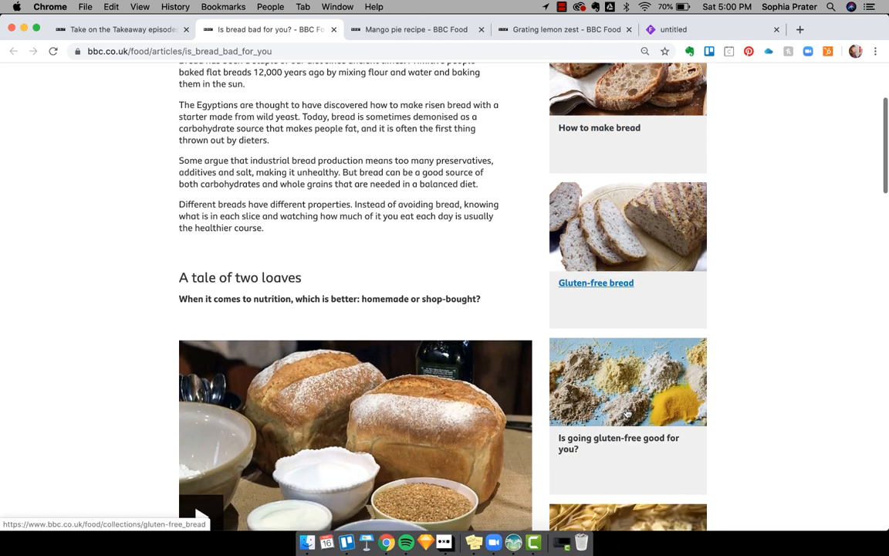
{"action": "scroll", "scroll_direction": "down", "scroll_amount": 3}
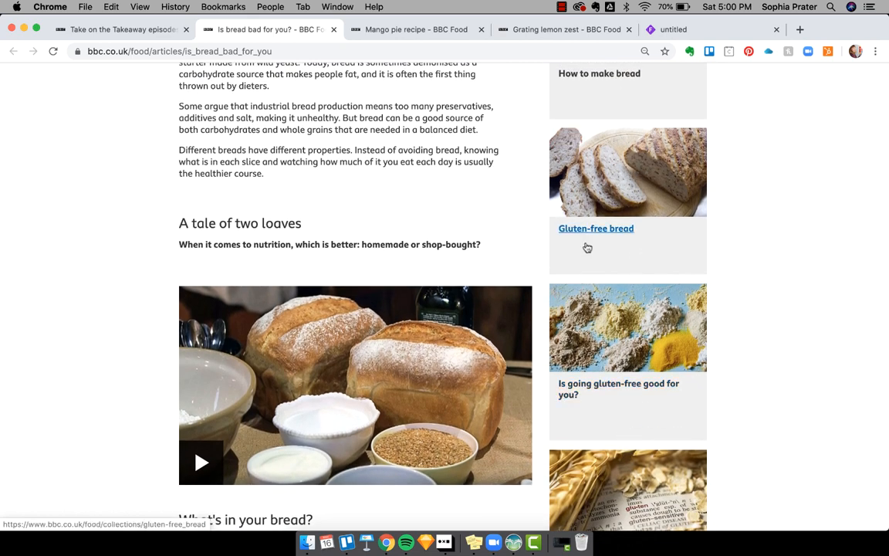
{"action": "mouse_move", "coordinate": [588, 247]}
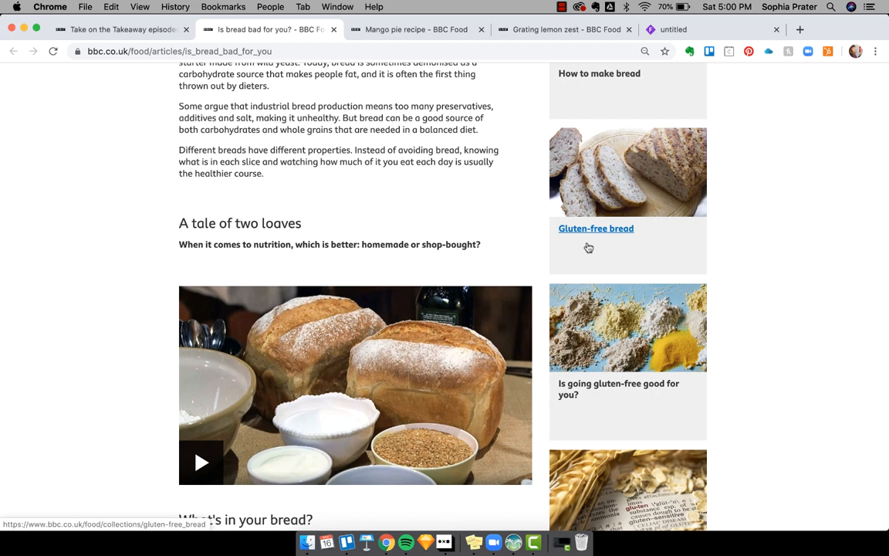
{"action": "mouse_move", "coordinate": [617, 389]}
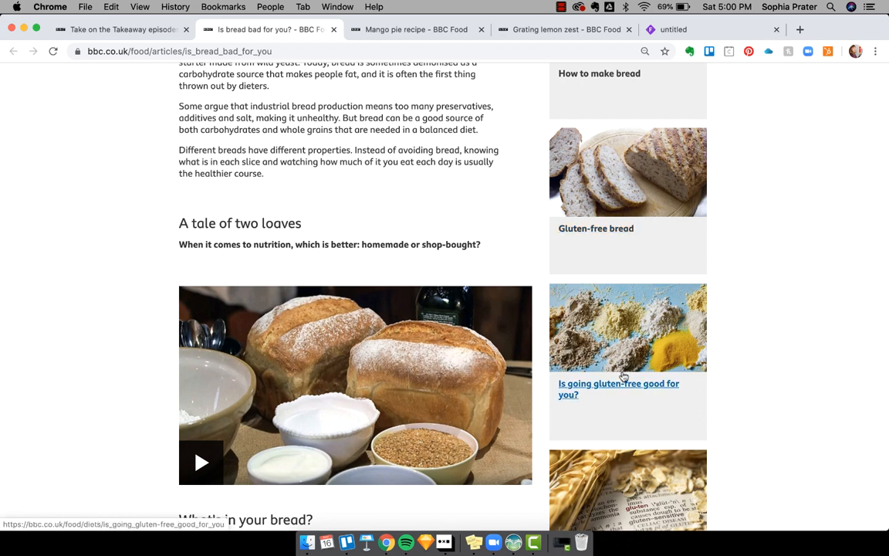
{"action": "scroll", "scroll_direction": "down", "scroll_amount": 3}
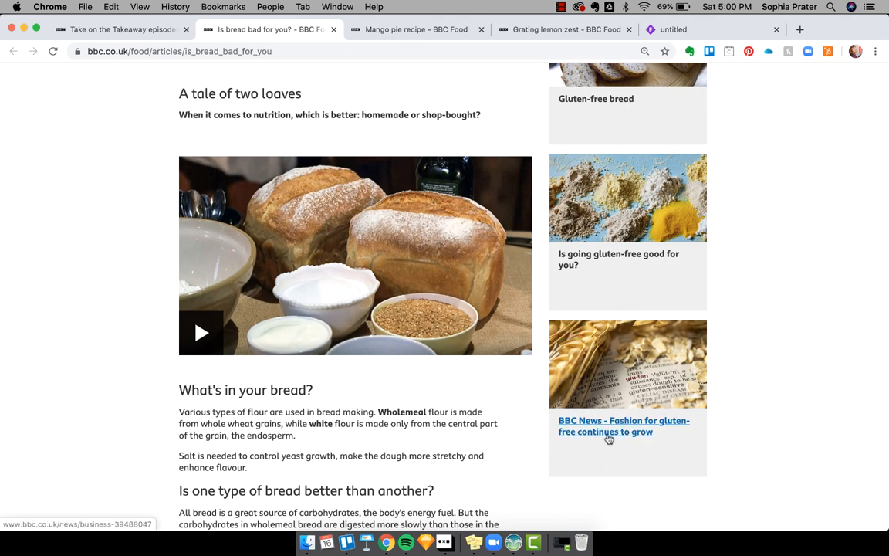
{"action": "scroll", "scroll_direction": "up", "scroll_amount": 3}
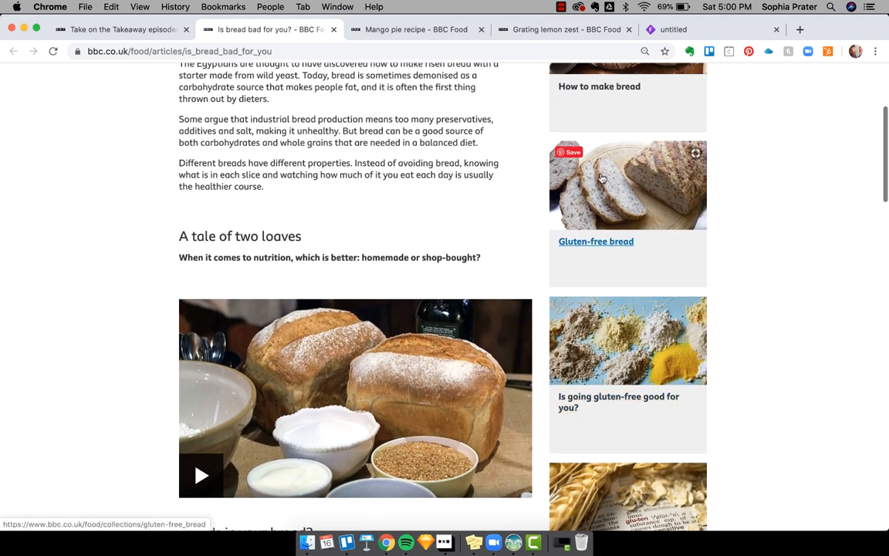
{"action": "scroll", "scroll_direction": "down", "scroll_amount": 3}
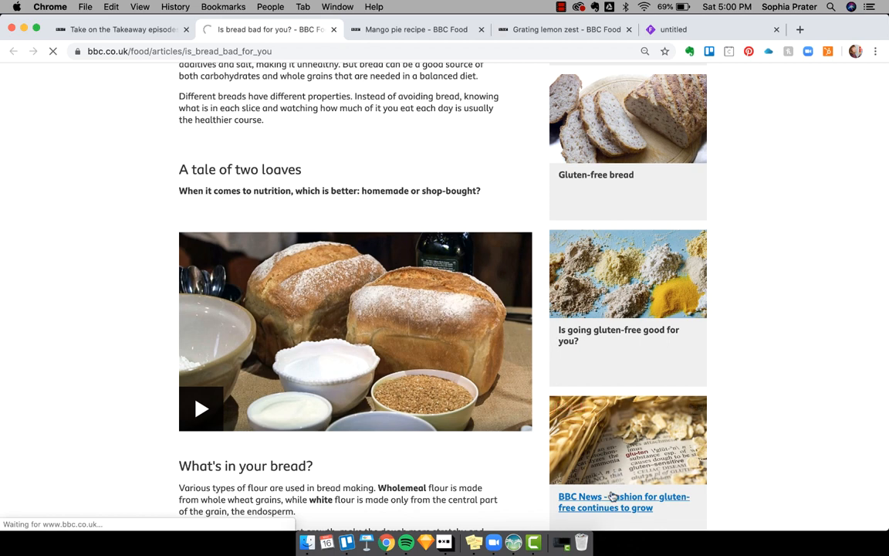
Follow the BBC News 'Fashion for gluten- and dairy-free continues to grow' story and read down to its photo.
{"action": "left_click", "coordinate": [624, 502]}
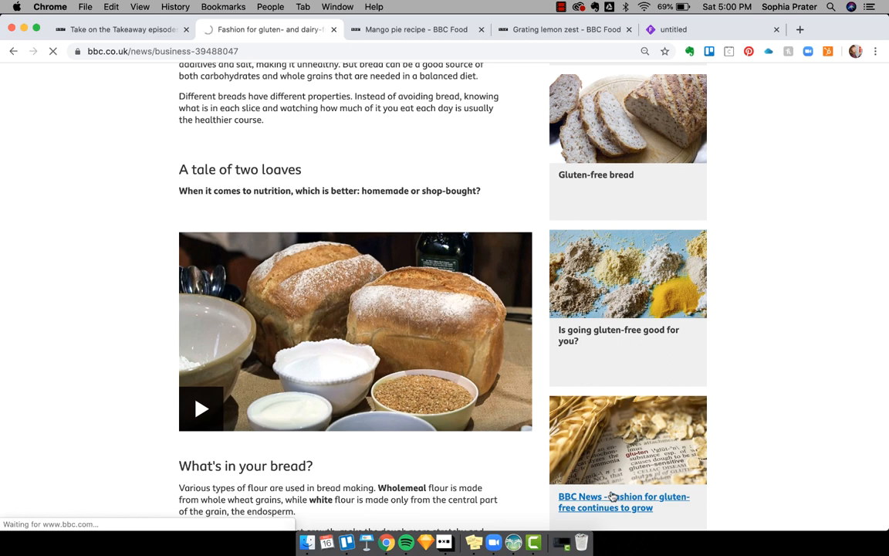
{"action": "left_click", "coordinate": [624, 502]}
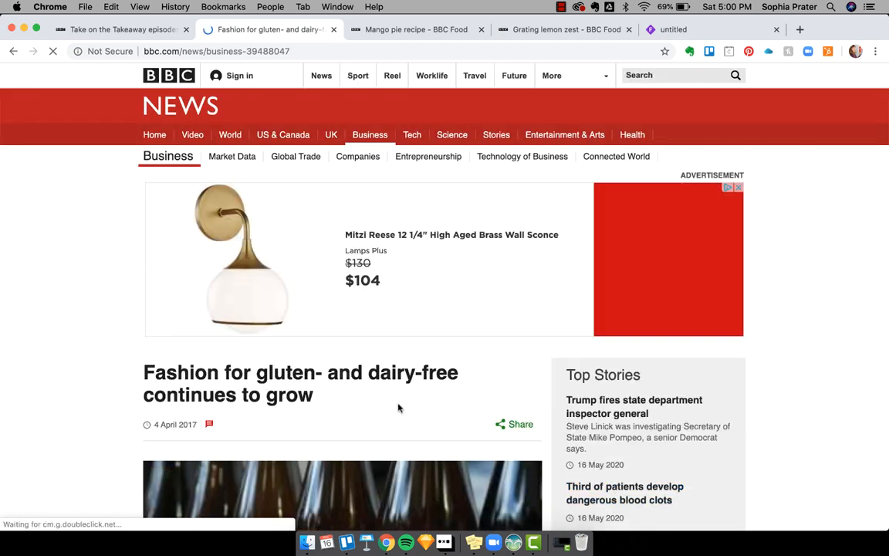
{"action": "scroll", "scroll_direction": "down", "scroll_amount": 3}
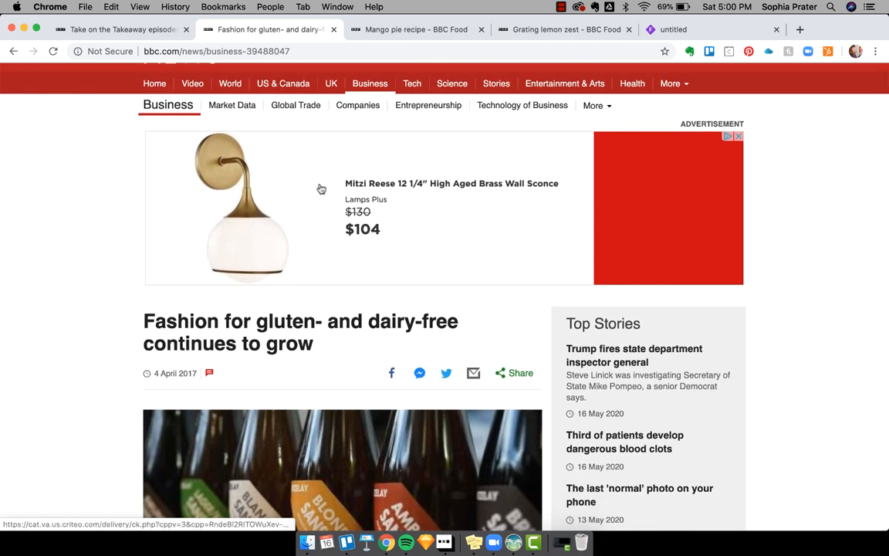
{"action": "scroll", "scroll_direction": "down", "scroll_amount": 3}
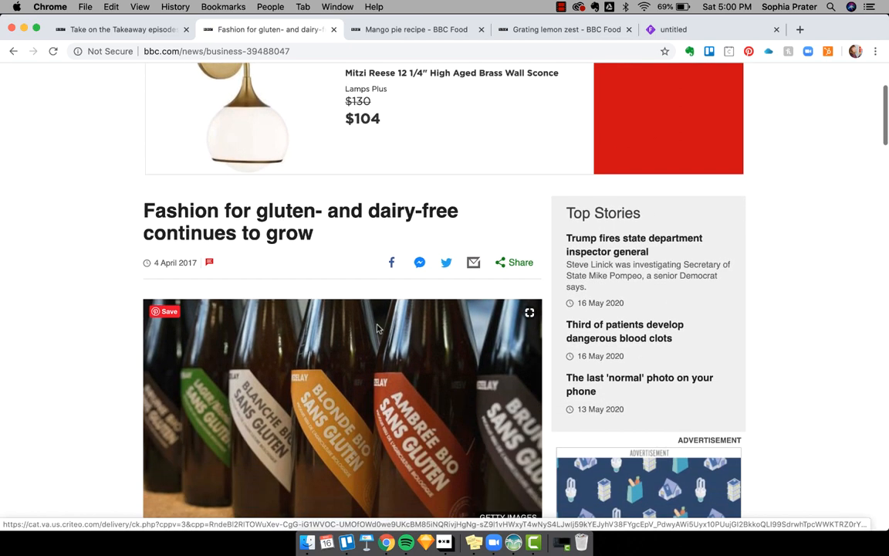
{"action": "scroll", "scroll_direction": "down", "scroll_amount": 3}
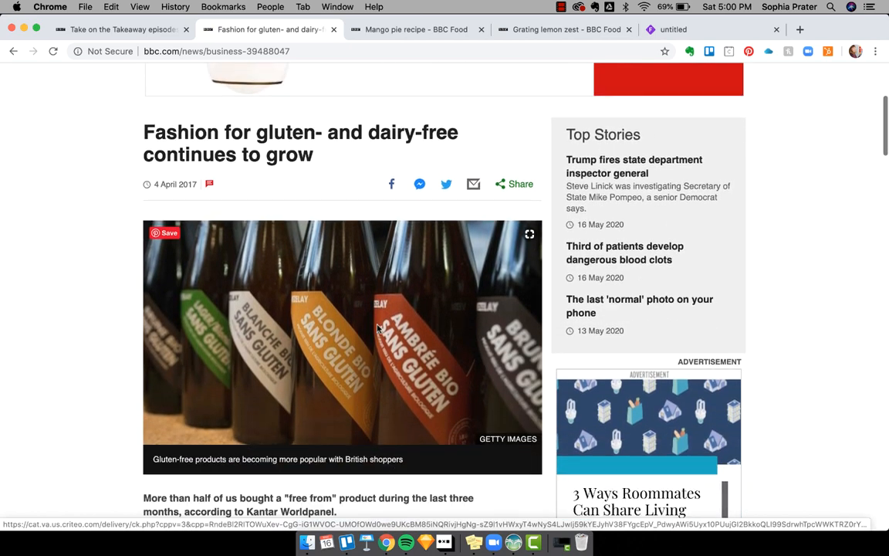
{"action": "scroll", "scroll_direction": "down", "scroll_amount": 3}
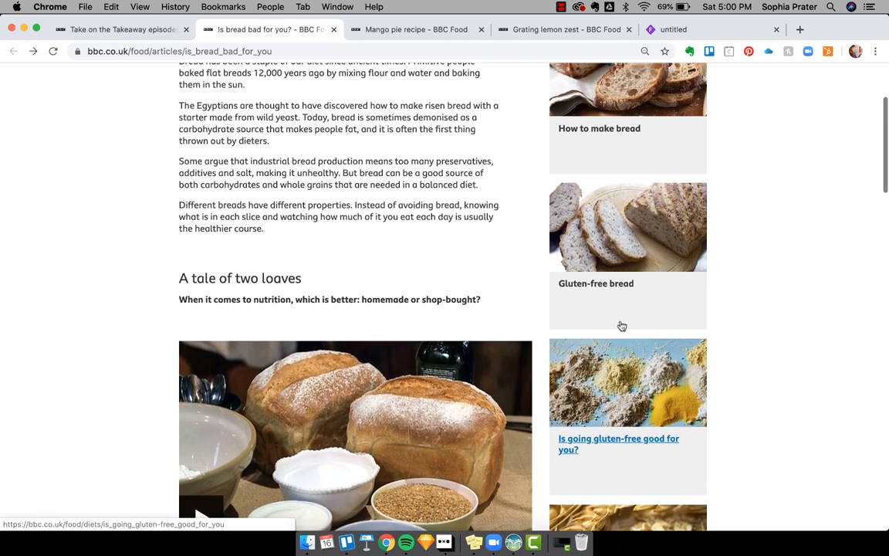
Open the Gluten-free bread collection from the article sidebar and browse its tortilla, pitta and seeded loaf recipes.
{"action": "scroll", "scroll_direction": "up", "scroll_amount": 3}
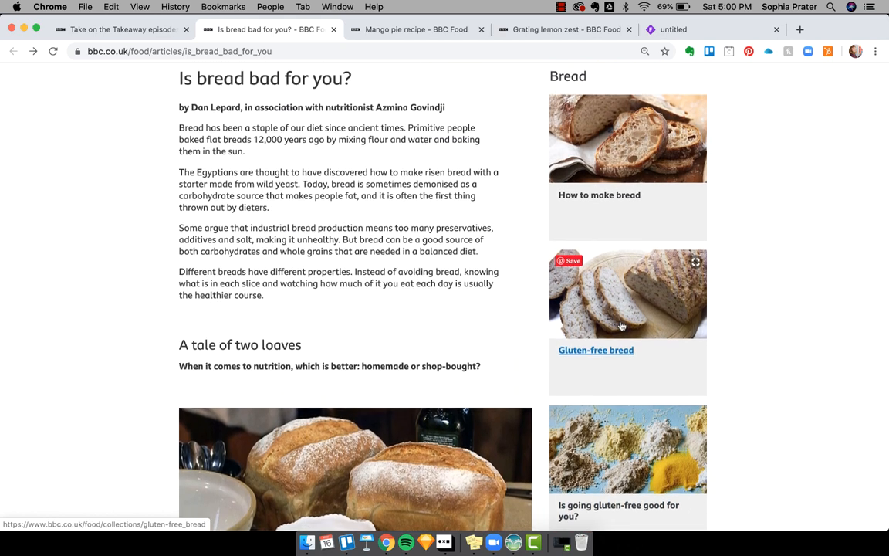
{"action": "mouse_move", "coordinate": [627, 333]}
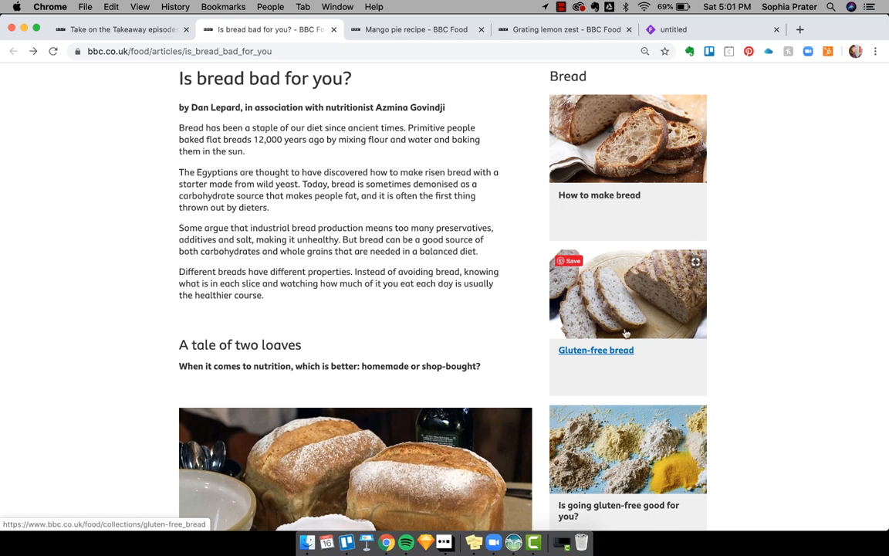
{"action": "left_click", "coordinate": [595, 349]}
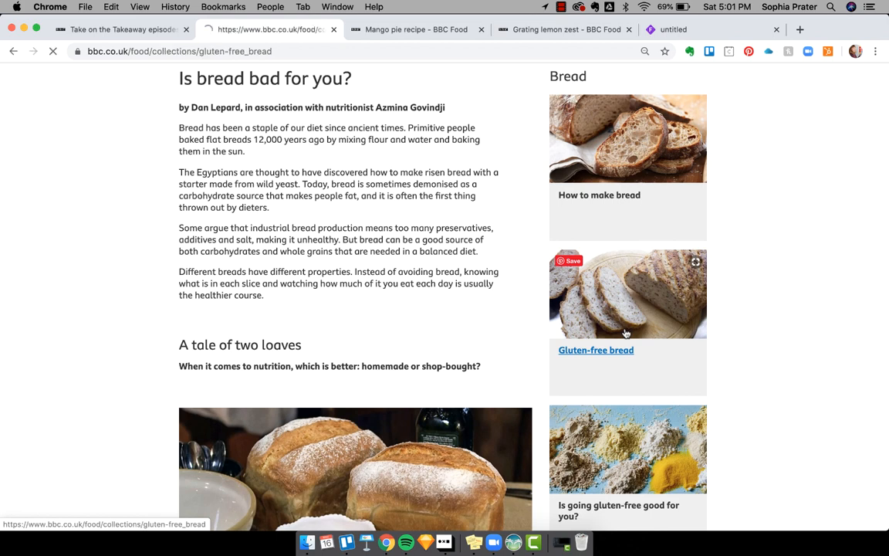
{"action": "left_click", "coordinate": [596, 349]}
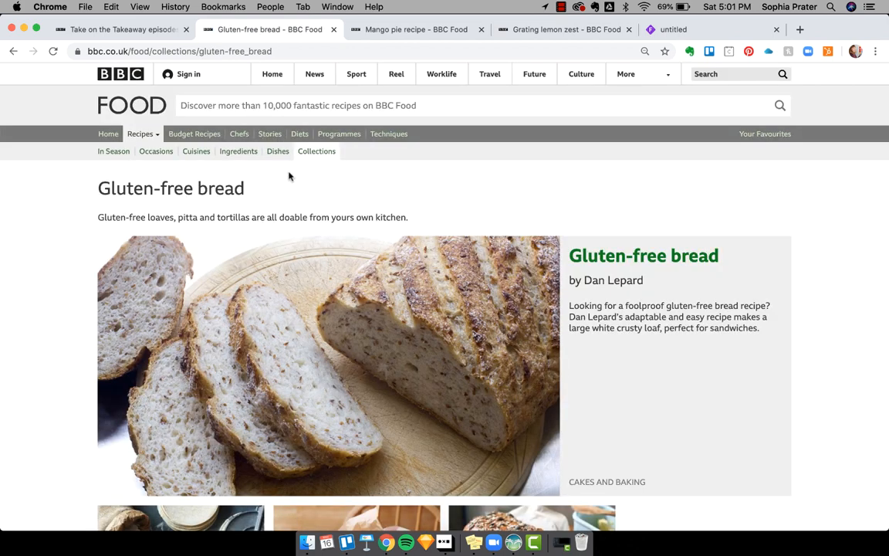
{"action": "mouse_move", "coordinate": [278, 151]}
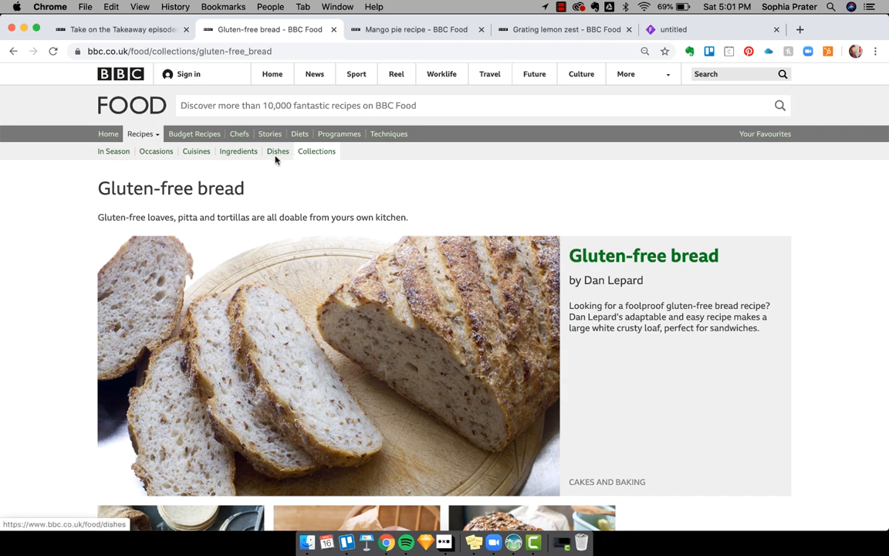
{"action": "mouse_move", "coordinate": [373, 289]}
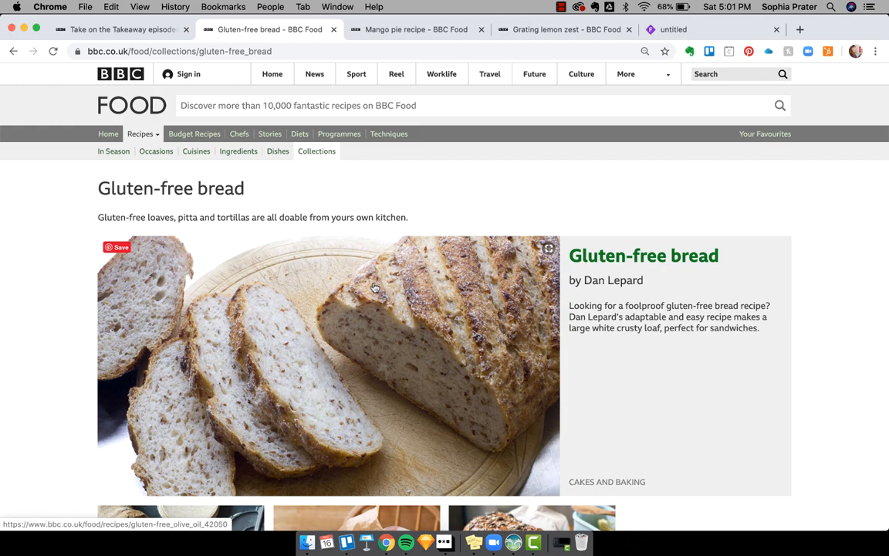
{"action": "scroll", "scroll_direction": "down", "scroll_amount": 3}
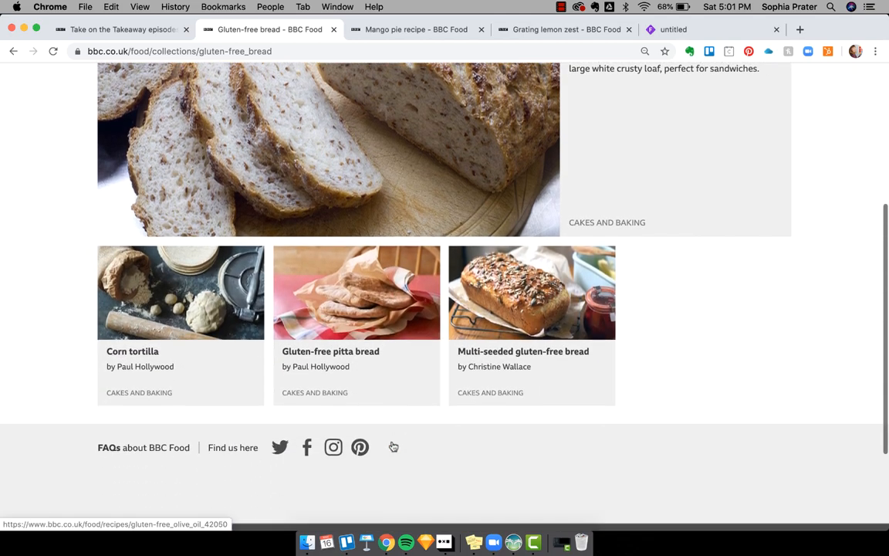
{"action": "scroll", "scroll_direction": "up", "scroll_amount": 3}
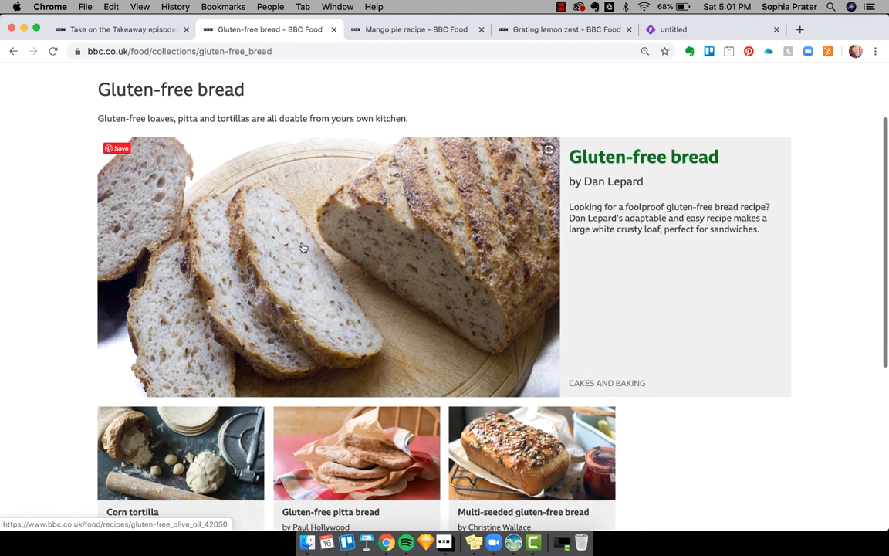
{"action": "scroll", "scroll_direction": "down", "scroll_amount": 3}
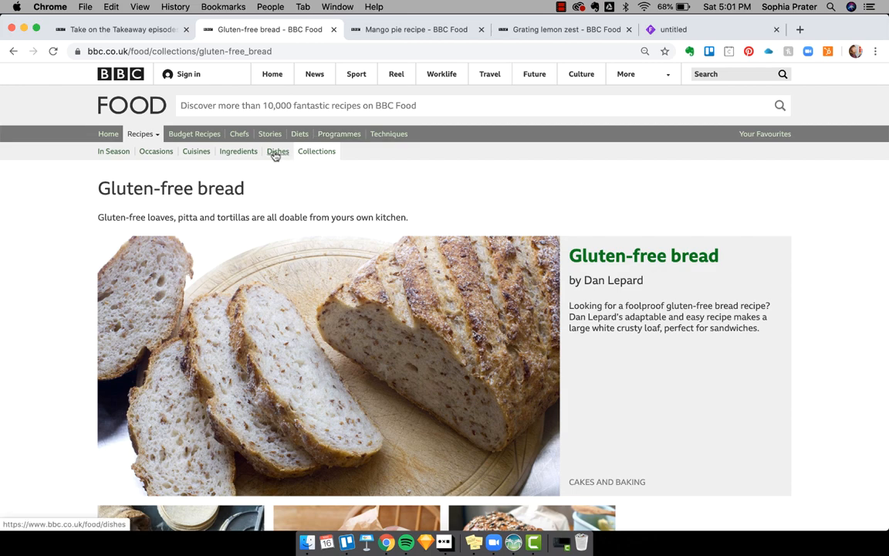
{"action": "left_click", "coordinate": [278, 152]}
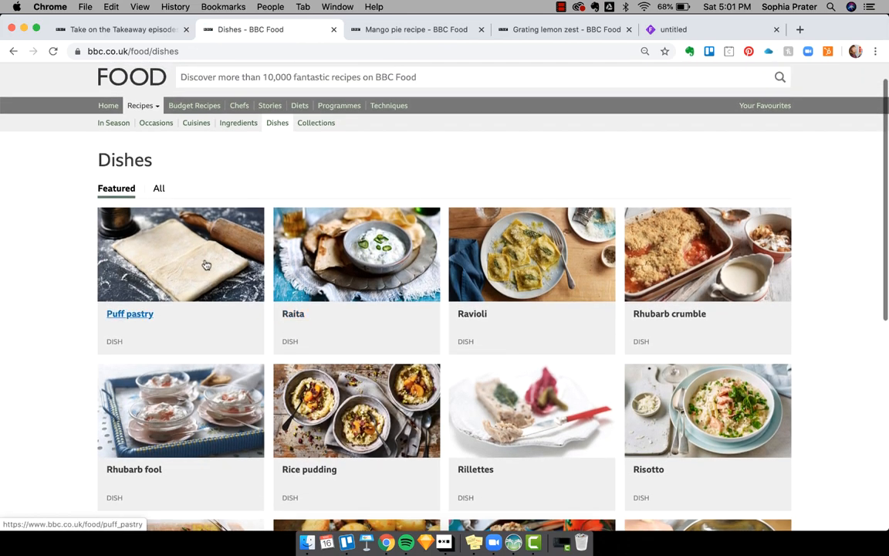
{"action": "left_click", "coordinate": [157, 188]}
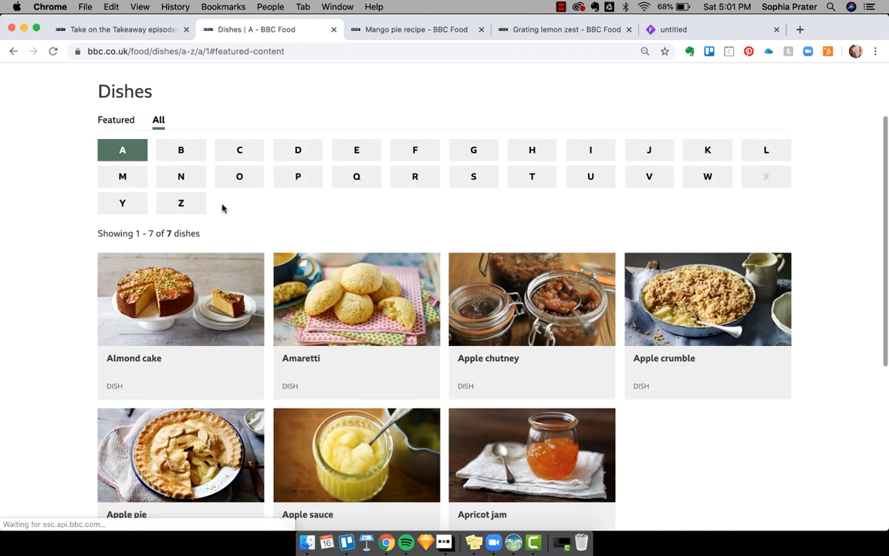
{"action": "left_click", "coordinate": [472, 150]}
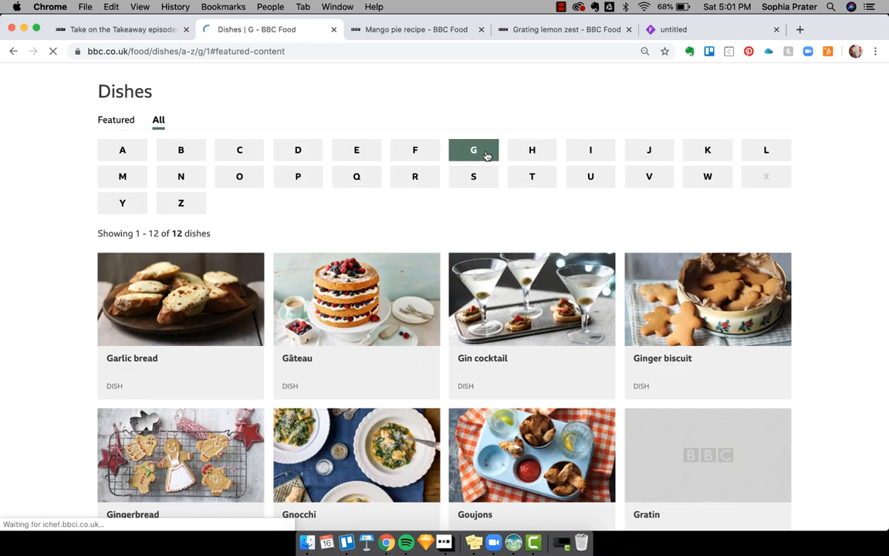
{"action": "scroll", "scroll_direction": "down", "scroll_amount": 3}
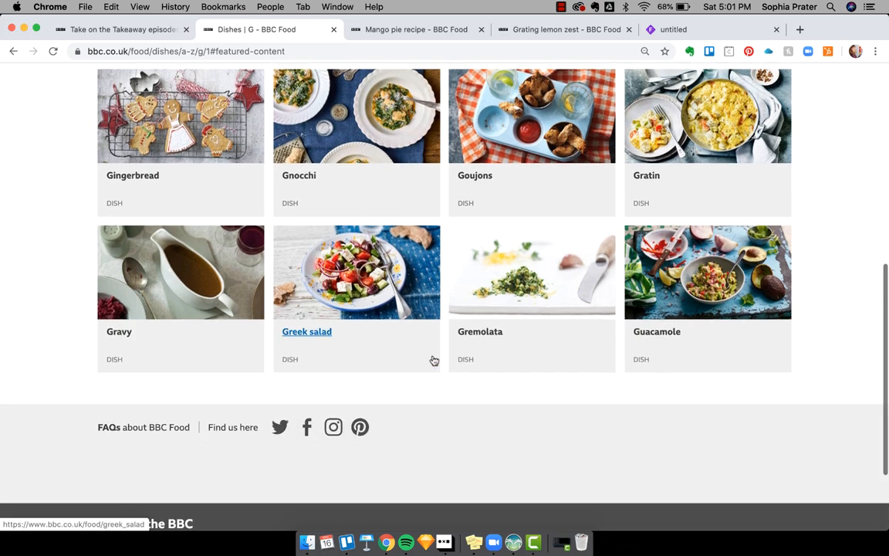
{"action": "scroll", "scroll_direction": "up", "scroll_amount": 3}
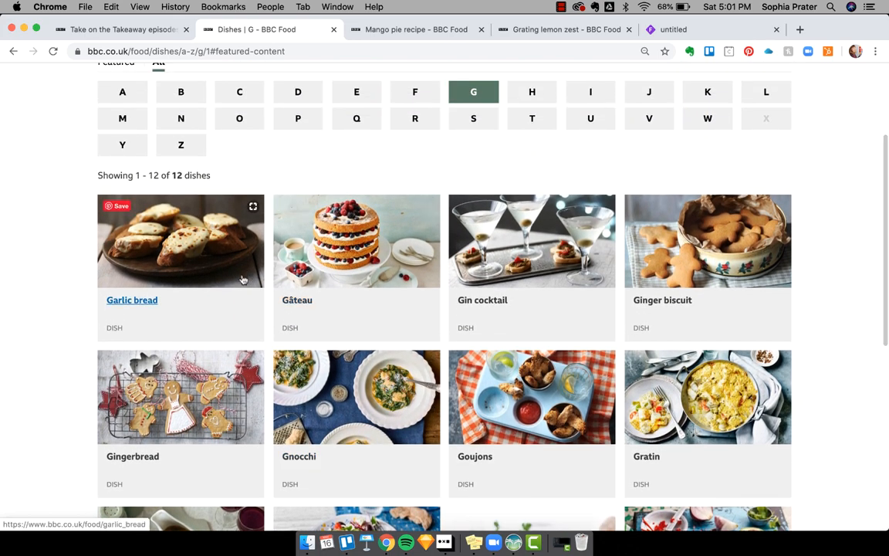
Open the Garlic bread dish page, look over its recipes, then go to the 'Is bread bad for you?' story.
{"action": "left_click", "coordinate": [131, 299]}
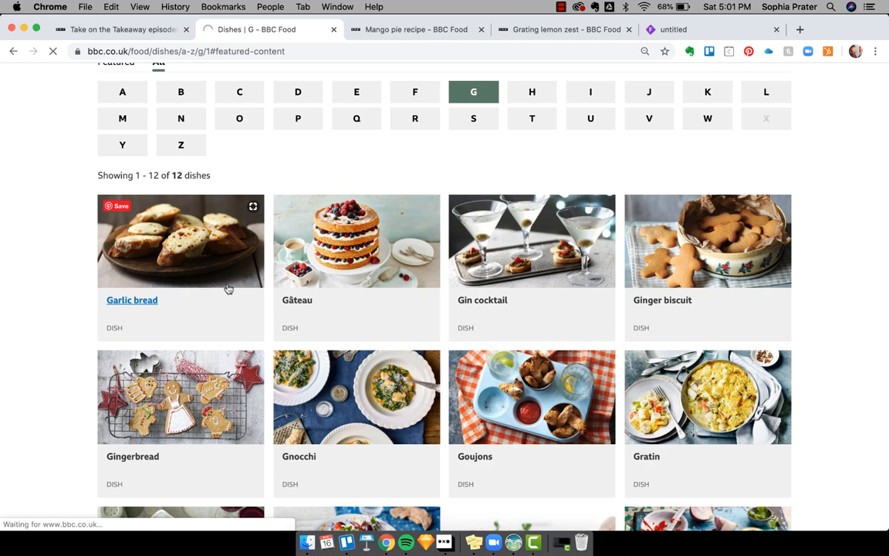
{"action": "left_click", "coordinate": [131, 299]}
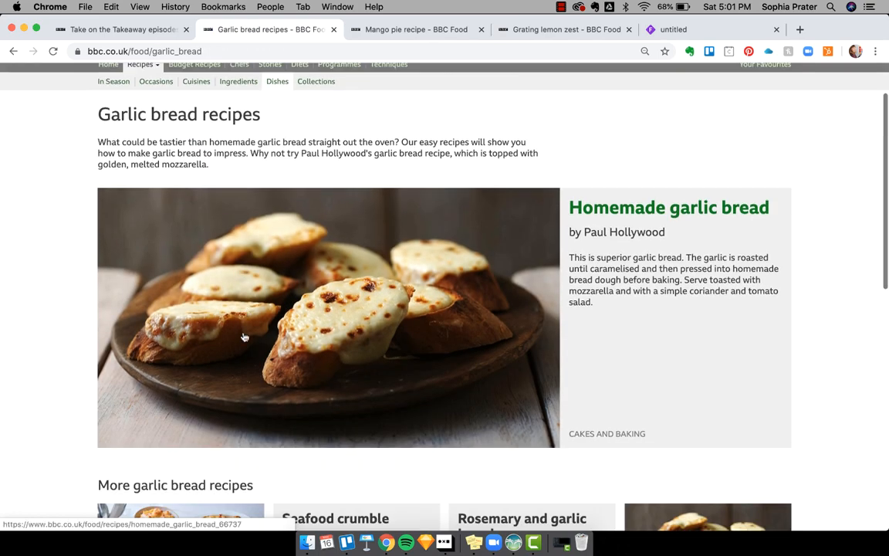
{"action": "scroll", "scroll_direction": "down", "scroll_amount": 3}
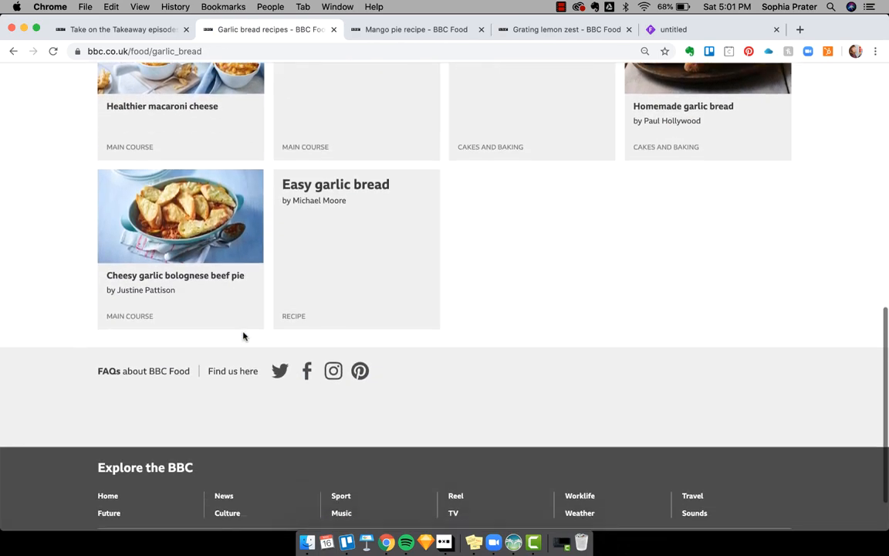
{"action": "scroll", "scroll_direction": "up", "scroll_amount": 3}
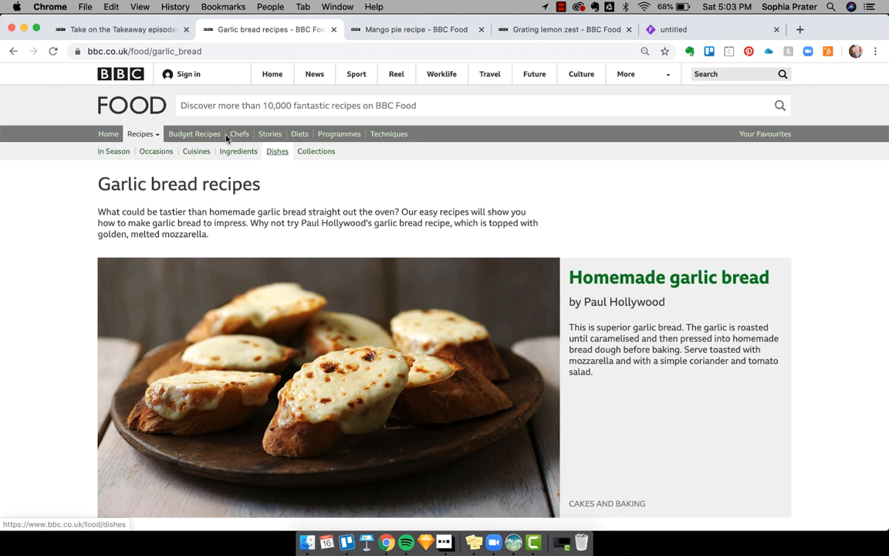
{"action": "left_click", "coordinate": [277, 152]}
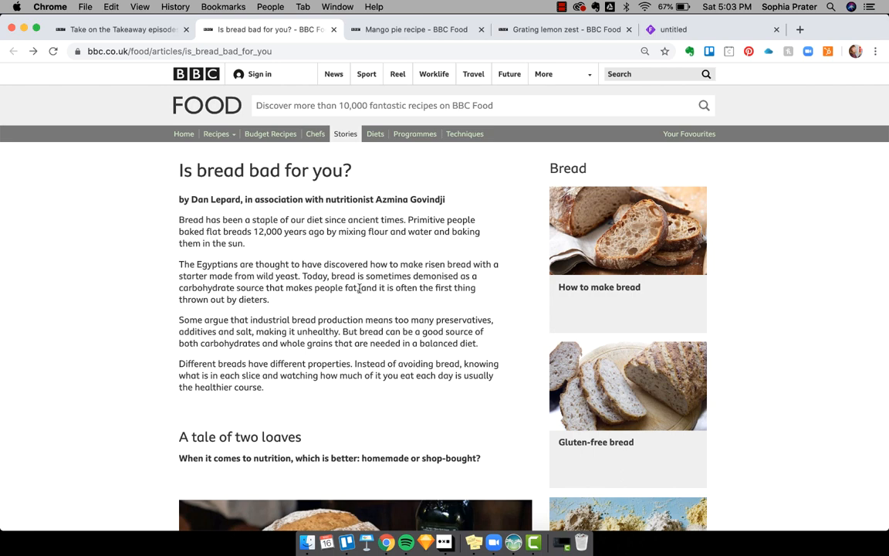
Open the How to make bread collection from the Bread sidebar and browse its naan, ciabatta, focaccia and rye recipes.
{"action": "scroll", "scroll_direction": "down", "scroll_amount": 3}
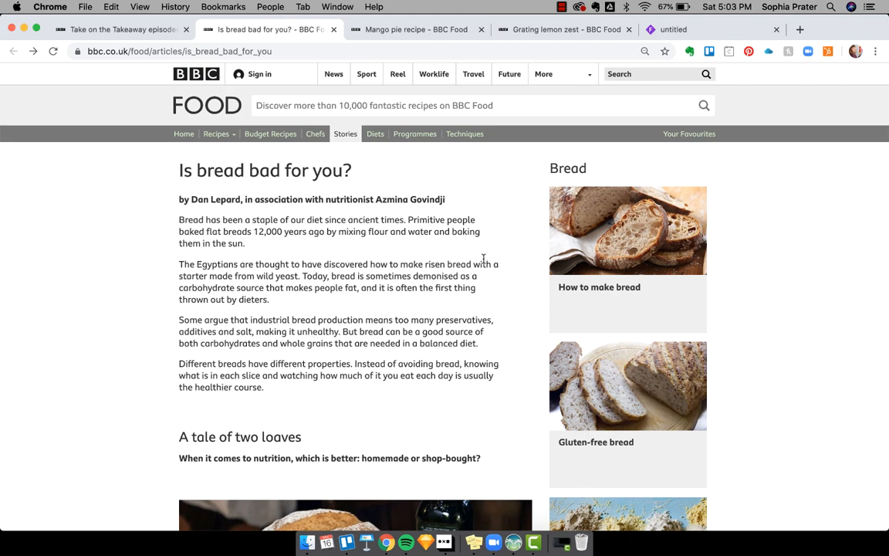
{"action": "mouse_move", "coordinate": [713, 451]}
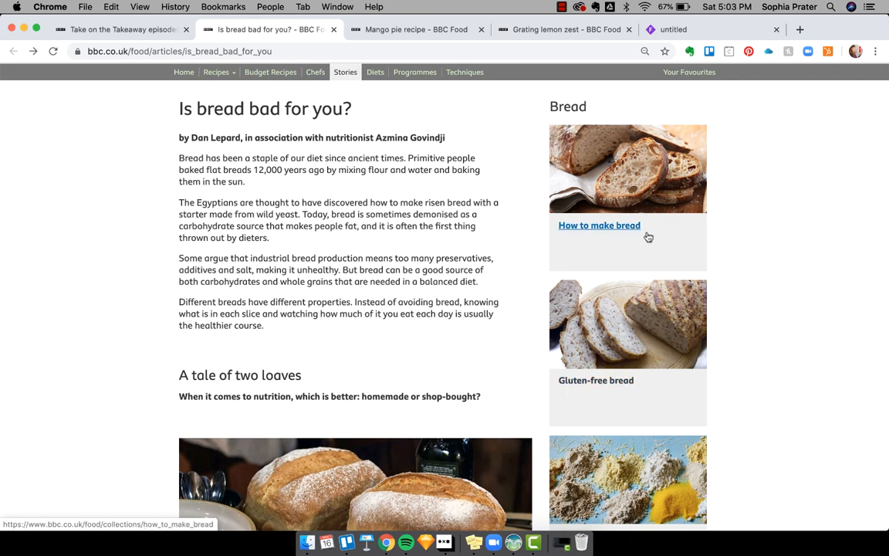
{"action": "left_click", "coordinate": [599, 226]}
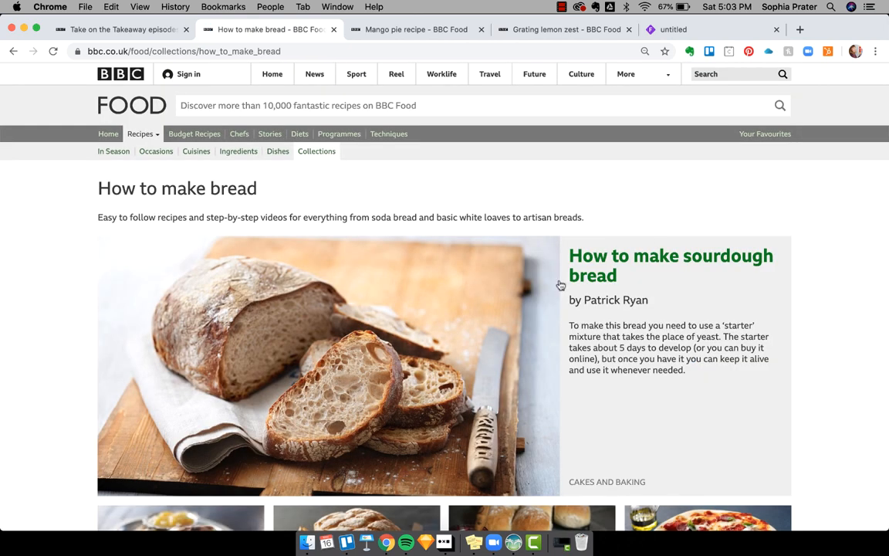
{"action": "scroll", "scroll_direction": "down", "scroll_amount": 3}
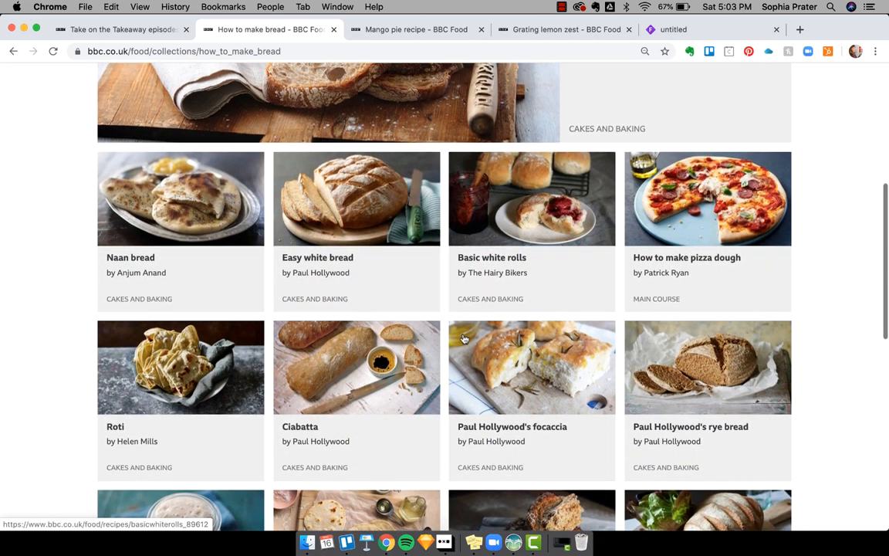
{"action": "scroll", "scroll_direction": "up", "scroll_amount": 3}
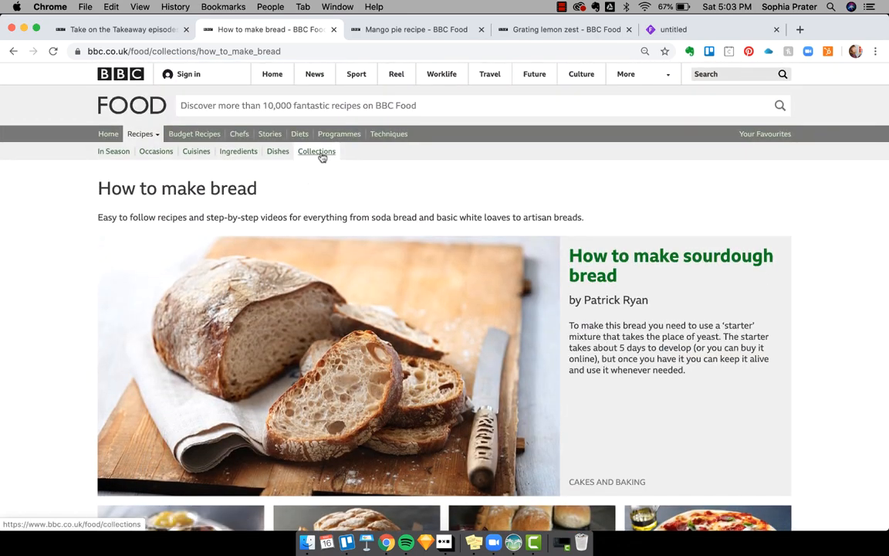
{"action": "mouse_move", "coordinate": [389, 133]}
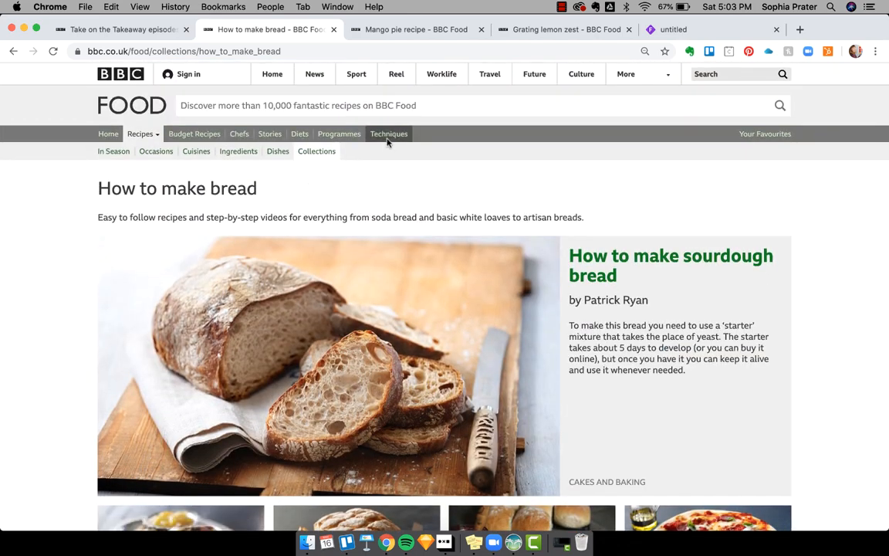
{"action": "mouse_move", "coordinate": [389, 133]}
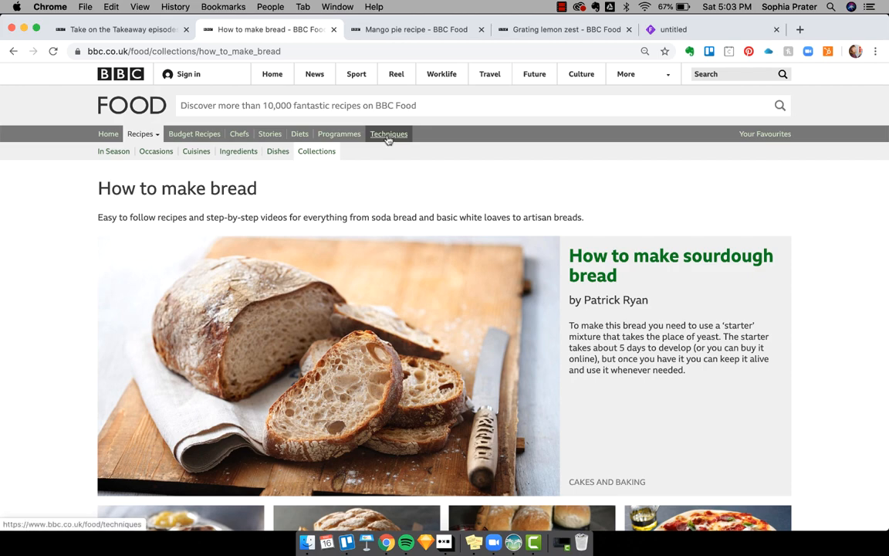
Browse the Techniques list, search it for 'brea', and view the How to knead bread dough technique.
{"action": "left_click", "coordinate": [389, 132]}
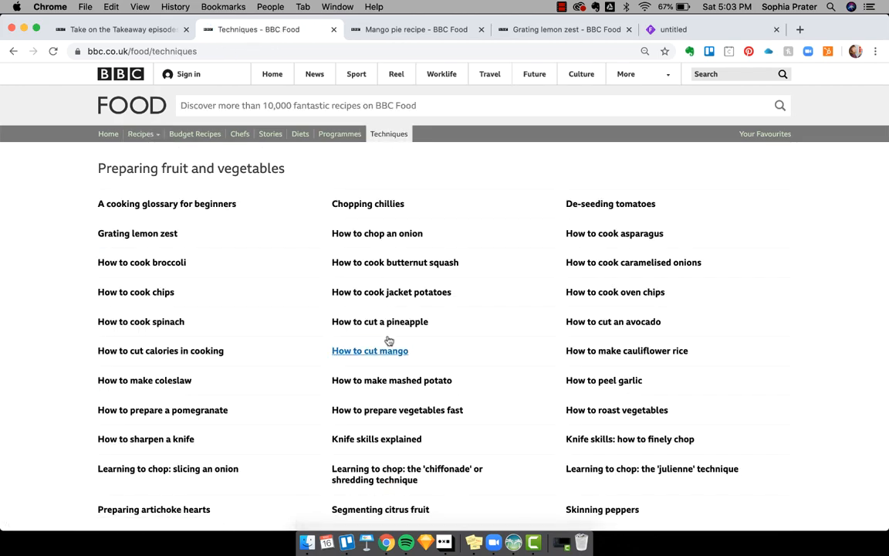
{"action": "scroll", "scroll_direction": "down", "scroll_amount": 3}
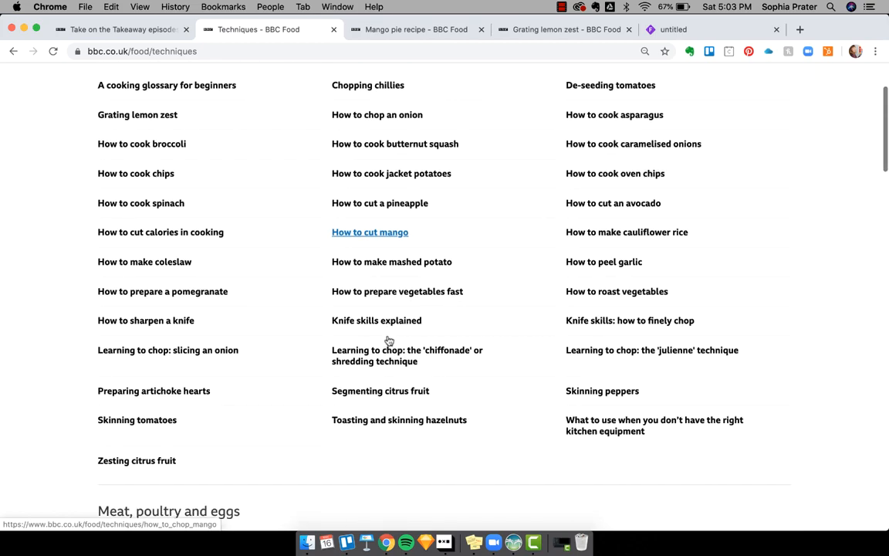
{"action": "scroll", "scroll_direction": "down", "scroll_amount": 3}
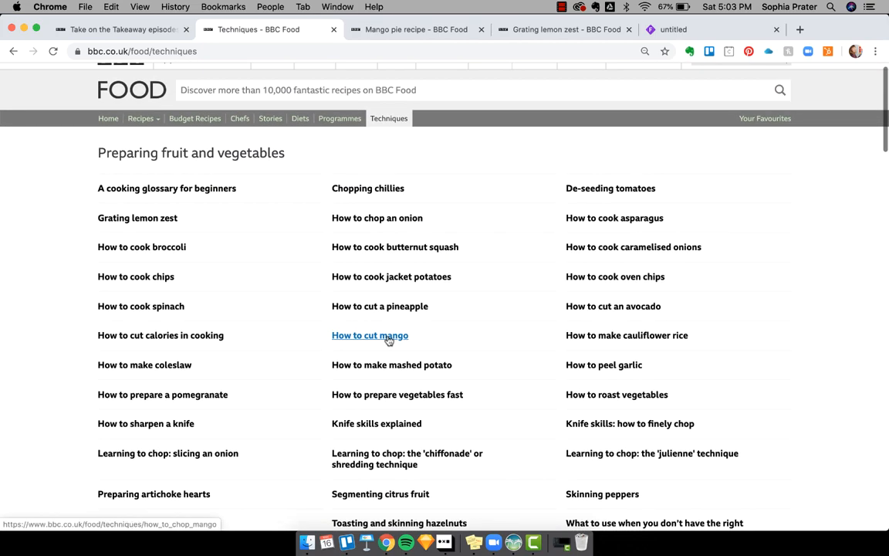
{"action": "scroll", "scroll_direction": "down", "scroll_amount": 3}
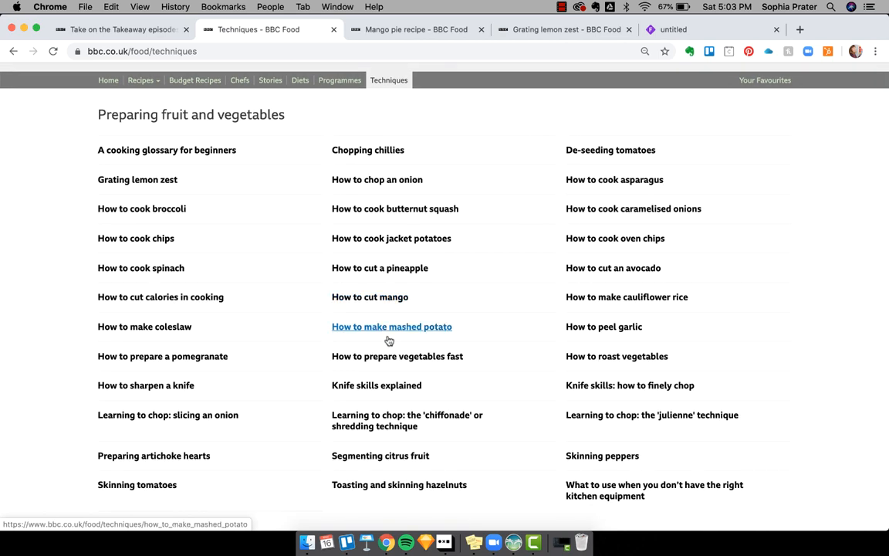
{"action": "type", "text": "brea"}
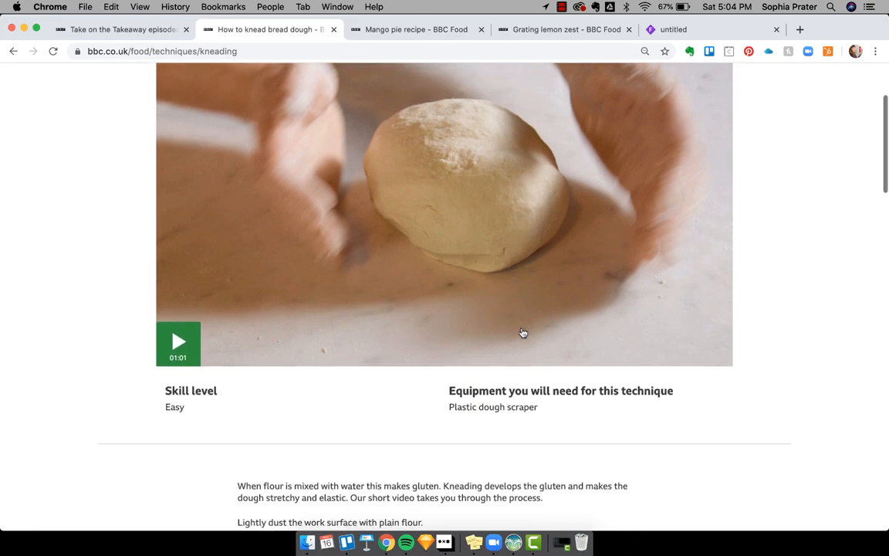
{"action": "scroll", "scroll_direction": "up", "scroll_amount": 3}
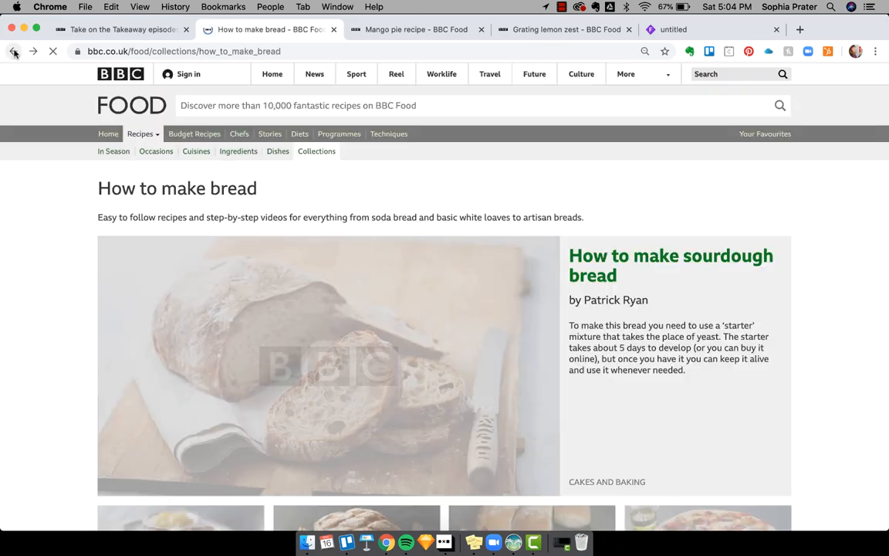
Look down the How to make bread collection's recipe grid after returning to it.
{"action": "scroll", "scroll_direction": "down", "scroll_amount": 3}
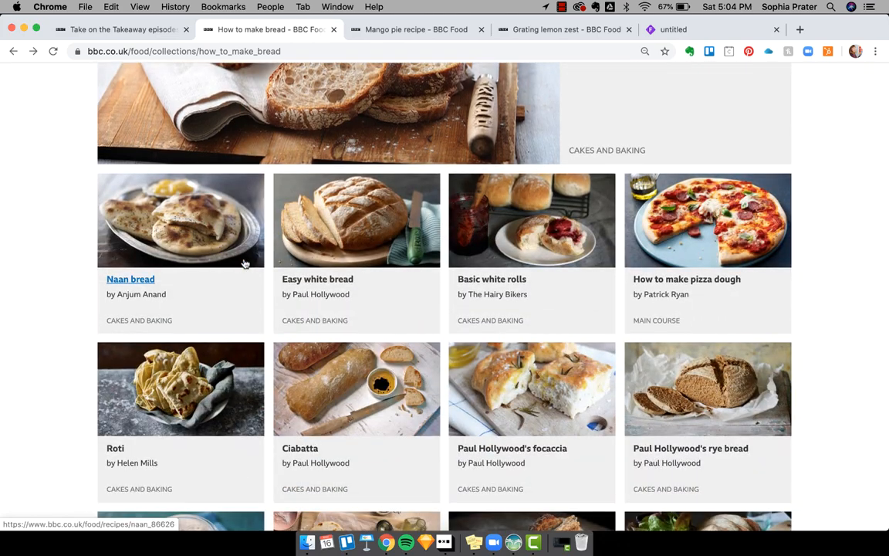
{"action": "scroll", "scroll_direction": "down", "scroll_amount": 3}
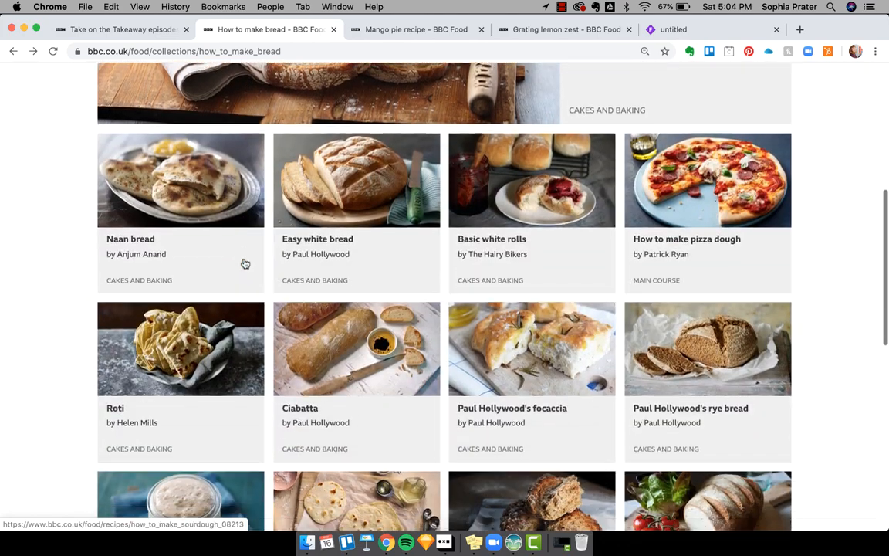
{"action": "scroll", "scroll_direction": "down", "scroll_amount": 3}
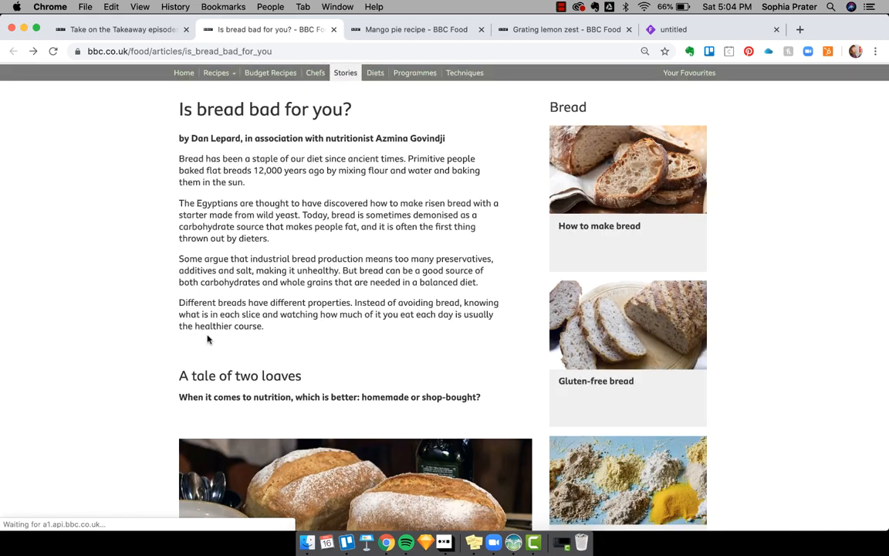
Review the bread article's Bread sidebar, then head to the diet and health section.
{"action": "scroll", "scroll_direction": "down", "scroll_amount": 3}
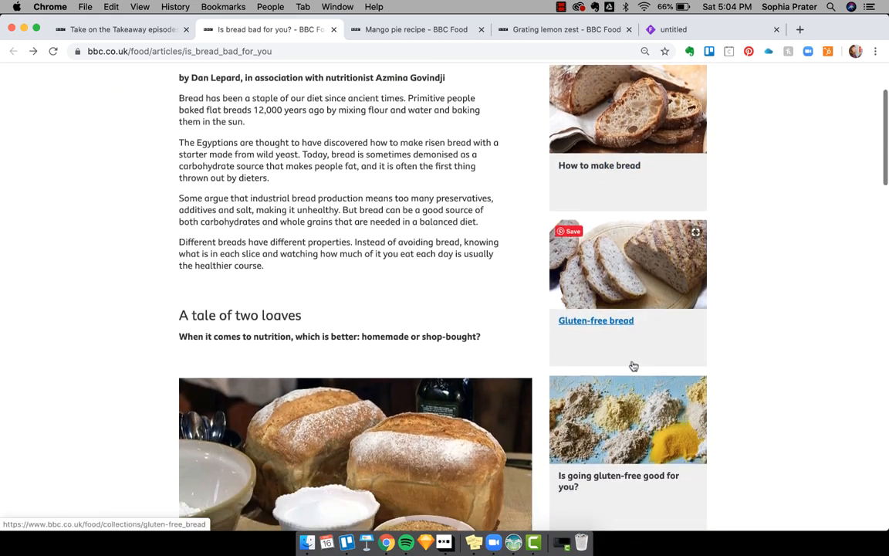
{"action": "scroll", "scroll_direction": "down", "scroll_amount": 3}
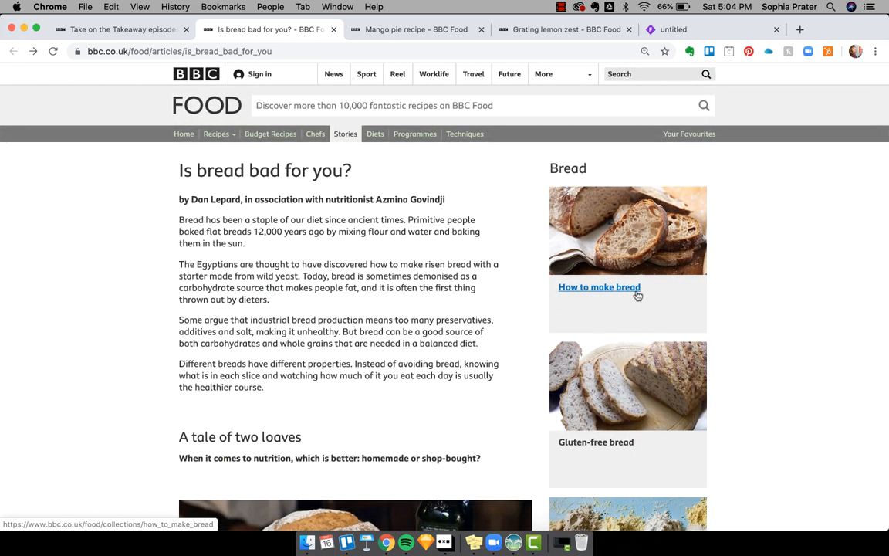
{"action": "mouse_move", "coordinate": [636, 410]}
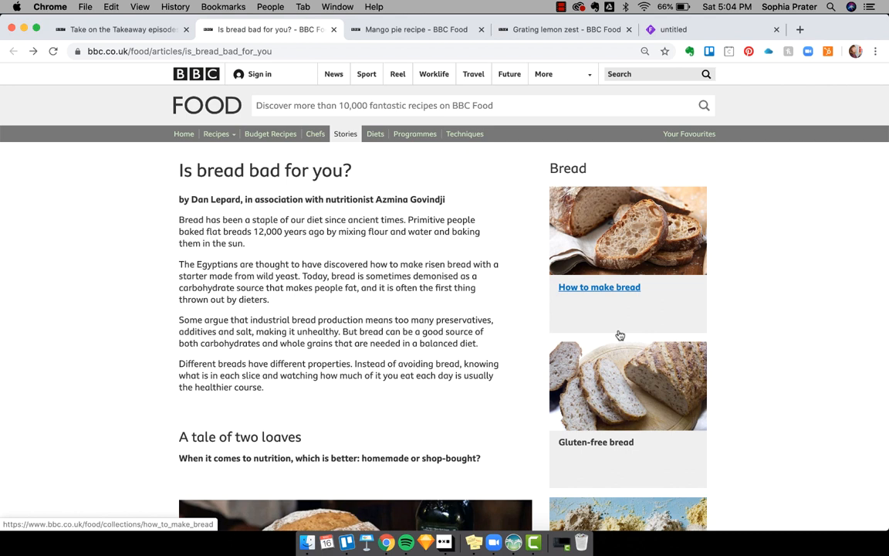
{"action": "mouse_move", "coordinate": [408, 132]}
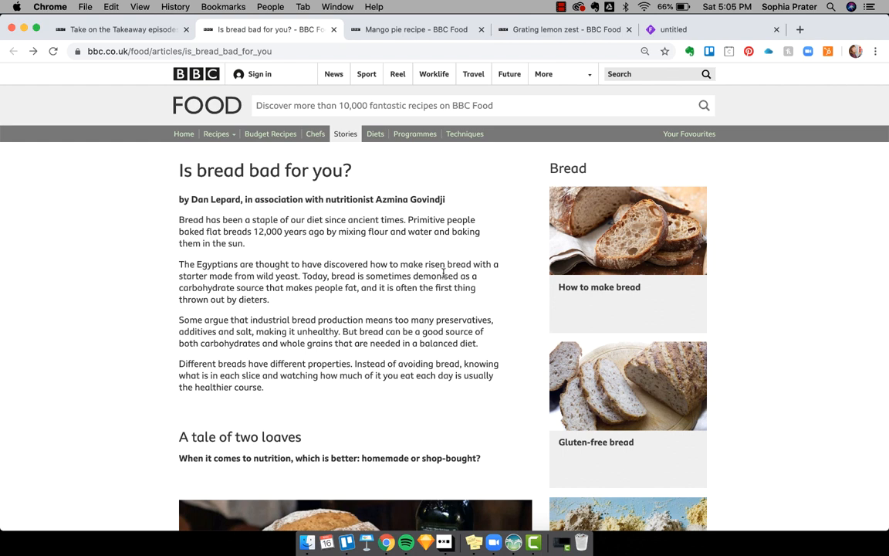
{"action": "left_click", "coordinate": [376, 132]}
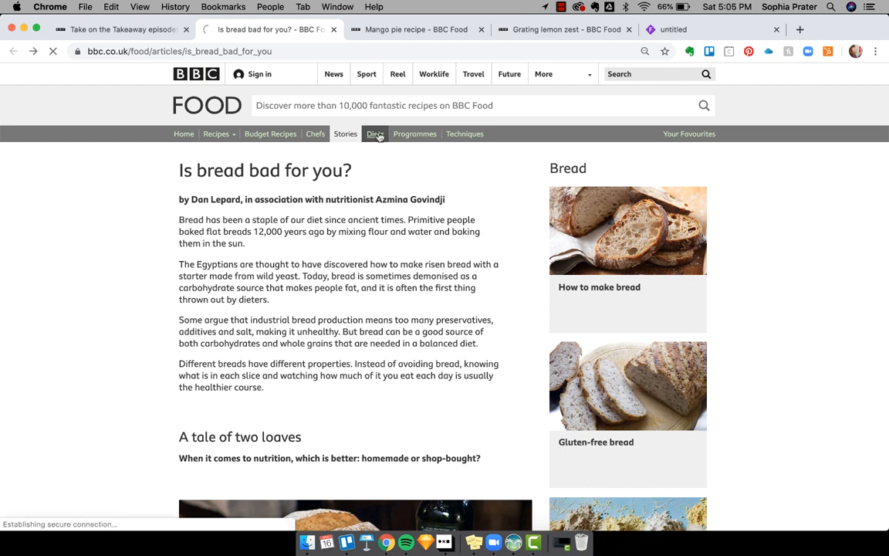
{"action": "left_click", "coordinate": [375, 133]}
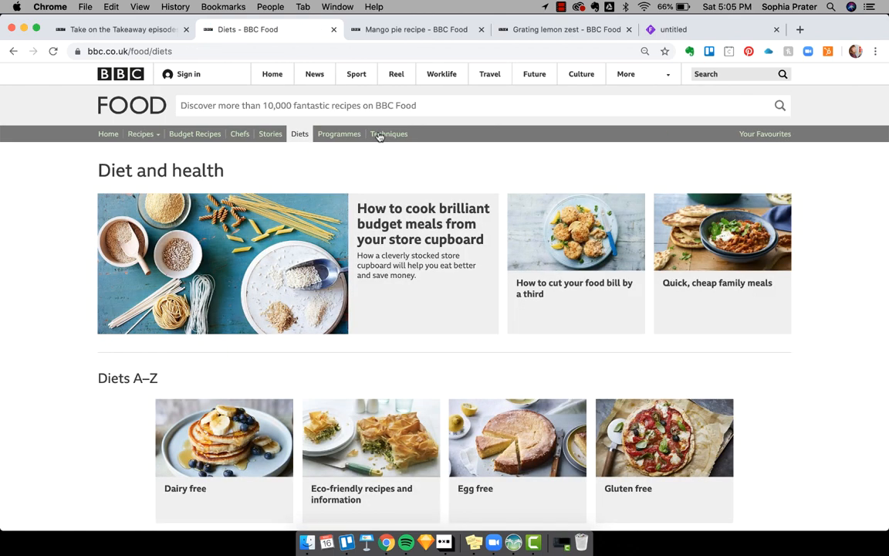
{"action": "scroll", "scroll_direction": "down", "scroll_amount": 3}
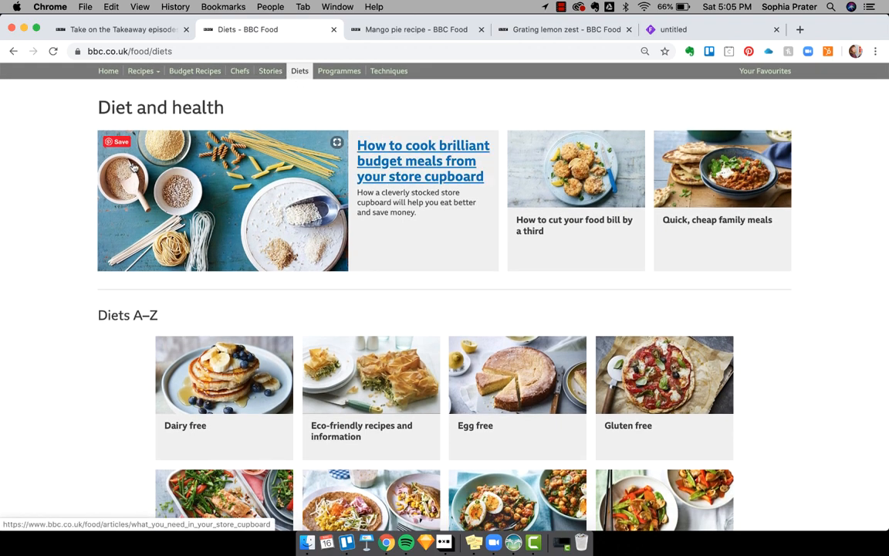
{"action": "mouse_move", "coordinate": [574, 225]}
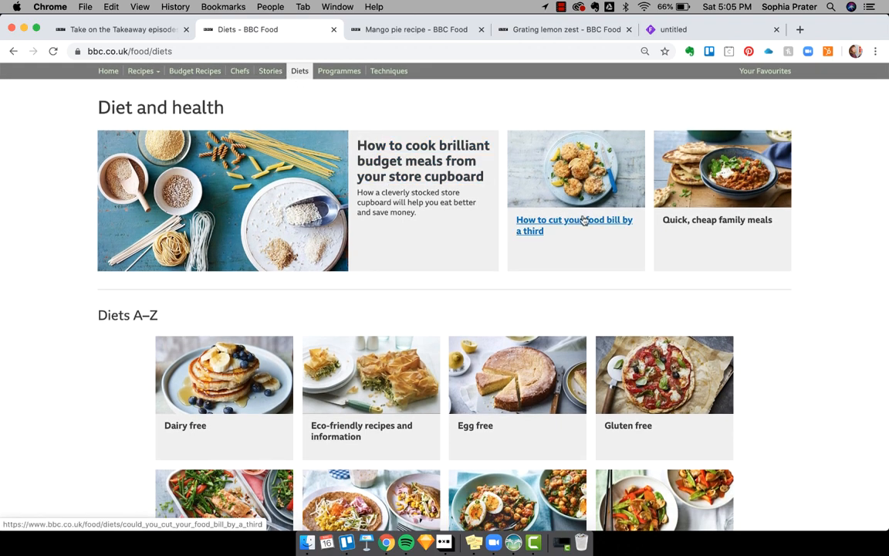
{"action": "scroll", "scroll_direction": "down", "scroll_amount": 3}
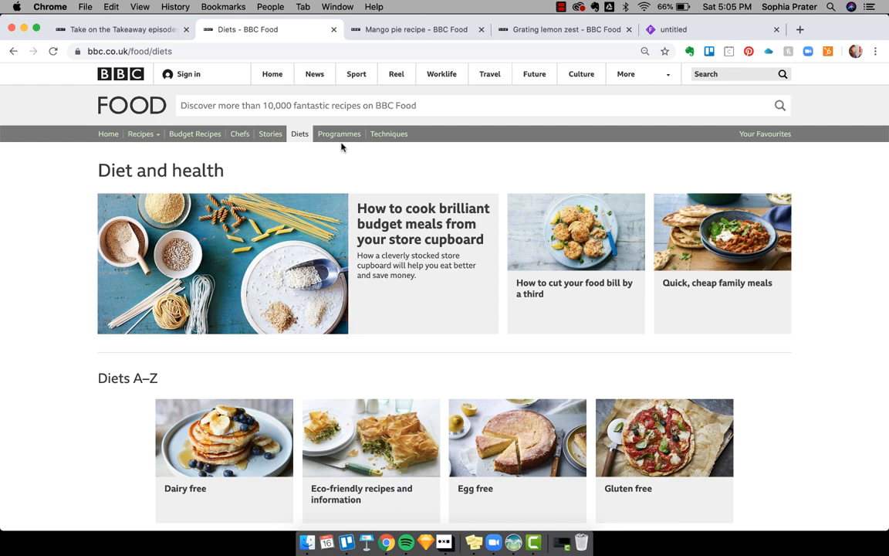
{"action": "scroll", "scroll_direction": "down", "scroll_amount": 3}
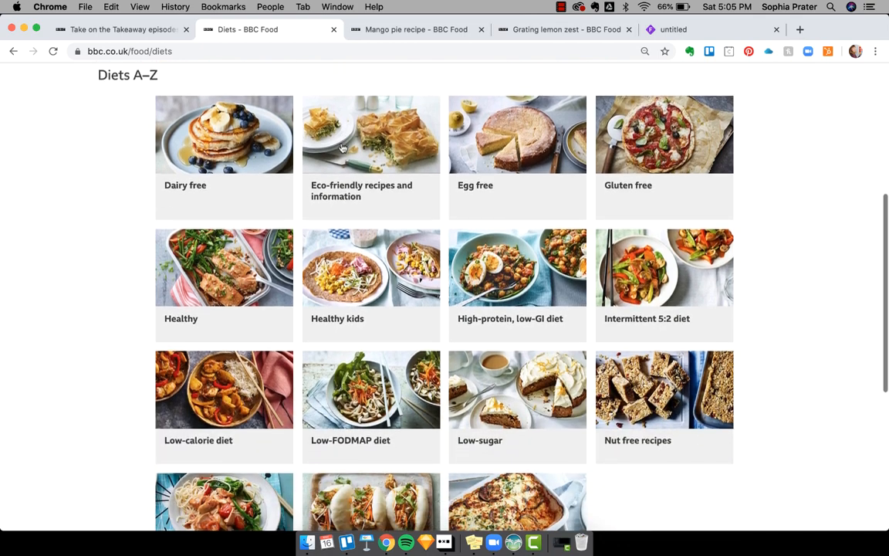
{"action": "scroll", "scroll_direction": "up", "scroll_amount": 3}
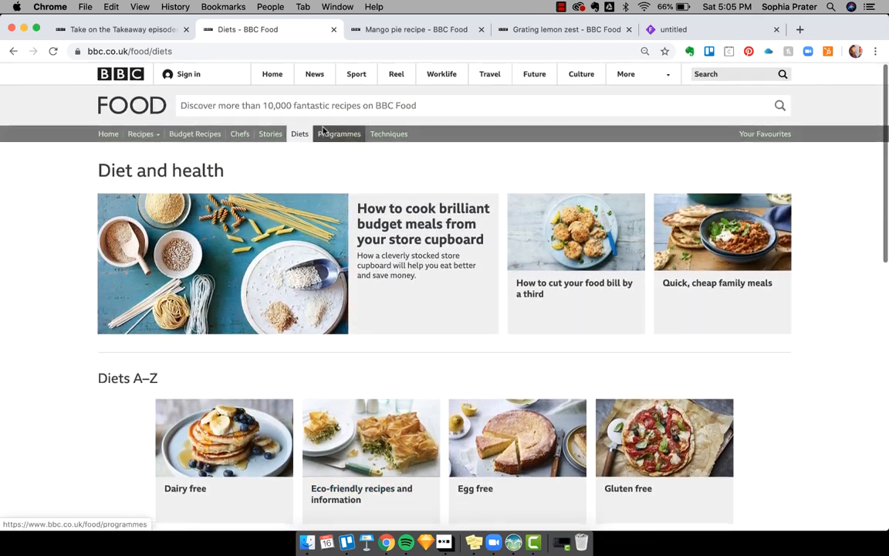
{"action": "scroll", "scroll_direction": "down", "scroll_amount": 3}
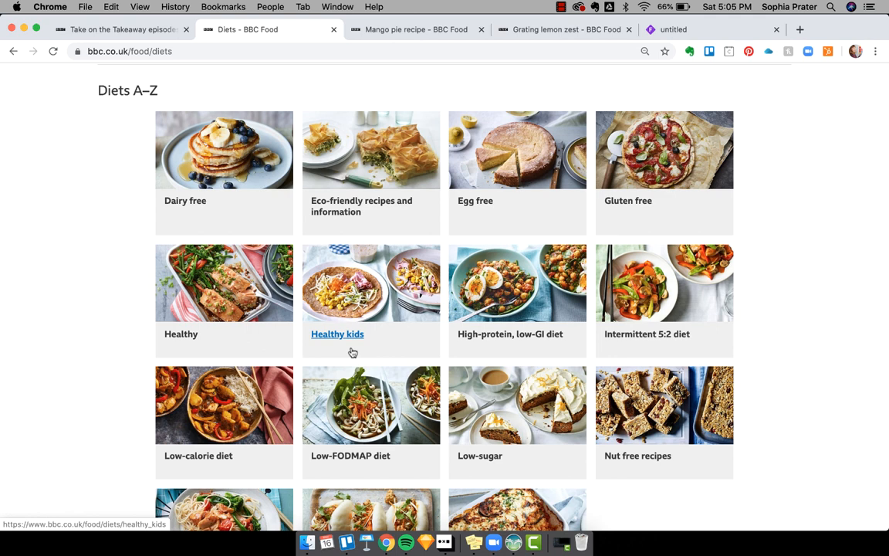
{"action": "scroll", "scroll_direction": "down", "scroll_amount": 3}
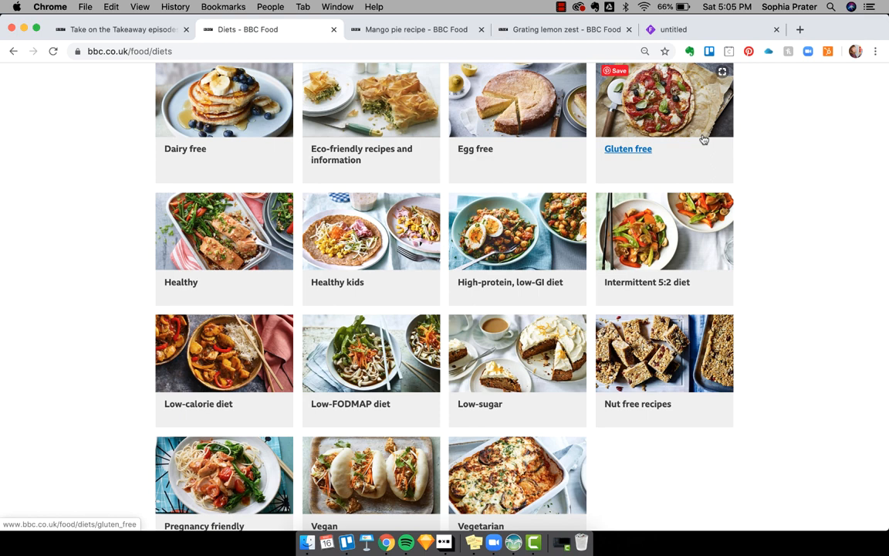
Open the Gluten free diet collection, reach its diet information section, and open 'Is bread bad for you?' from it.
{"action": "left_click", "coordinate": [628, 148]}
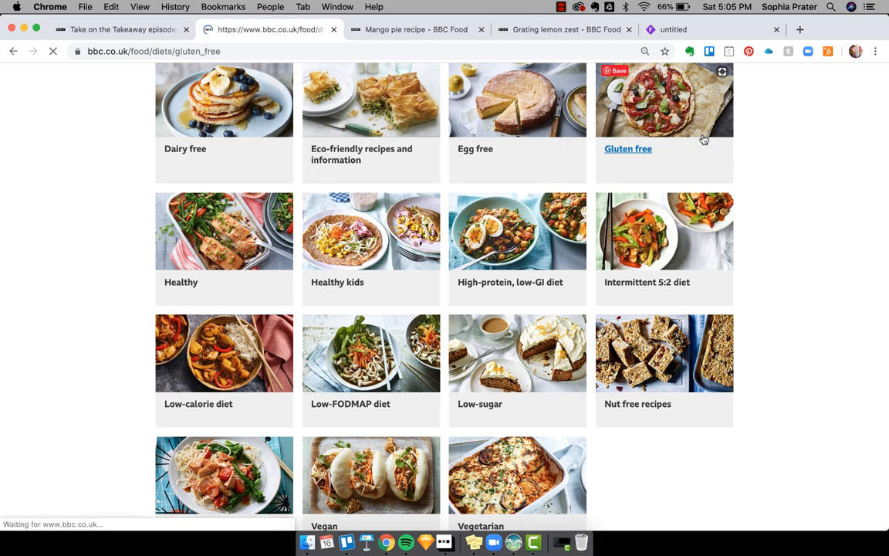
{"action": "left_click", "coordinate": [628, 148]}
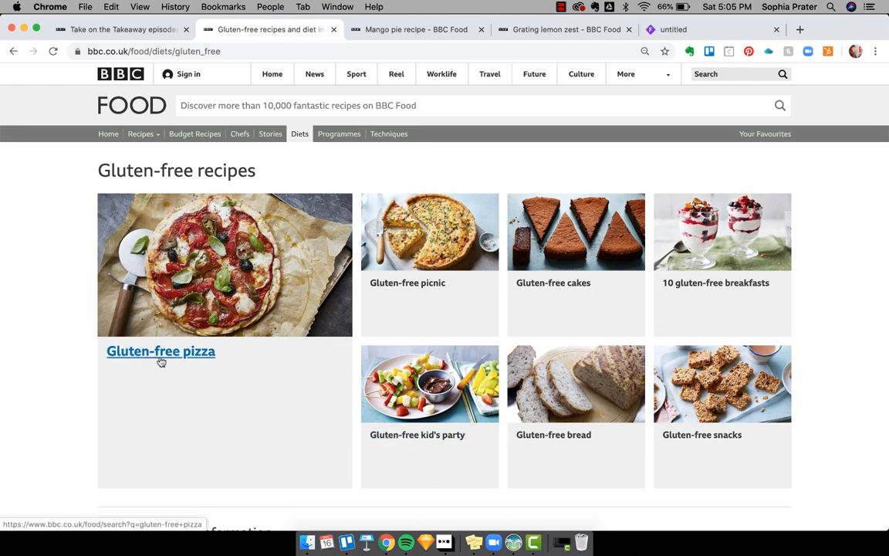
{"action": "mouse_move", "coordinate": [213, 442]}
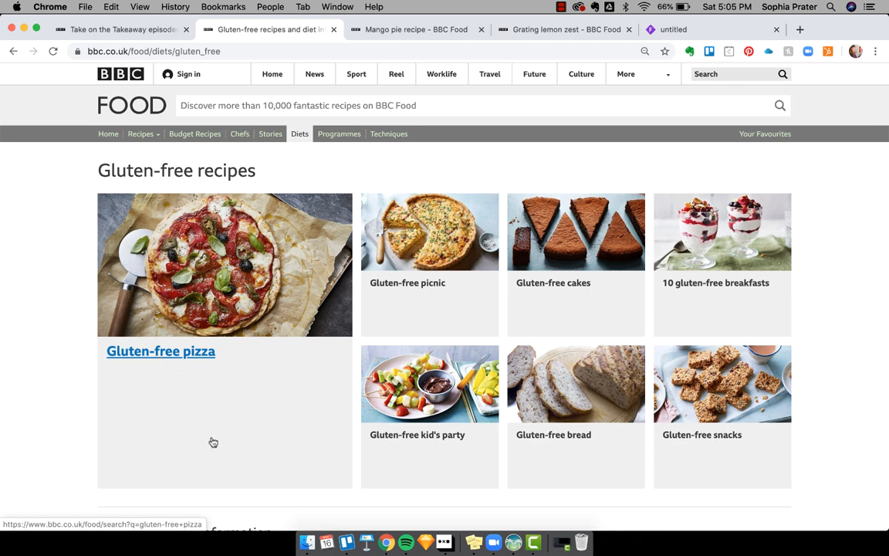
{"action": "scroll", "scroll_direction": "down", "scroll_amount": 3}
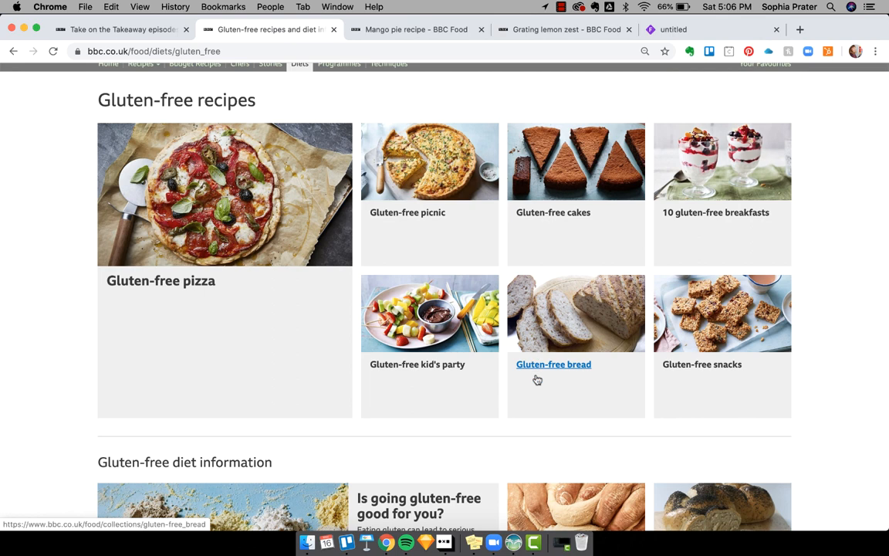
{"action": "scroll", "scroll_direction": "down", "scroll_amount": 3}
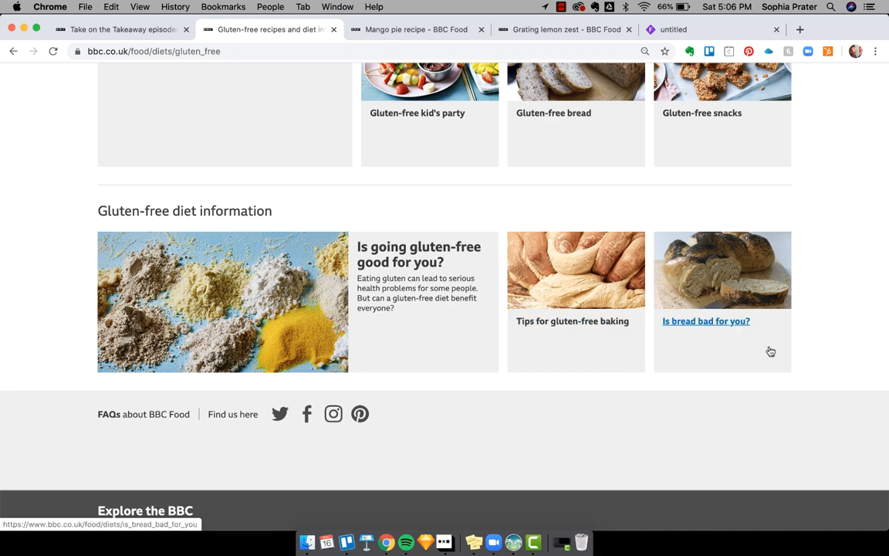
{"action": "scroll", "scroll_direction": "down", "scroll_amount": 3}
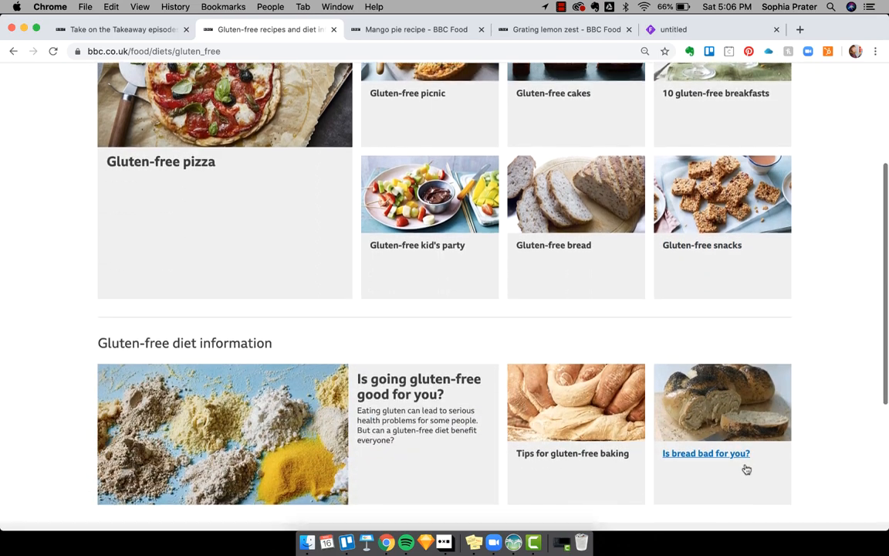
{"action": "left_click", "coordinate": [705, 454]}
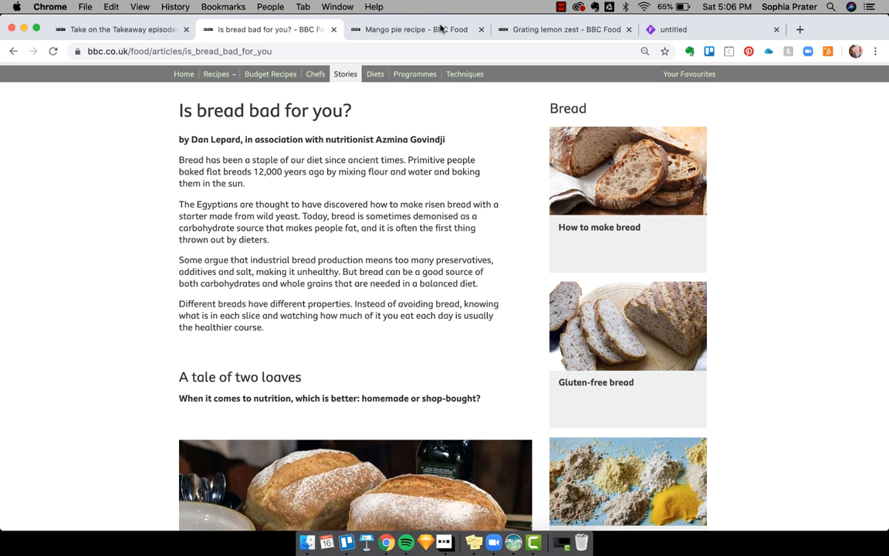
Switch to the Mango pie recipe and bring its biscuit base and mango custard ingredients and method into view.
{"action": "left_click", "coordinate": [416, 29]}
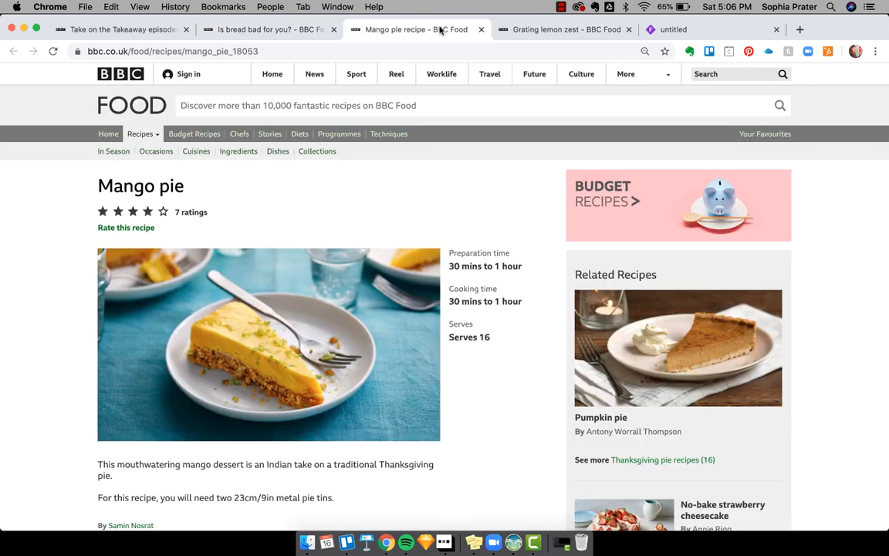
{"action": "mouse_move", "coordinate": [367, 413]}
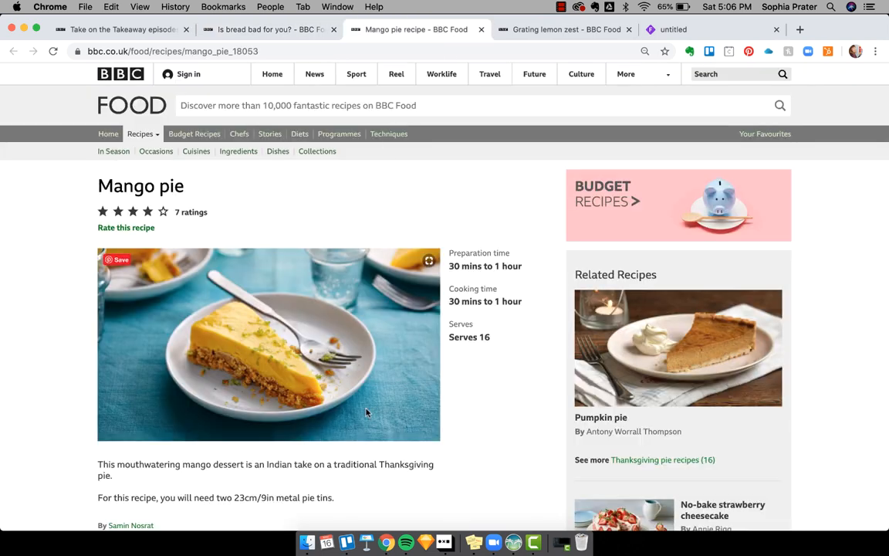
{"action": "scroll", "scroll_direction": "down", "scroll_amount": 3}
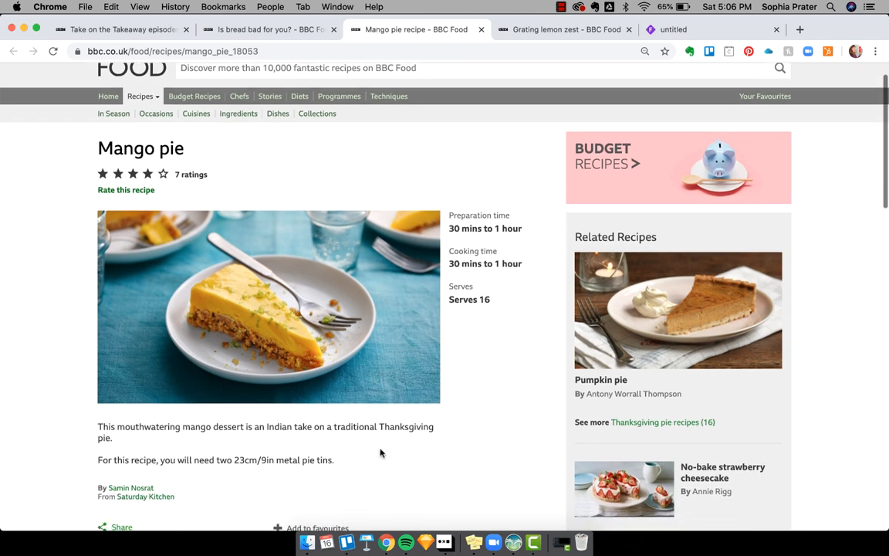
{"action": "scroll", "scroll_direction": "down", "scroll_amount": 3}
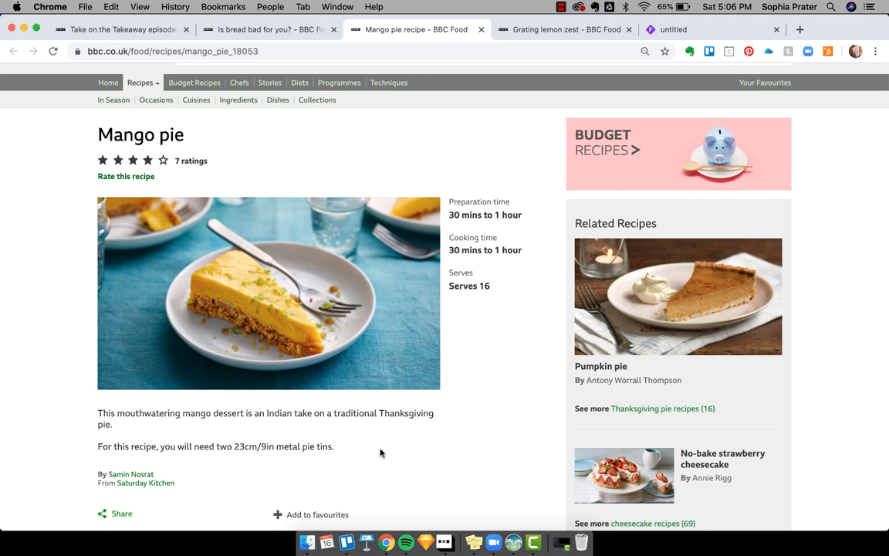
{"action": "scroll", "scroll_direction": "down", "scroll_amount": 3}
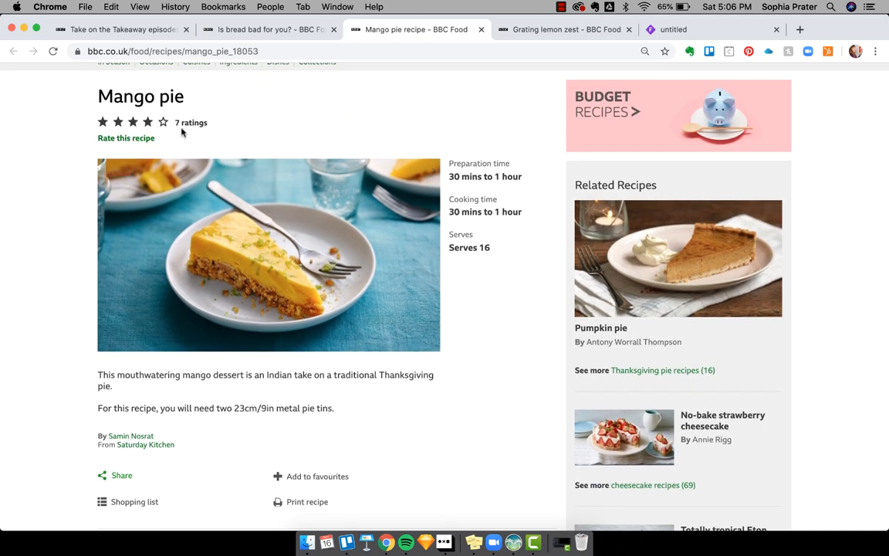
{"action": "scroll", "scroll_direction": "down", "scroll_amount": 3}
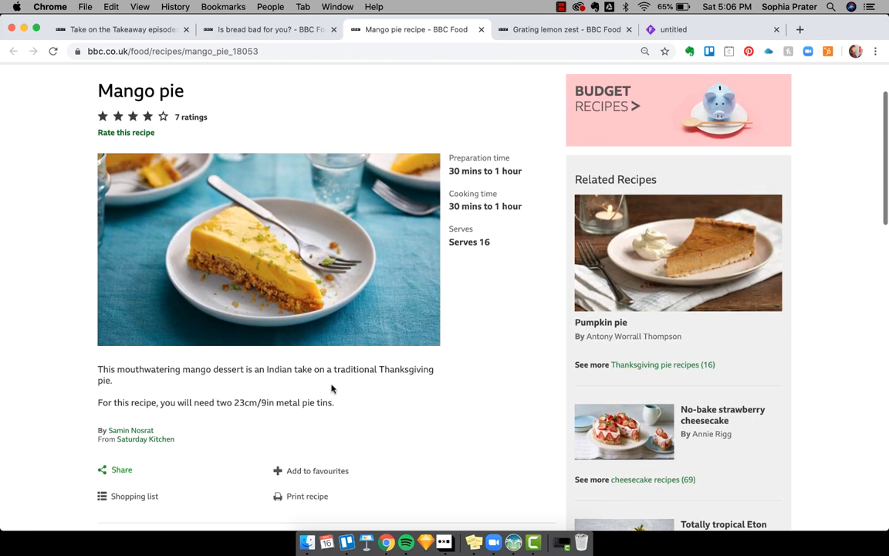
{"action": "scroll", "scroll_direction": "down", "scroll_amount": 3}
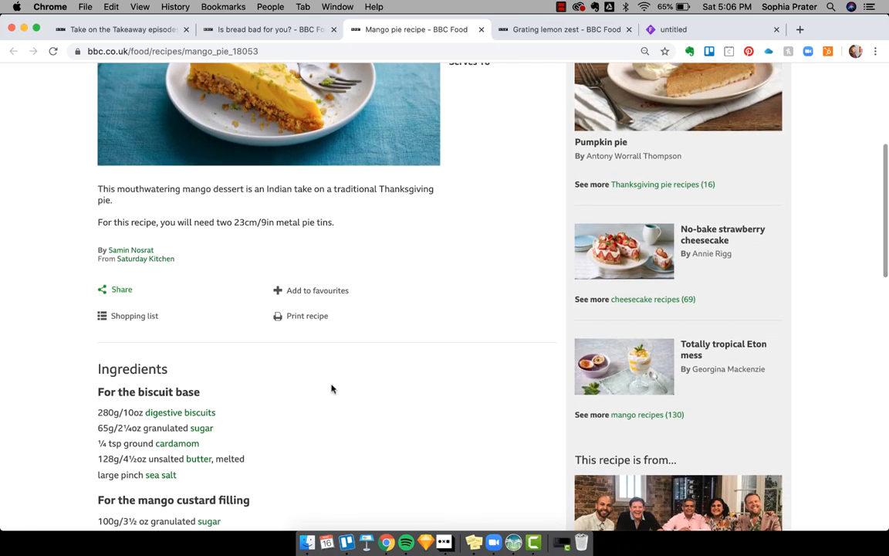
{"action": "scroll", "scroll_direction": "down", "scroll_amount": 3}
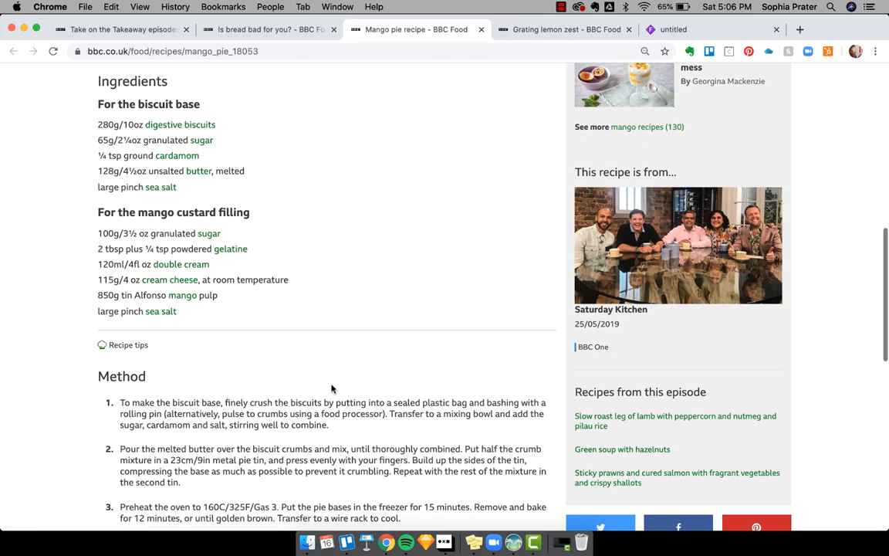
{"action": "scroll", "scroll_direction": "down", "scroll_amount": 3}
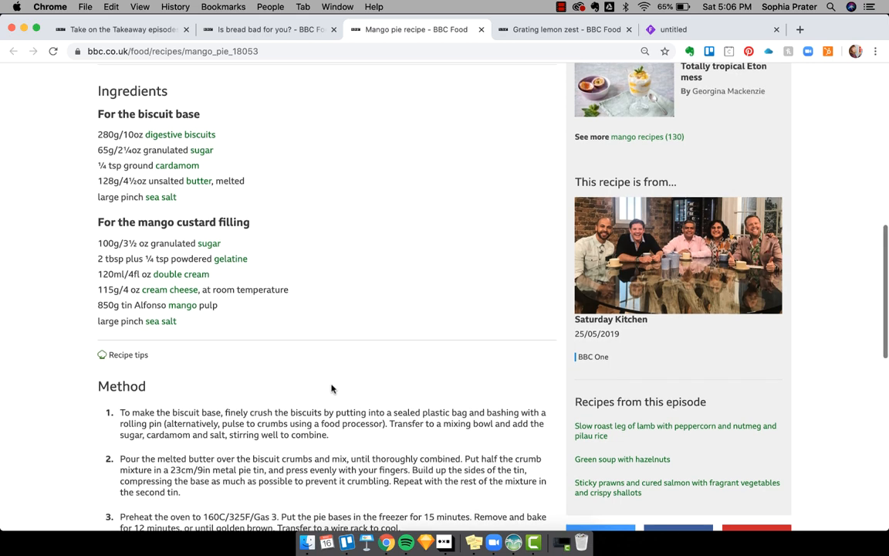
{"action": "mouse_move", "coordinate": [149, 320]}
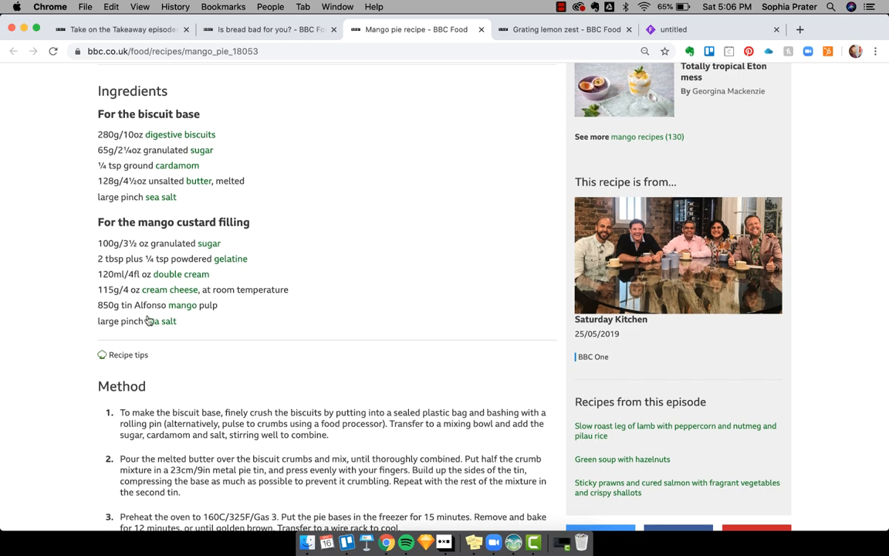
{"action": "mouse_move", "coordinate": [272, 305]}
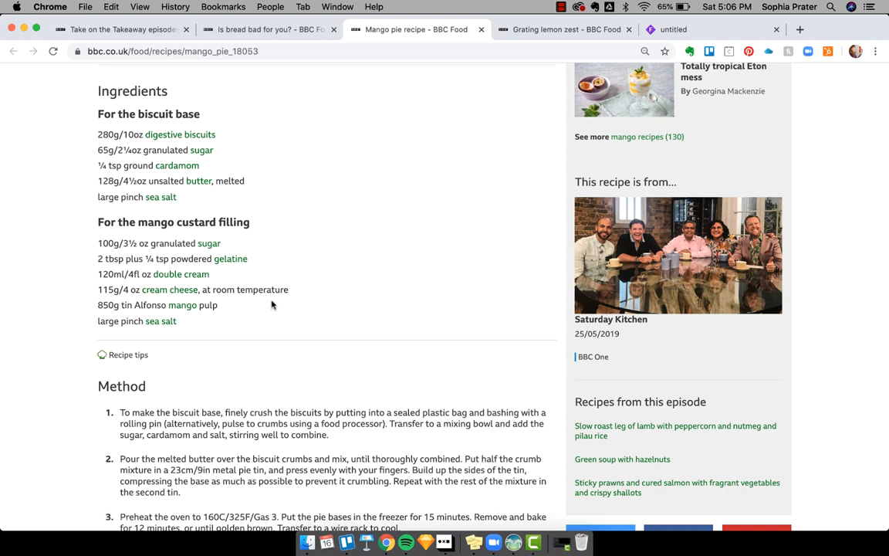
{"action": "mouse_move", "coordinate": [161, 321]}
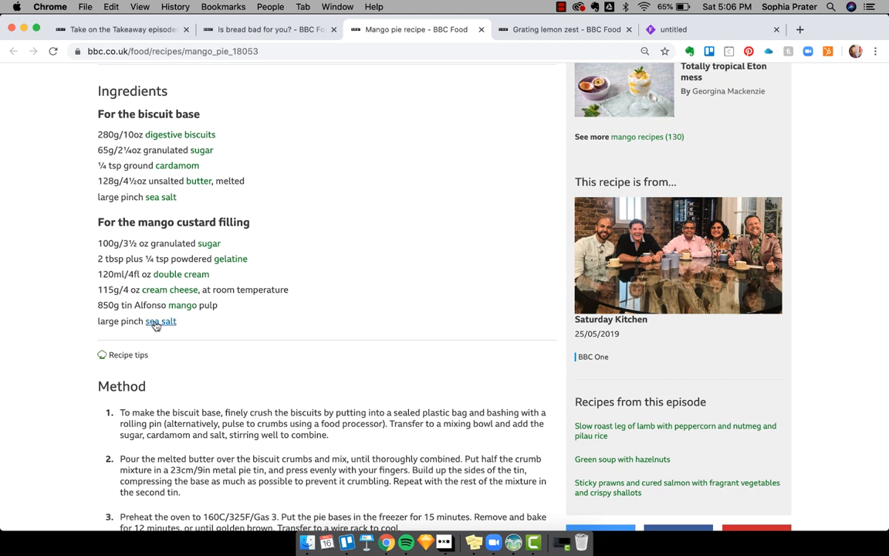
{"action": "mouse_move", "coordinate": [228, 314]}
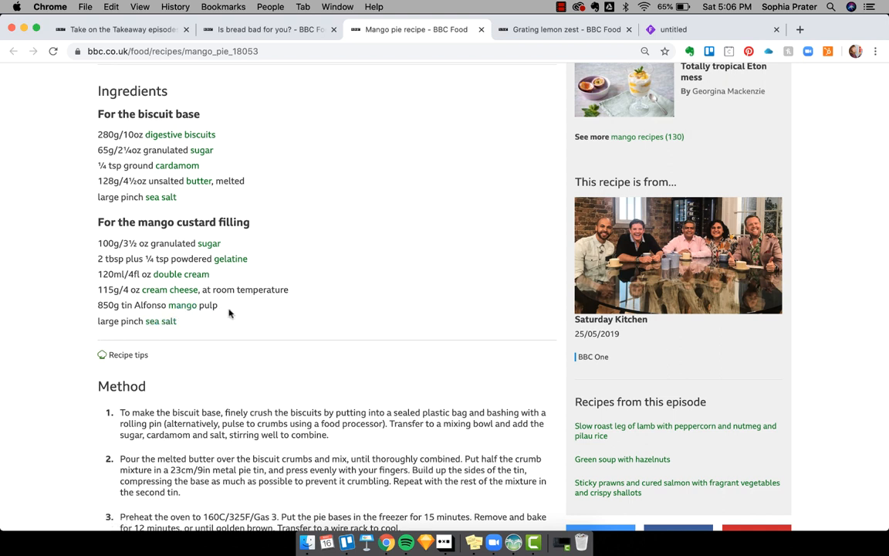
{"action": "scroll", "scroll_direction": "down", "scroll_amount": 3}
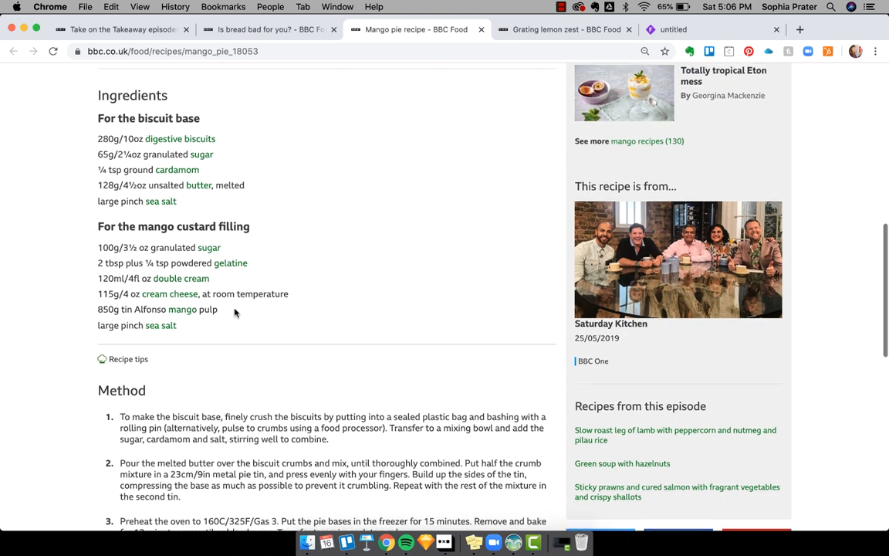
{"action": "scroll", "scroll_direction": "down", "scroll_amount": 3}
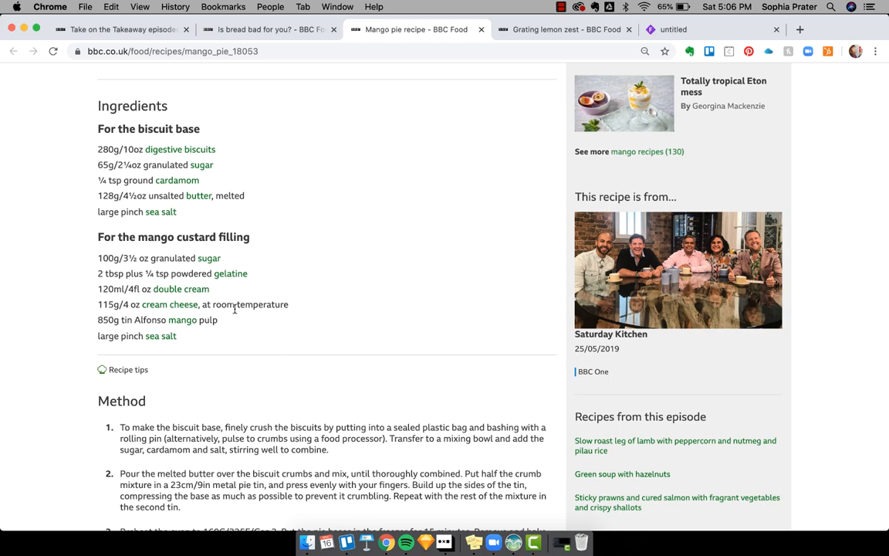
Go to the mango ingredient page and browse its featured mango recipes.
{"action": "left_click", "coordinate": [182, 320]}
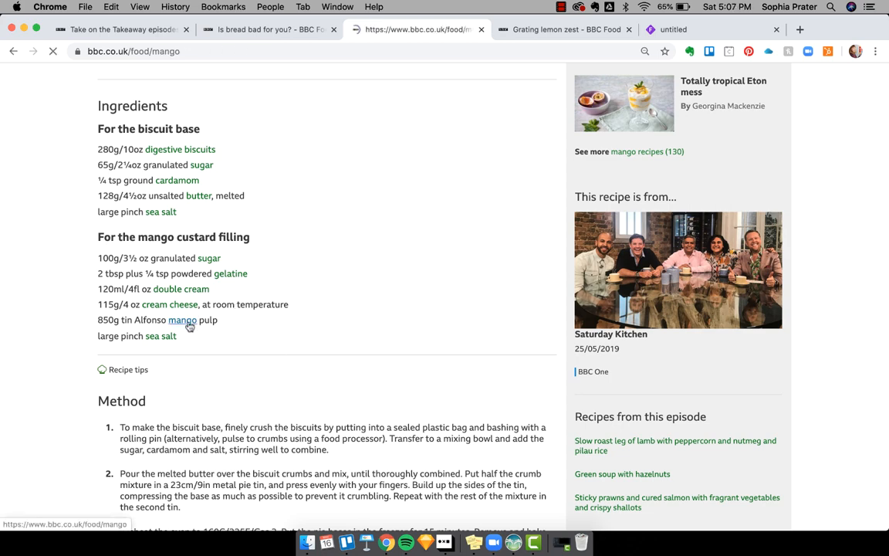
{"action": "left_click", "coordinate": [183, 320]}
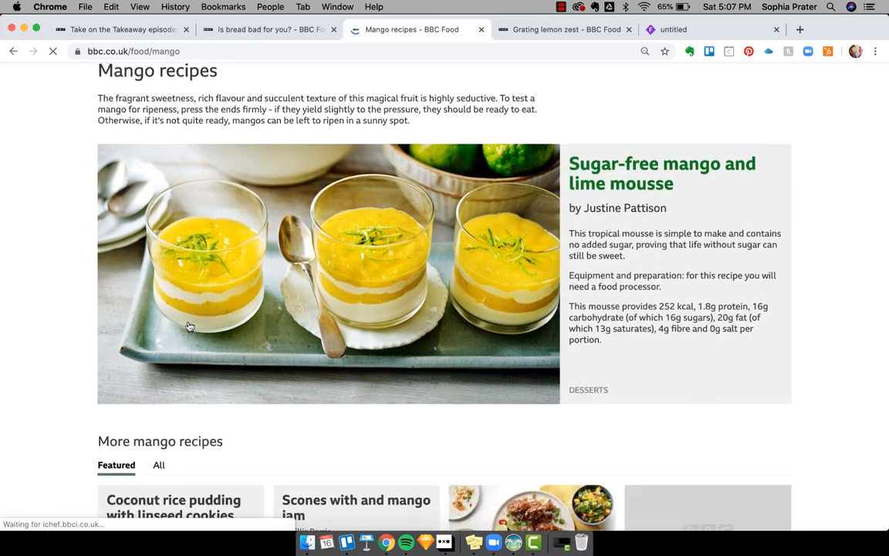
{"action": "scroll", "scroll_direction": "down", "scroll_amount": 3}
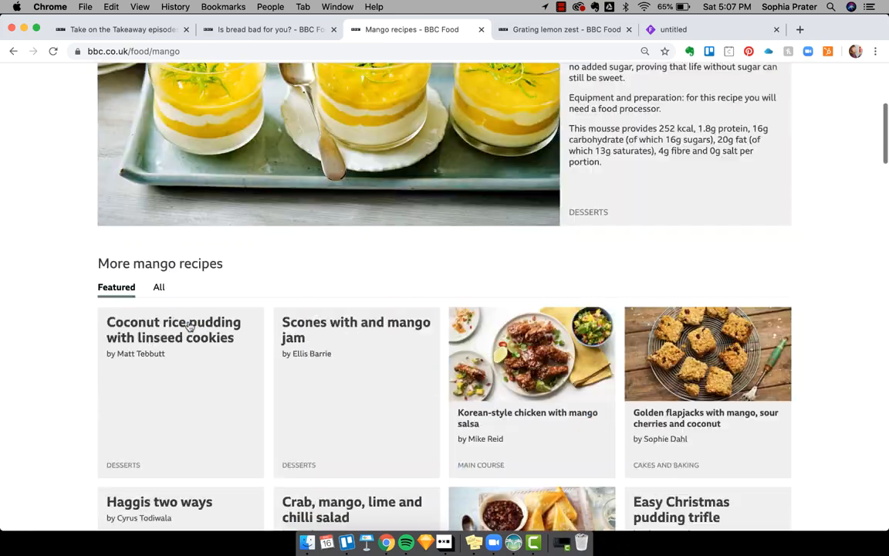
{"action": "scroll", "scroll_direction": "down", "scroll_amount": 3}
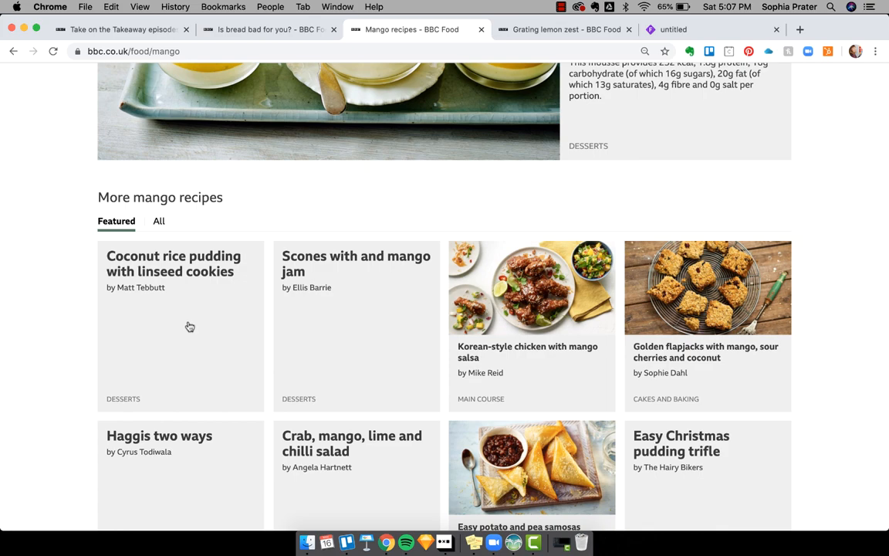
{"action": "scroll", "scroll_direction": "down", "scroll_amount": 3}
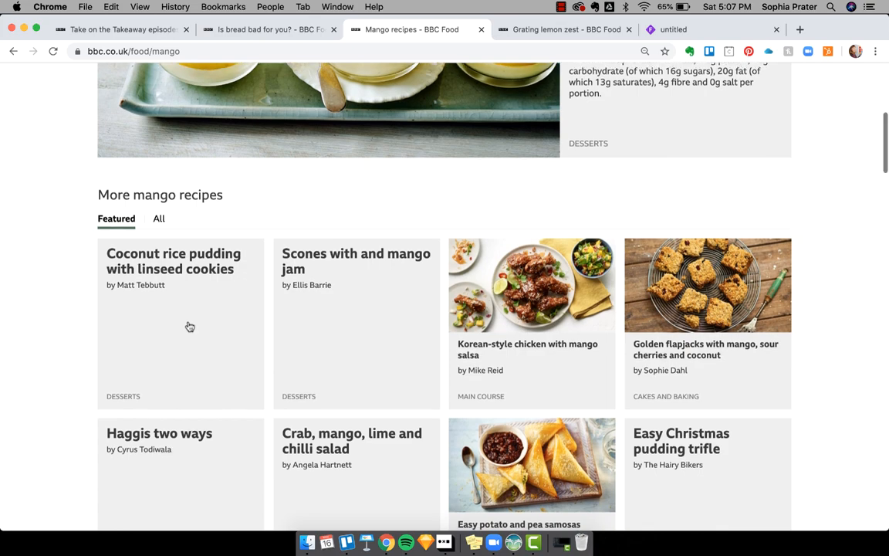
Review the mango varieties, Preparation notes and Other exotic fruit sections.
{"action": "scroll", "scroll_direction": "down", "scroll_amount": 3}
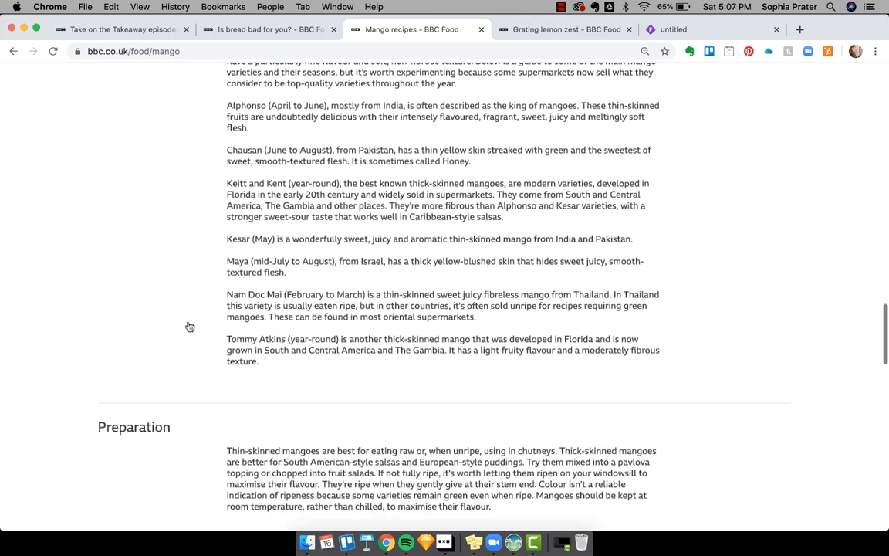
{"action": "scroll", "scroll_direction": "down", "scroll_amount": 3}
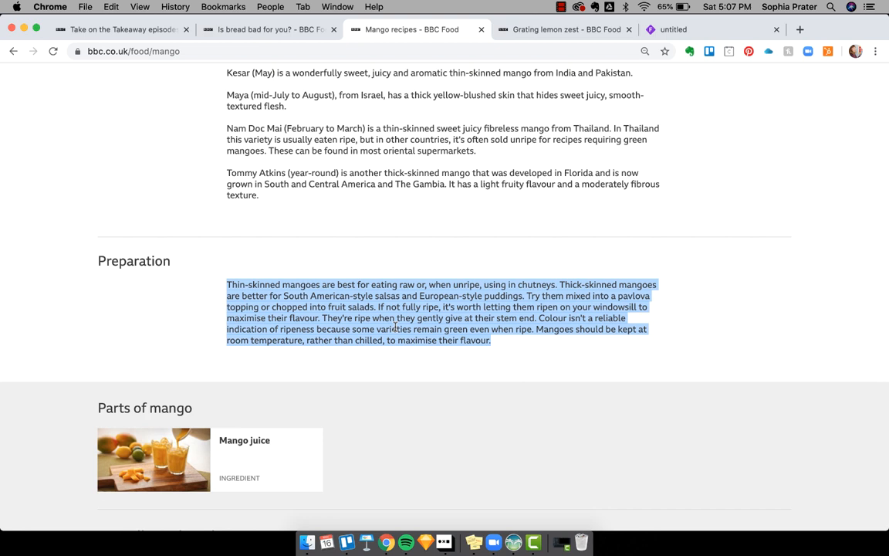
{"action": "mouse_move", "coordinate": [232, 355]}
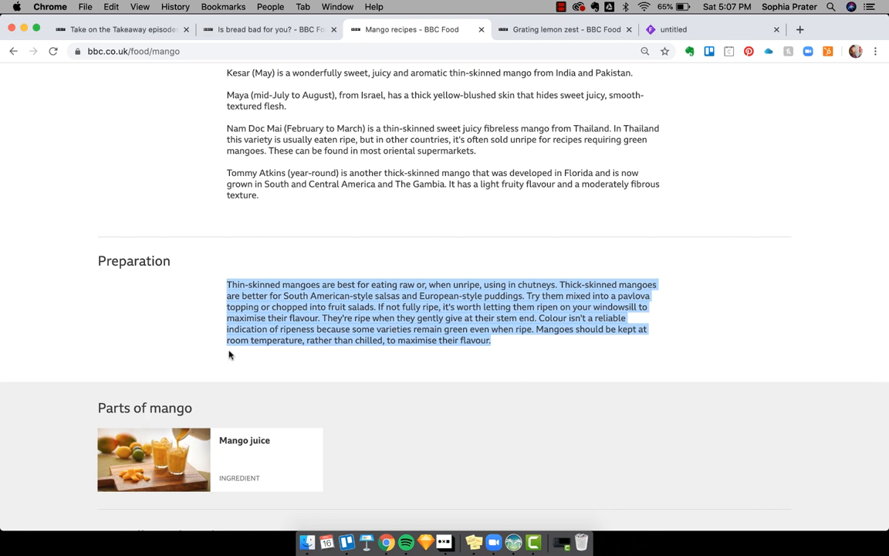
{"action": "scroll", "scroll_direction": "down", "scroll_amount": 3}
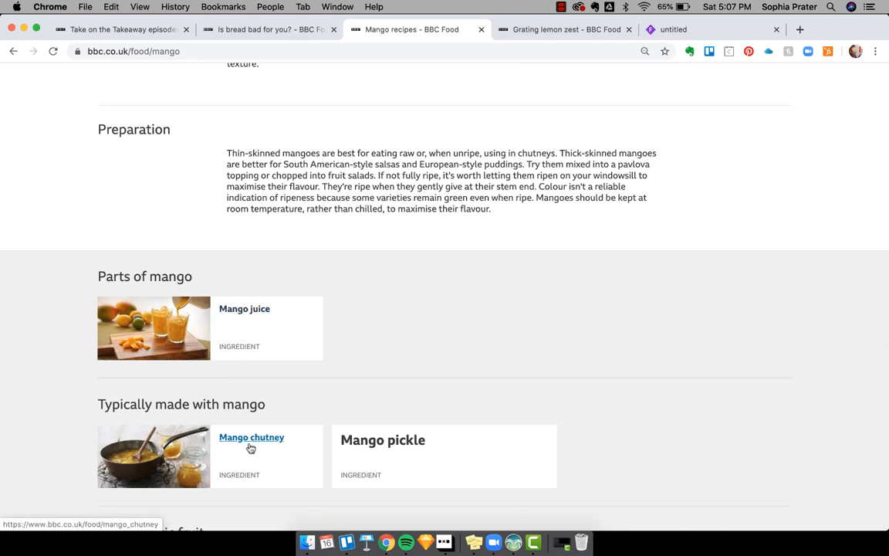
{"action": "scroll", "scroll_direction": "down", "scroll_amount": 3}
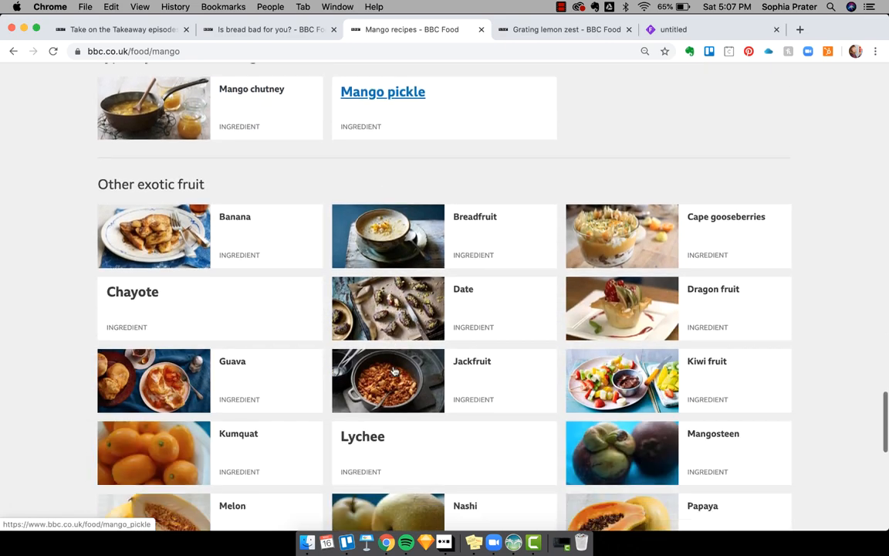
{"action": "scroll", "scroll_direction": "down", "scroll_amount": 3}
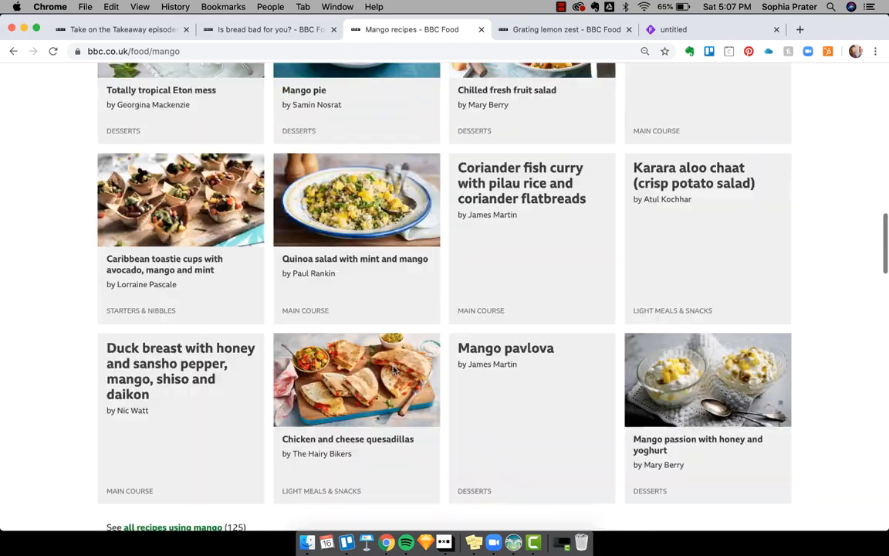
{"action": "scroll", "scroll_direction": "up", "scroll_amount": 3}
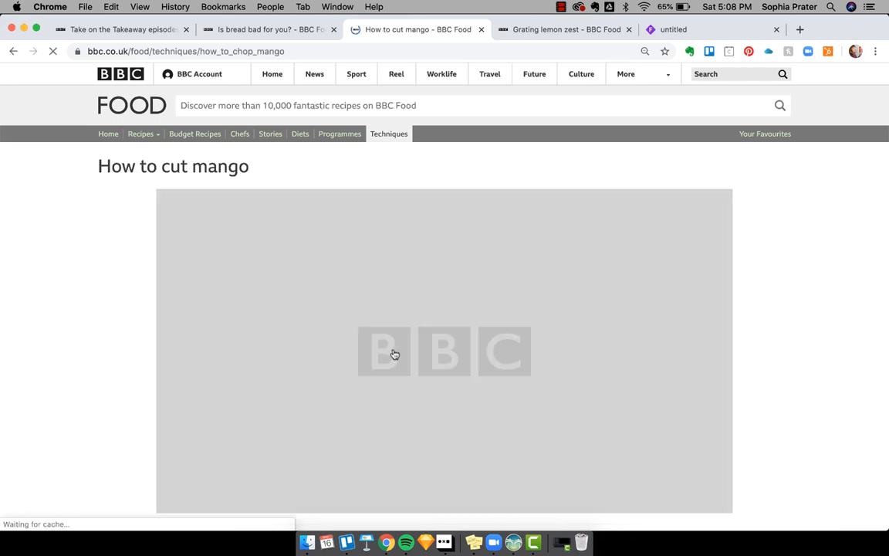
Look over the How to cut mango video, Easy skill level and equipment list.
{"action": "scroll", "scroll_direction": "down", "scroll_amount": 3}
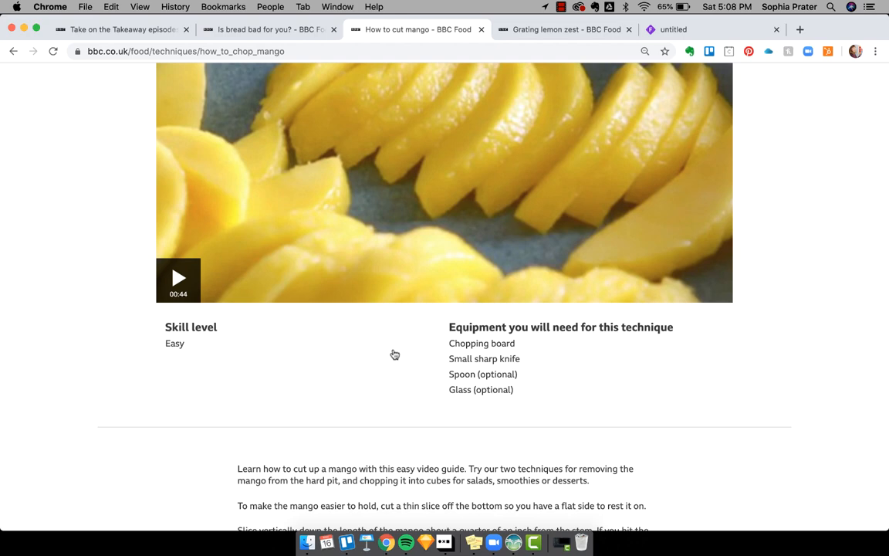
{"action": "scroll", "scroll_direction": "down", "scroll_amount": 3}
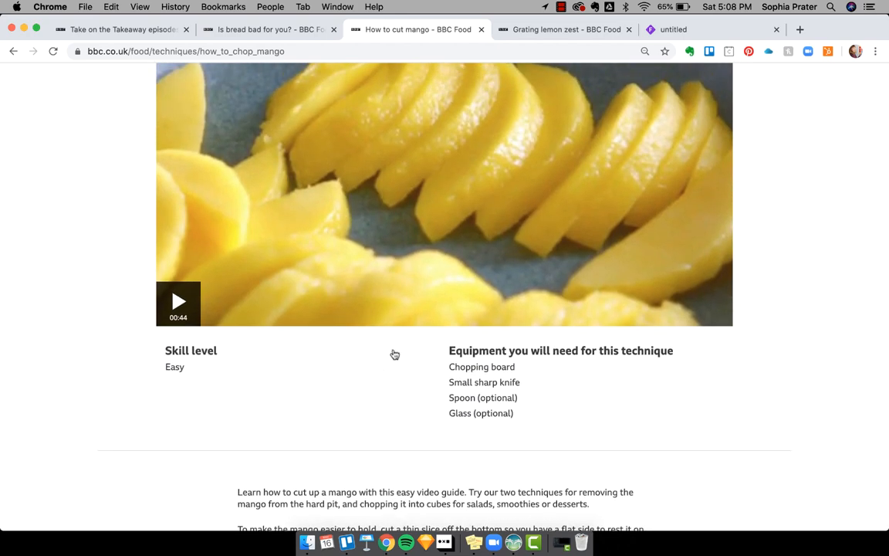
{"action": "scroll", "scroll_direction": "up", "scroll_amount": 3}
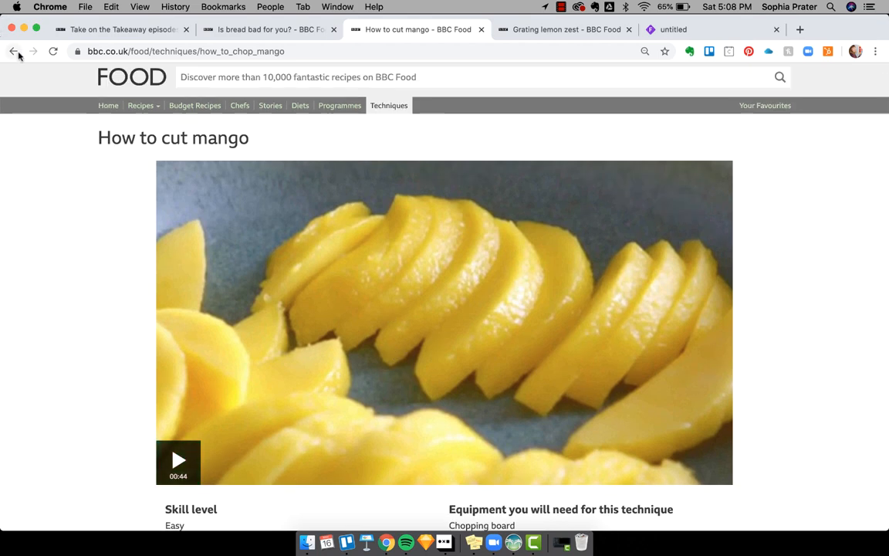
Go back to the Mango recipes page and browse its recipe grid.
{"action": "left_click", "coordinate": [13, 51]}
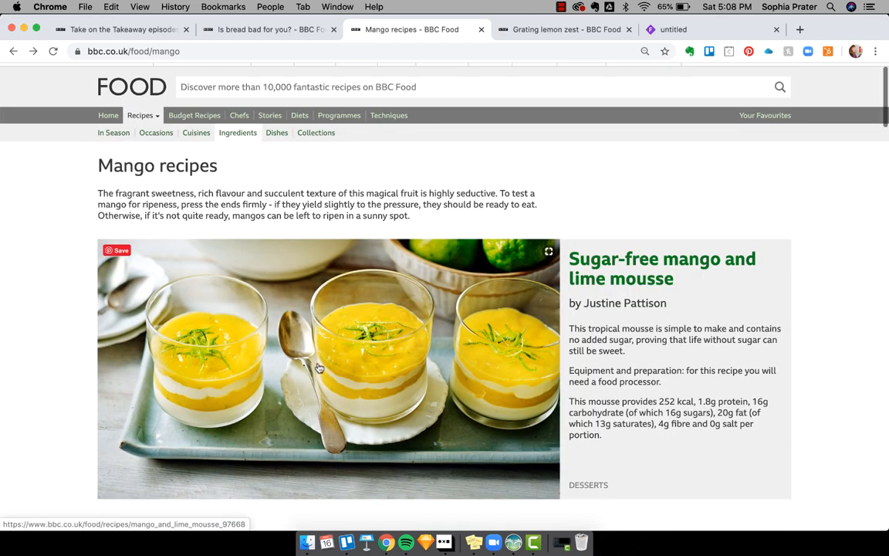
{"action": "scroll", "scroll_direction": "down", "scroll_amount": 3}
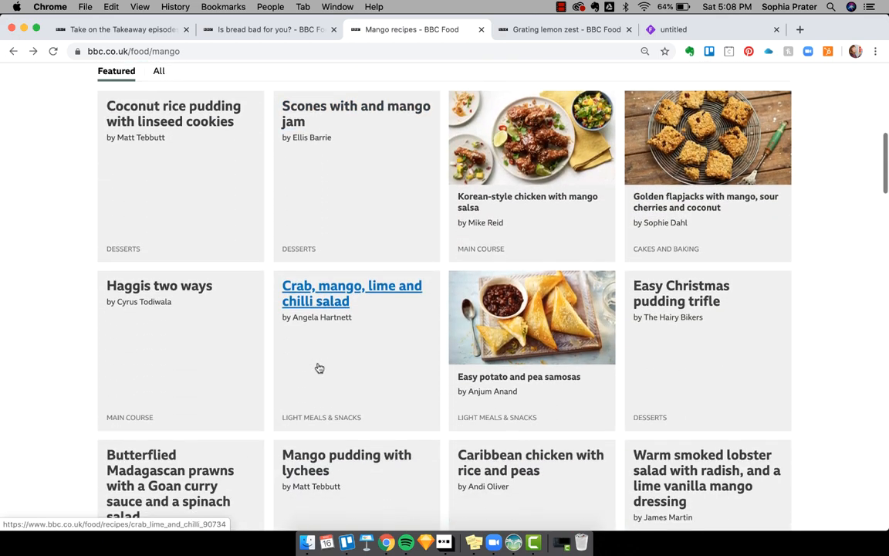
{"action": "scroll", "scroll_direction": "down", "scroll_amount": 3}
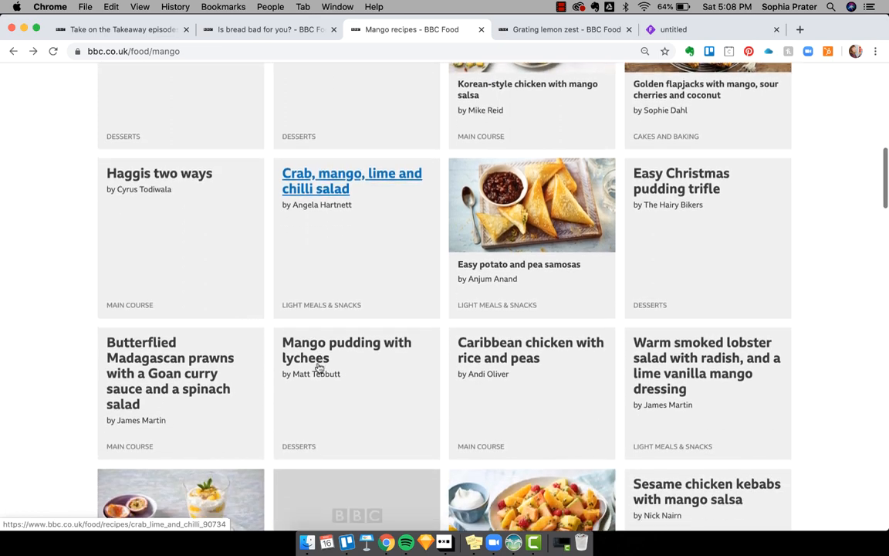
{"action": "scroll", "scroll_direction": "down", "scroll_amount": 3}
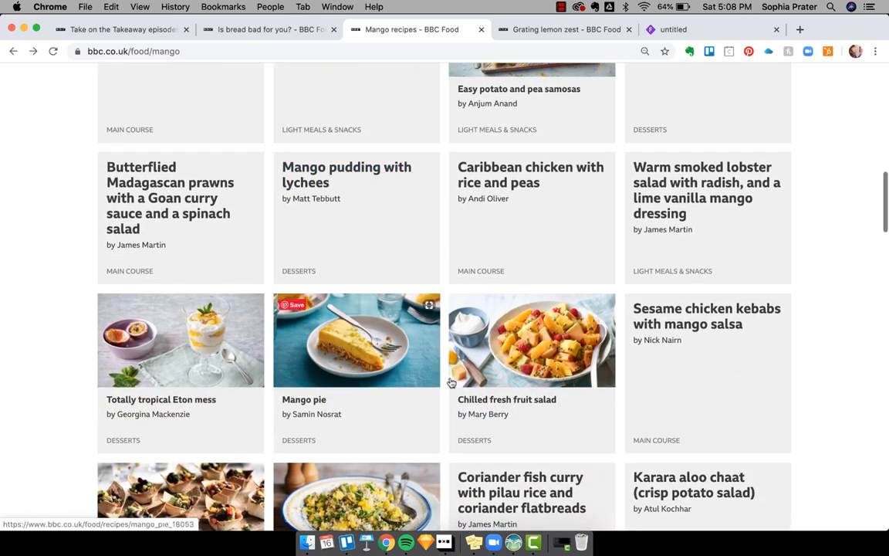
View Mary Berry's Chilled fresh fruit salad recipe, its ingredients and method.
{"action": "left_click", "coordinate": [506, 399]}
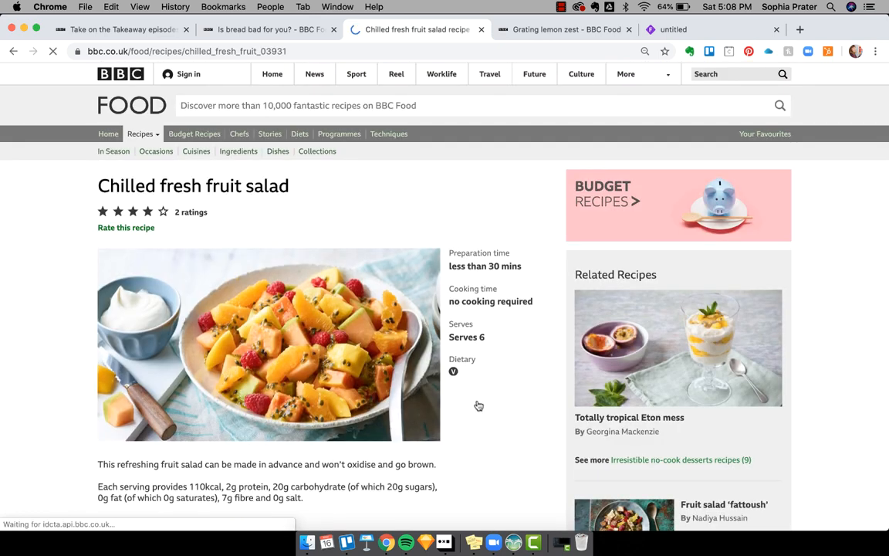
{"action": "scroll", "scroll_direction": "down", "scroll_amount": 3}
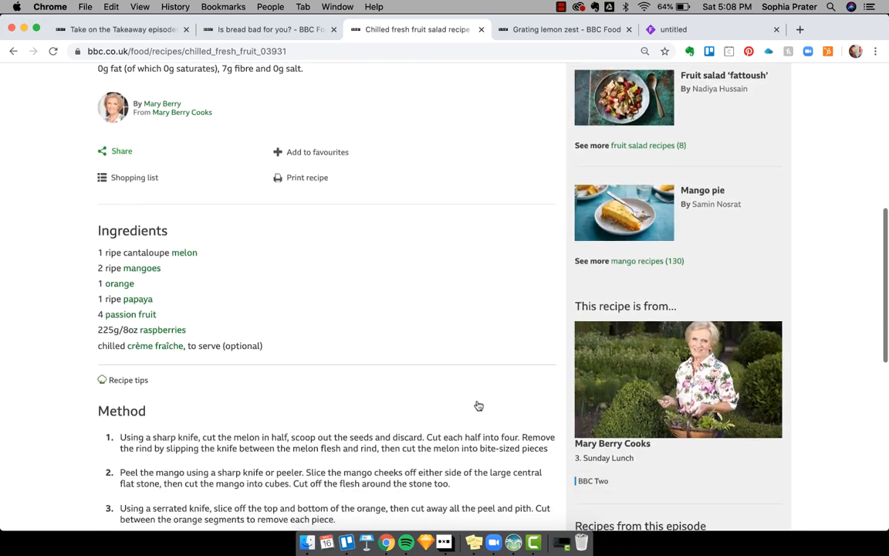
{"action": "scroll", "scroll_direction": "down", "scroll_amount": 3}
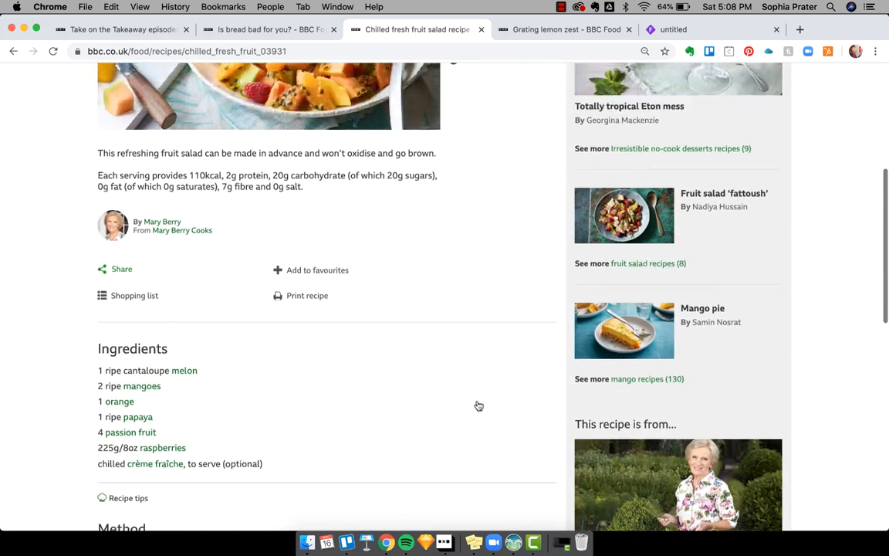
{"action": "scroll", "scroll_direction": "up", "scroll_amount": 3}
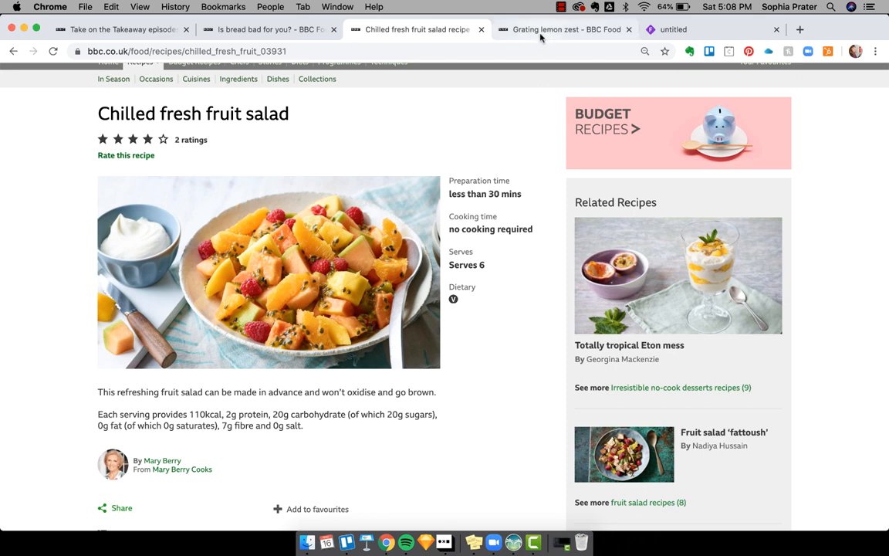
{"action": "left_click", "coordinate": [565, 29]}
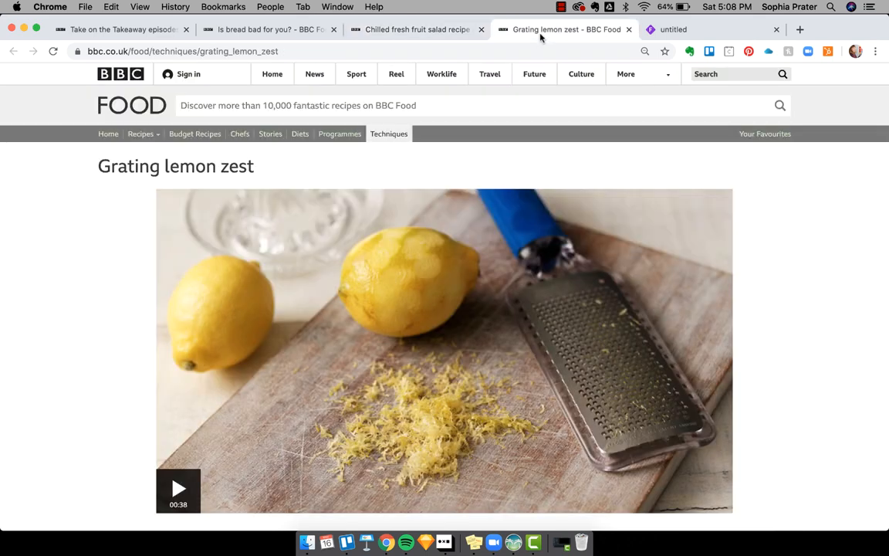
{"action": "scroll", "scroll_direction": "down", "scroll_amount": 3}
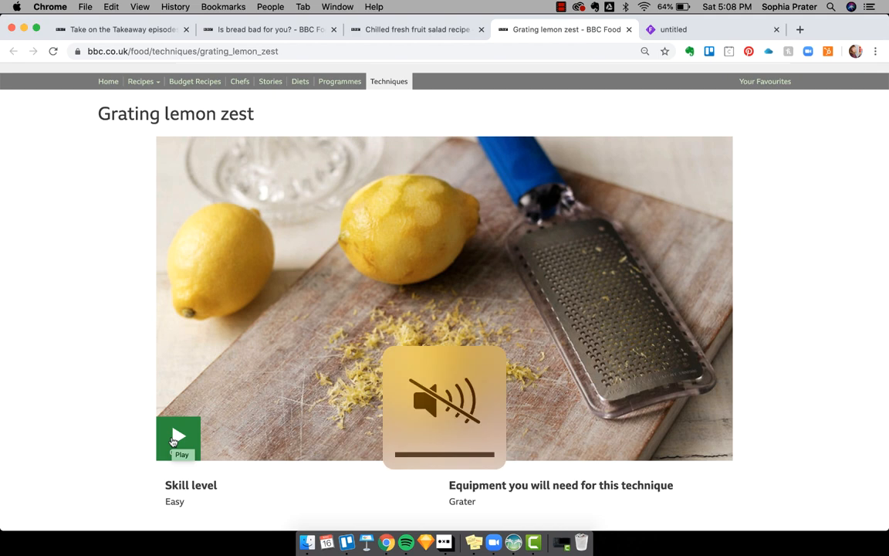
{"action": "left_click", "coordinate": [179, 439]}
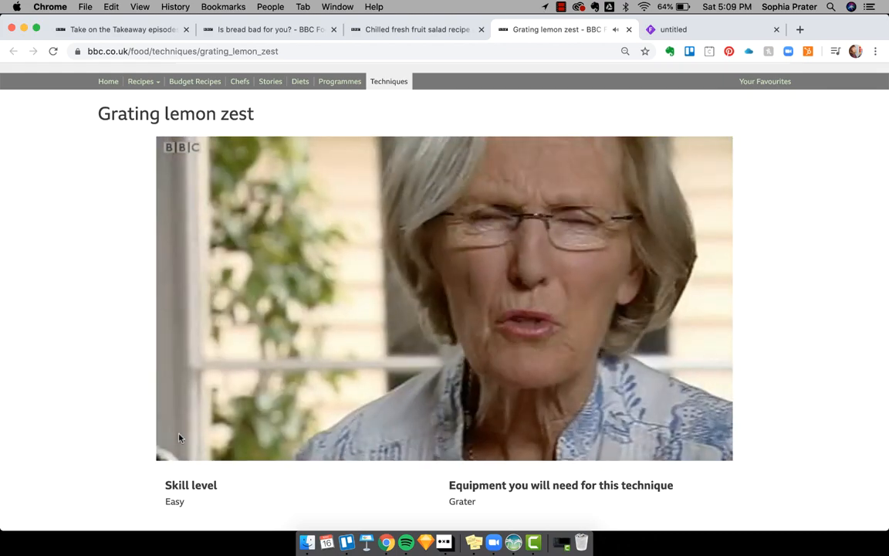
{"action": "left_click", "coordinate": [444, 297]}
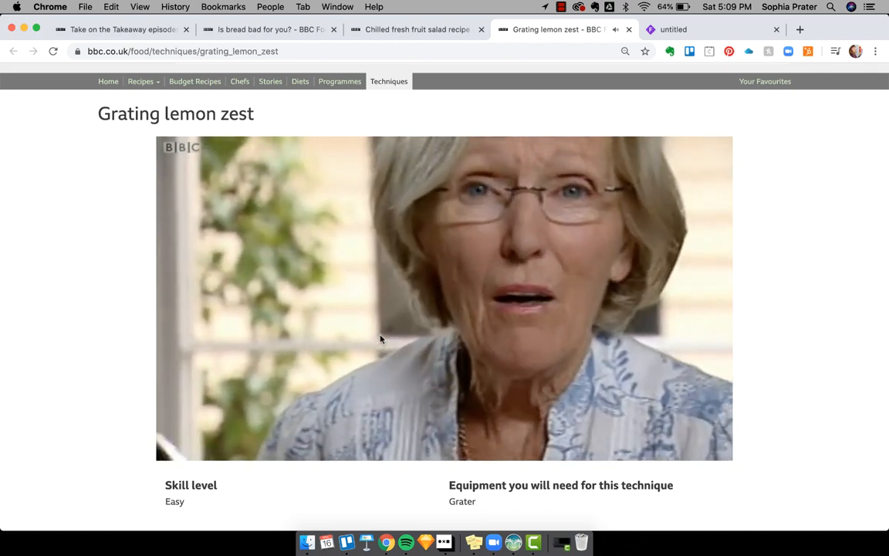
{"action": "scroll", "scroll_direction": "down", "scroll_amount": 3}
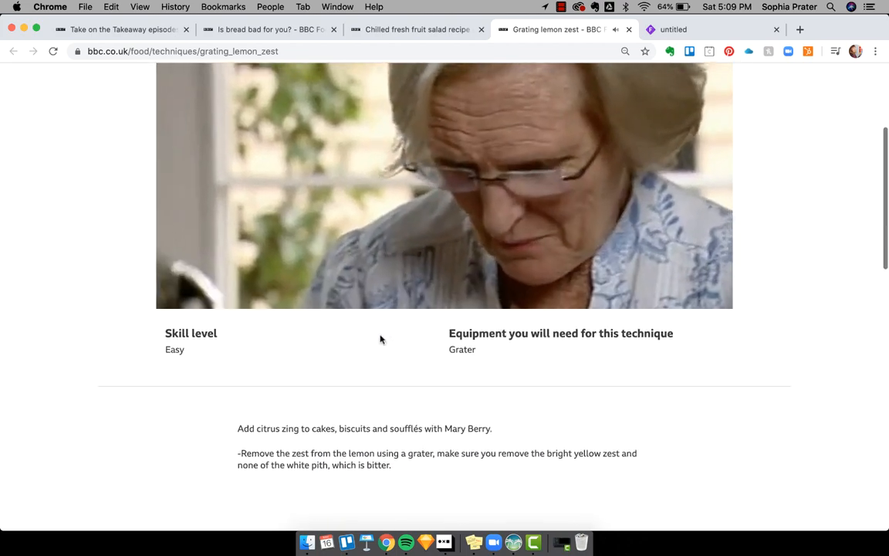
{"action": "scroll", "scroll_direction": "down", "scroll_amount": 3}
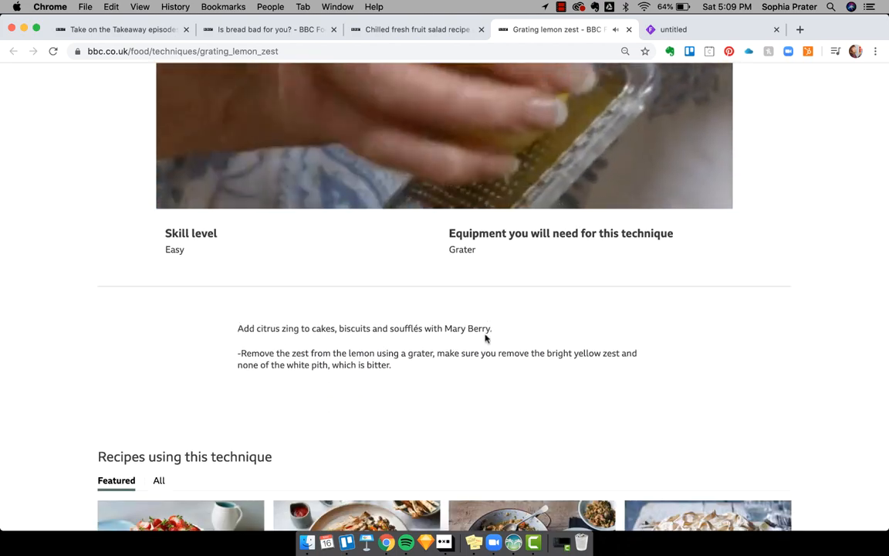
{"action": "scroll", "scroll_direction": "down", "scroll_amount": 3}
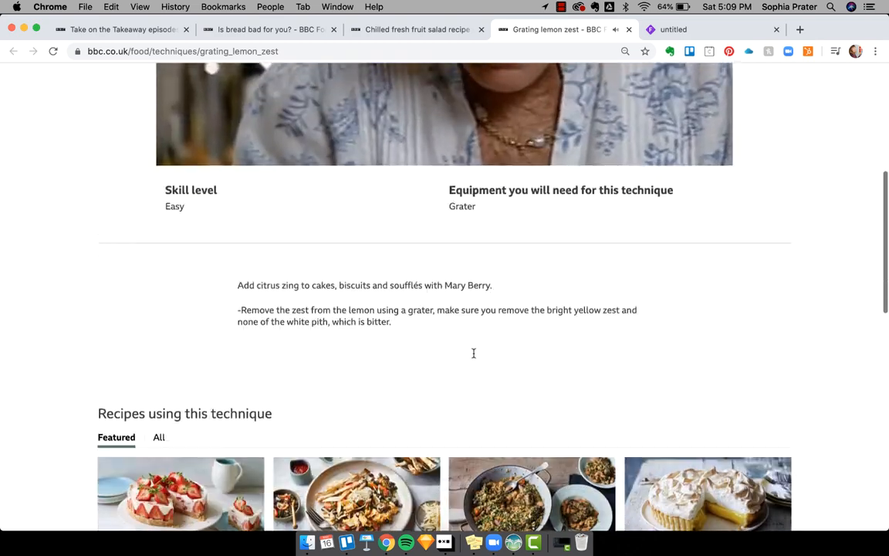
{"action": "scroll", "scroll_direction": "down", "scroll_amount": 3}
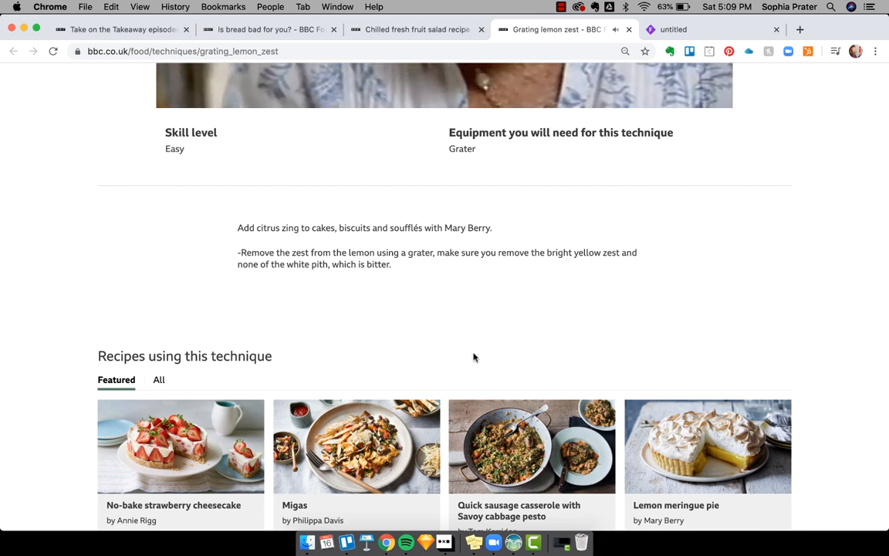
{"action": "scroll", "scroll_direction": "up", "scroll_amount": 3}
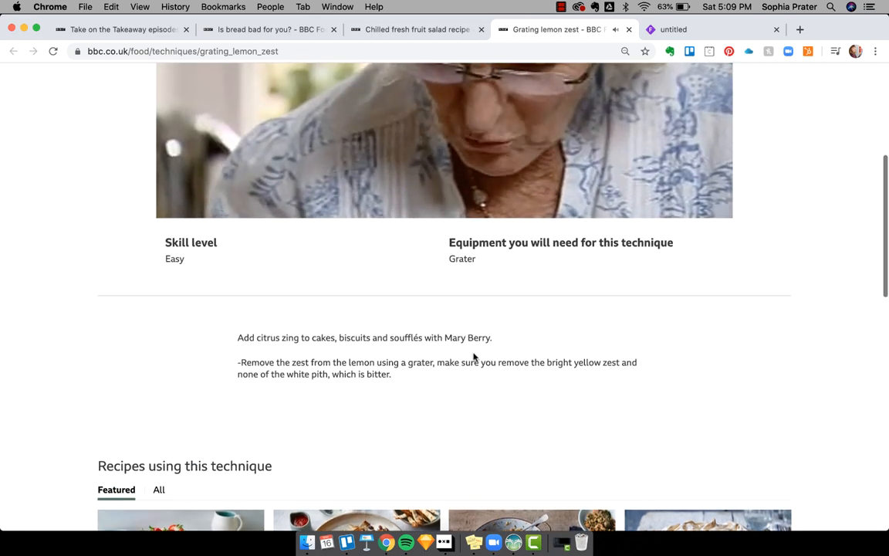
{"action": "scroll", "scroll_direction": "up", "scroll_amount": 3}
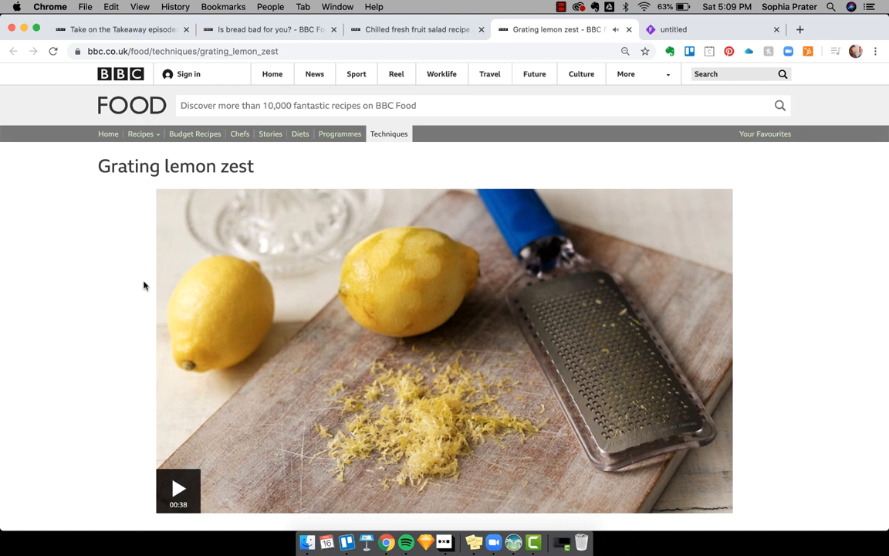
{"action": "scroll", "scroll_direction": "down", "scroll_amount": 3}
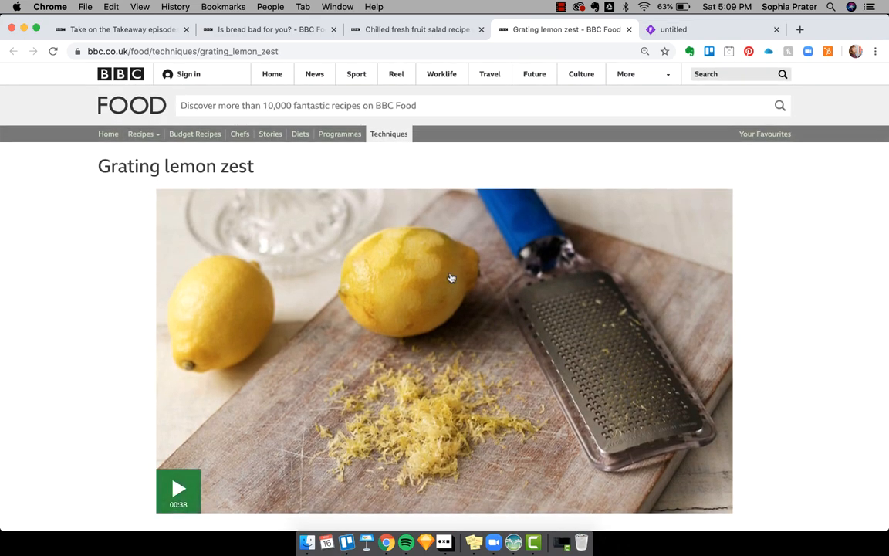
{"action": "scroll", "scroll_direction": "down", "scroll_amount": 3}
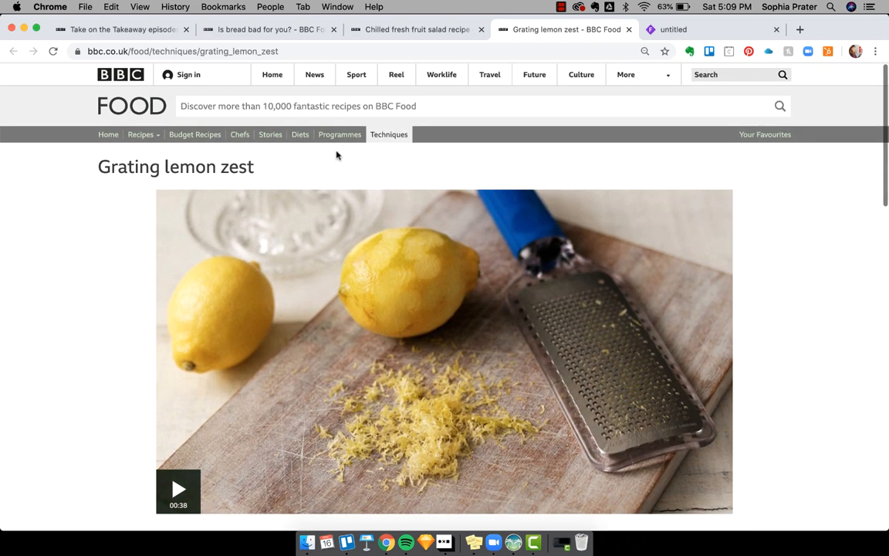
{"action": "mouse_move", "coordinate": [239, 133]}
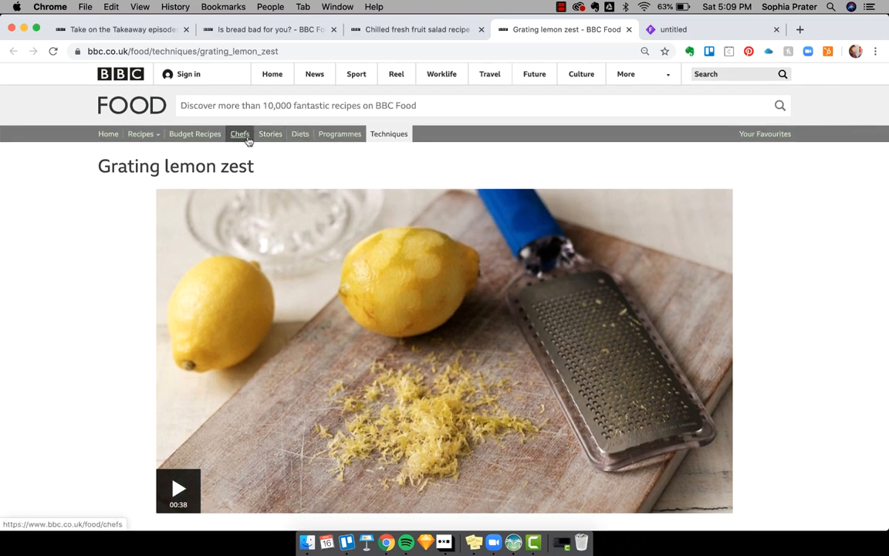
{"action": "left_click", "coordinate": [239, 133]}
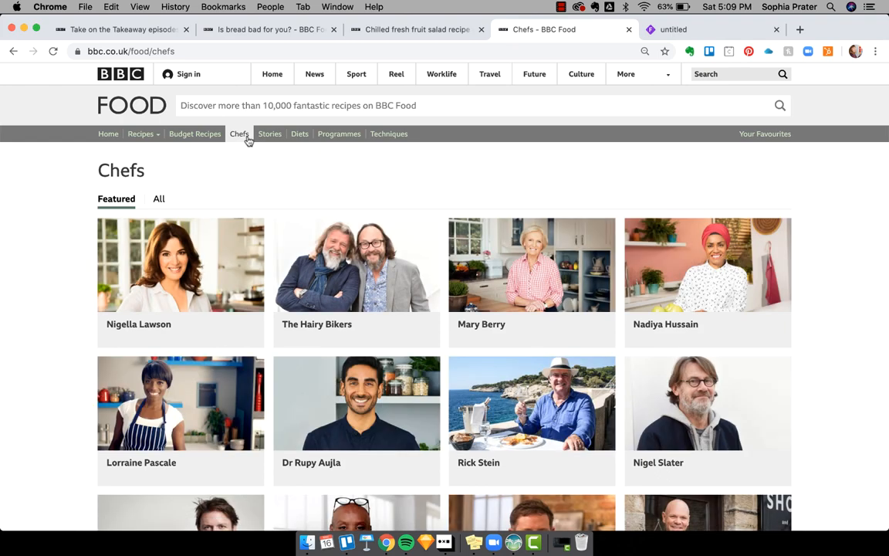
{"action": "left_click", "coordinate": [531, 265]}
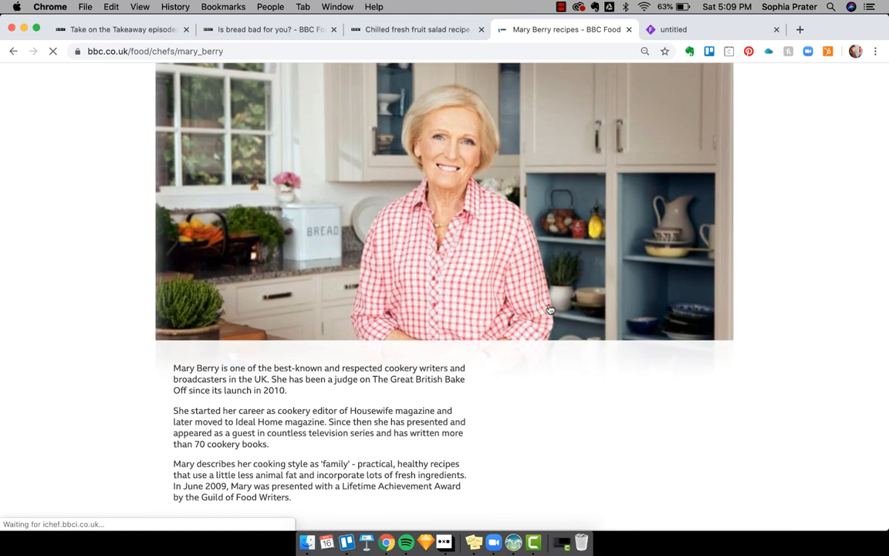
{"action": "scroll", "scroll_direction": "down", "scroll_amount": 3}
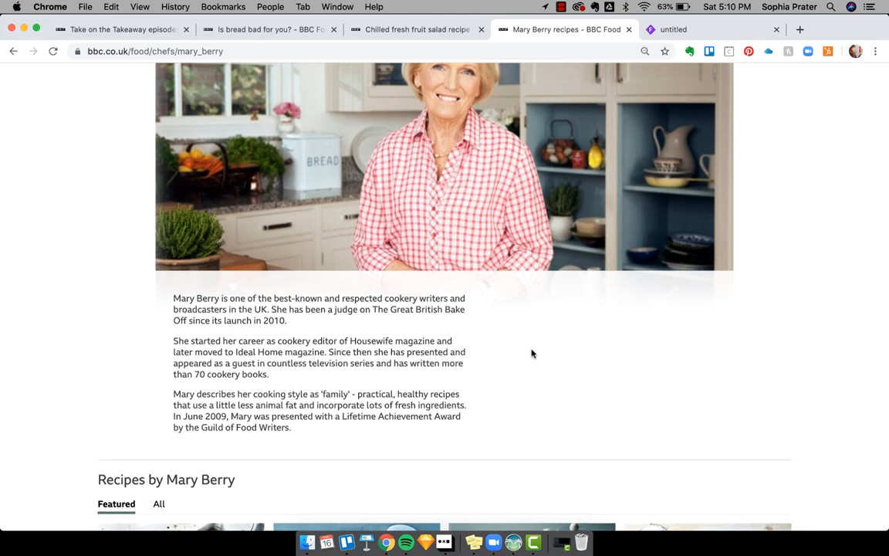
{"action": "scroll", "scroll_direction": "down", "scroll_amount": 3}
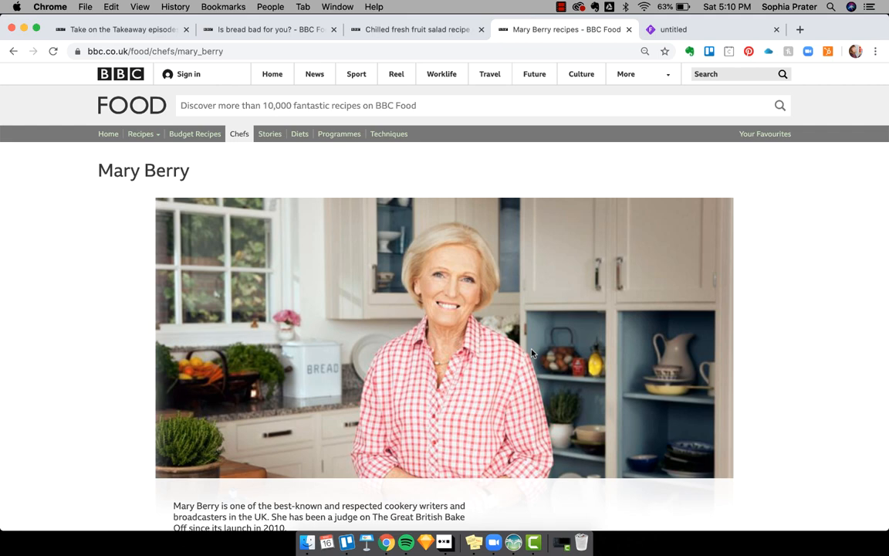
{"action": "mouse_move", "coordinate": [389, 132]}
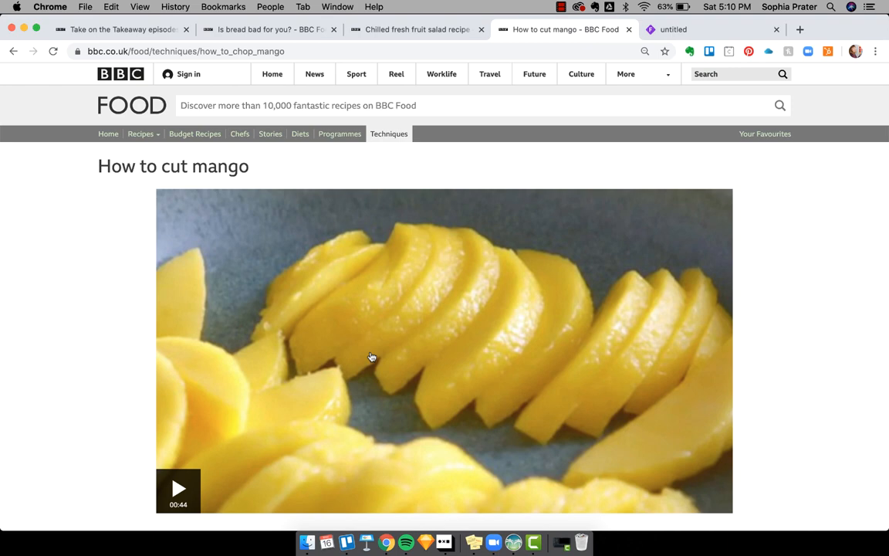
From the Techniques list, read the How to chop an onion technique page.
{"action": "left_click", "coordinate": [389, 133]}
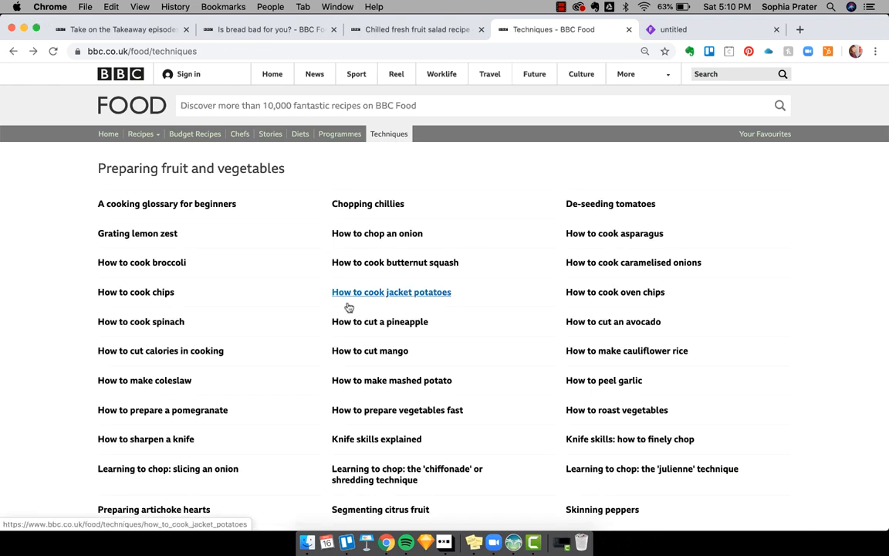
{"action": "left_click", "coordinate": [376, 234]}
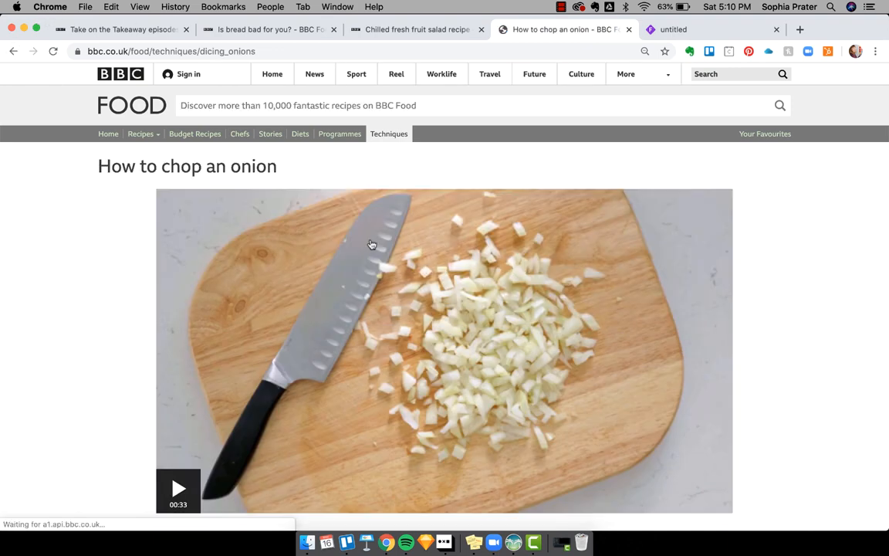
{"action": "scroll", "scroll_direction": "down", "scroll_amount": 3}
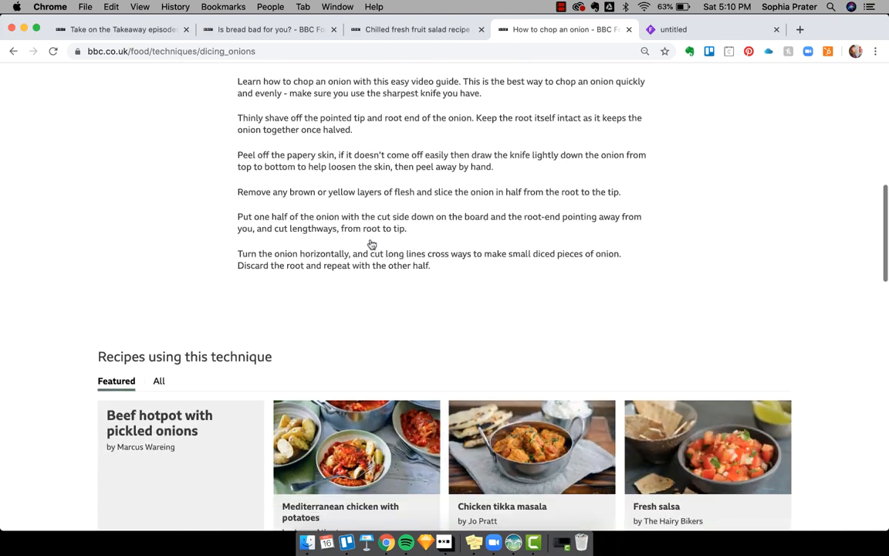
{"action": "scroll", "scroll_direction": "down", "scroll_amount": 3}
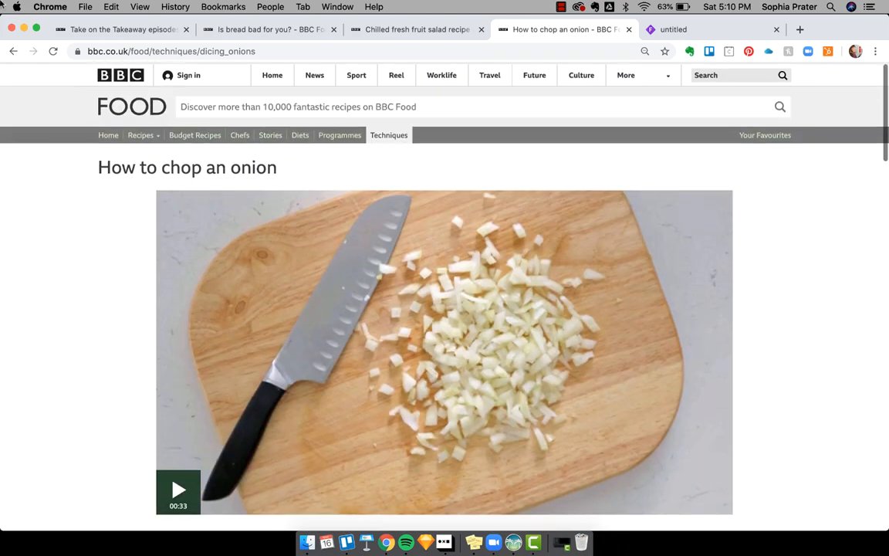
Look through its onion recipes, then return to the Techniques list.
{"action": "scroll", "scroll_direction": "down", "scroll_amount": 3}
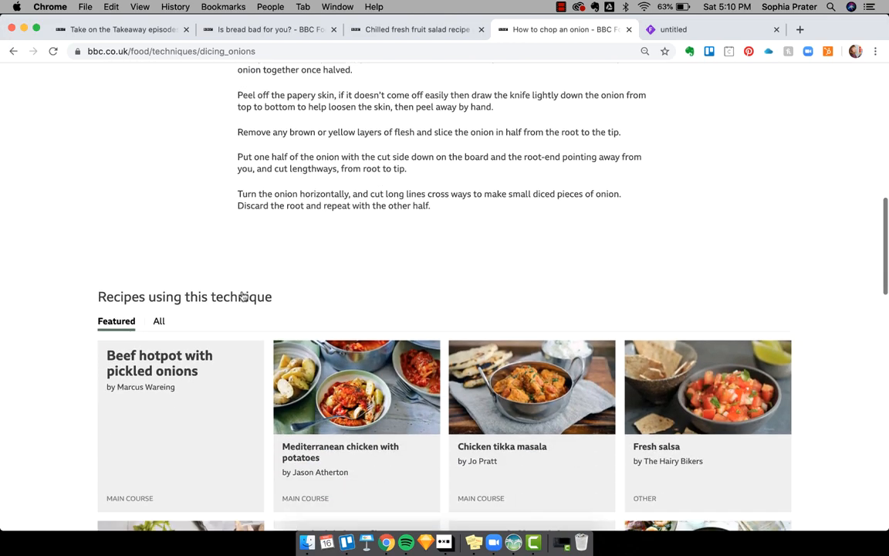
{"action": "scroll", "scroll_direction": "up", "scroll_amount": 3}
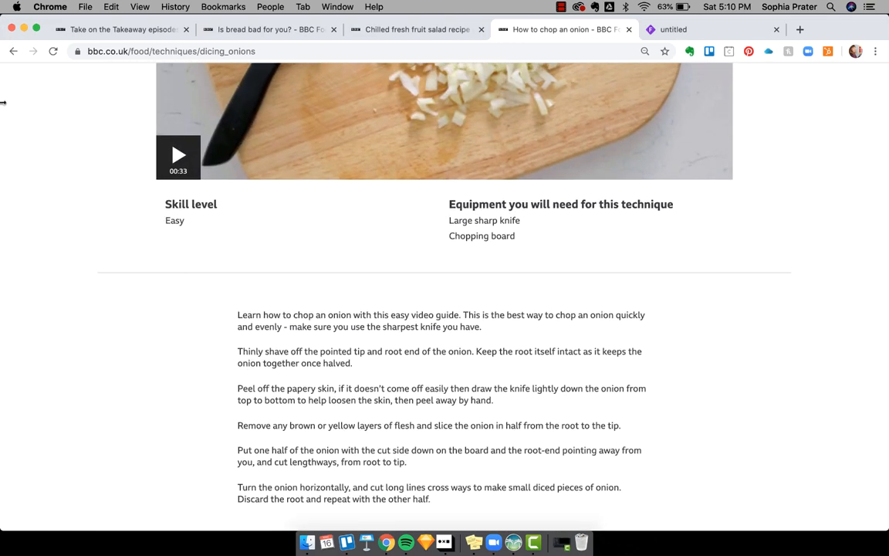
{"action": "left_click", "coordinate": [389, 133]}
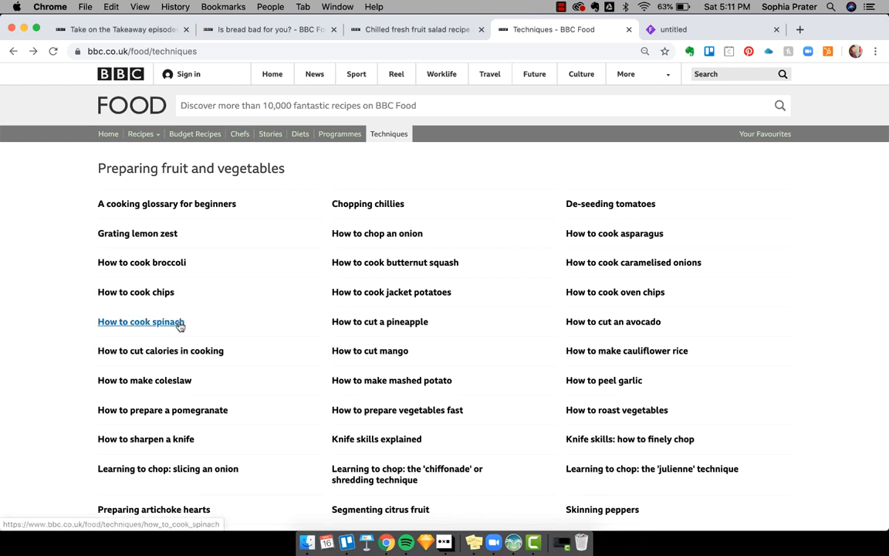
View the How to cook spinach technique's equipment list and method.
{"action": "left_click", "coordinate": [140, 322]}
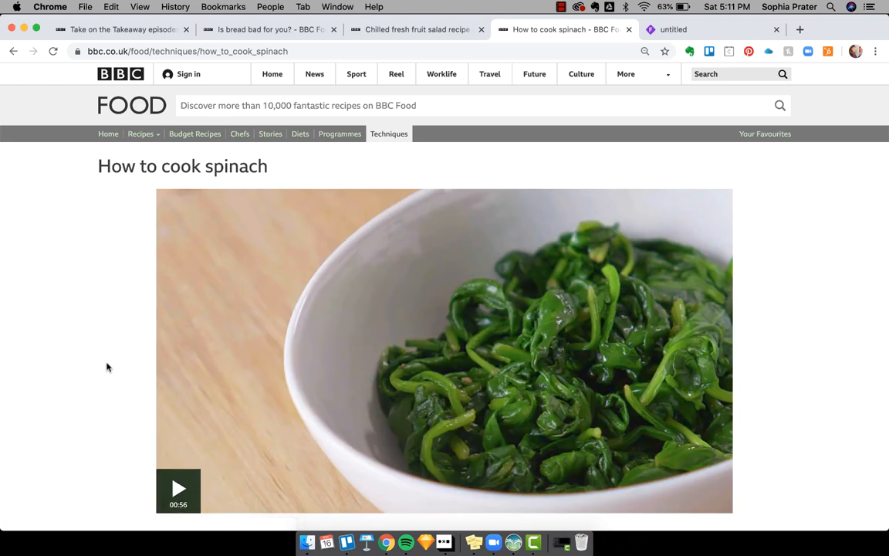
{"action": "scroll", "scroll_direction": "down", "scroll_amount": 3}
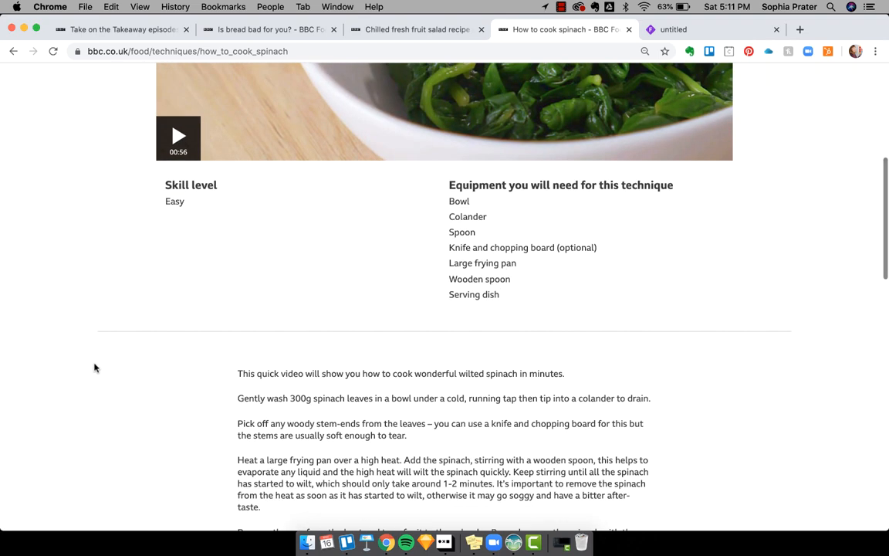
{"action": "scroll", "scroll_direction": "down", "scroll_amount": 3}
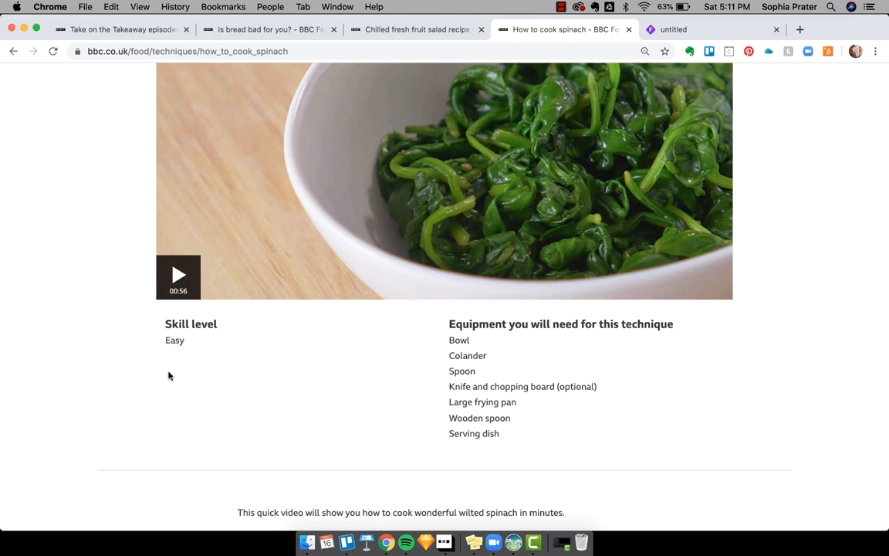
{"action": "scroll", "scroll_direction": "up", "scroll_amount": 3}
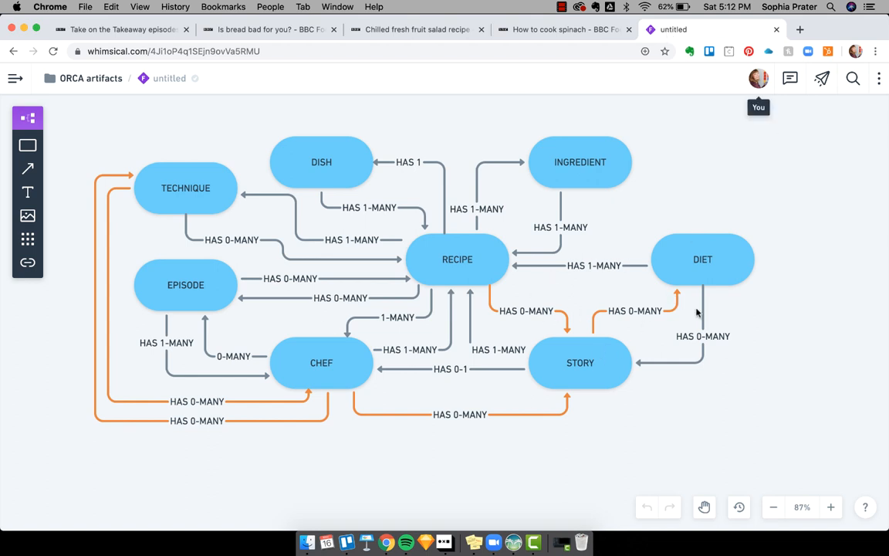
{"action": "mouse_move", "coordinate": [713, 312]}
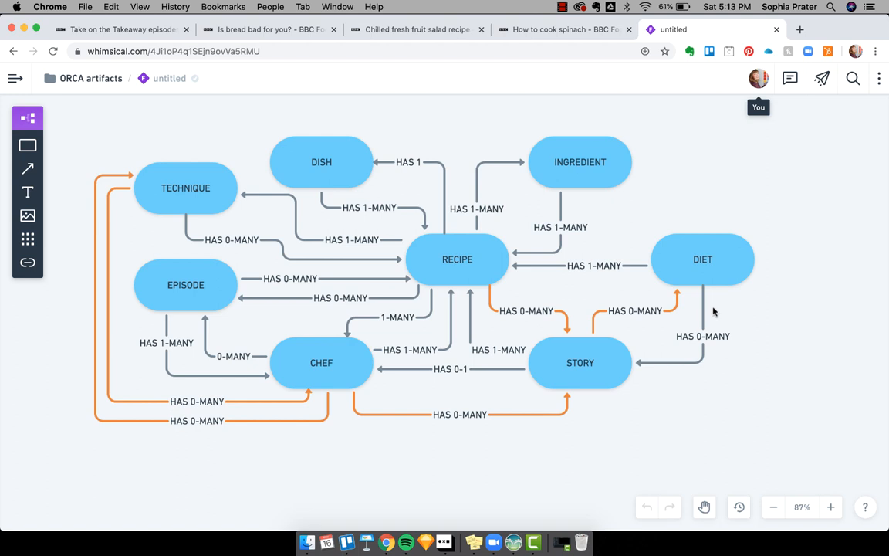
Switch from the Whimsical domain model diagram back to the How to cook spinach page.
{"action": "left_click", "coordinate": [563, 29]}
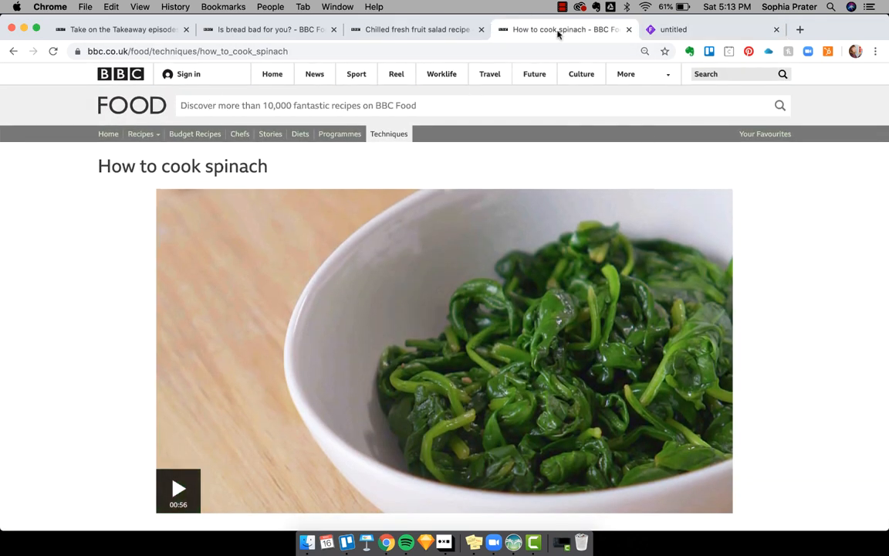
{"action": "mouse_move", "coordinate": [559, 30]}
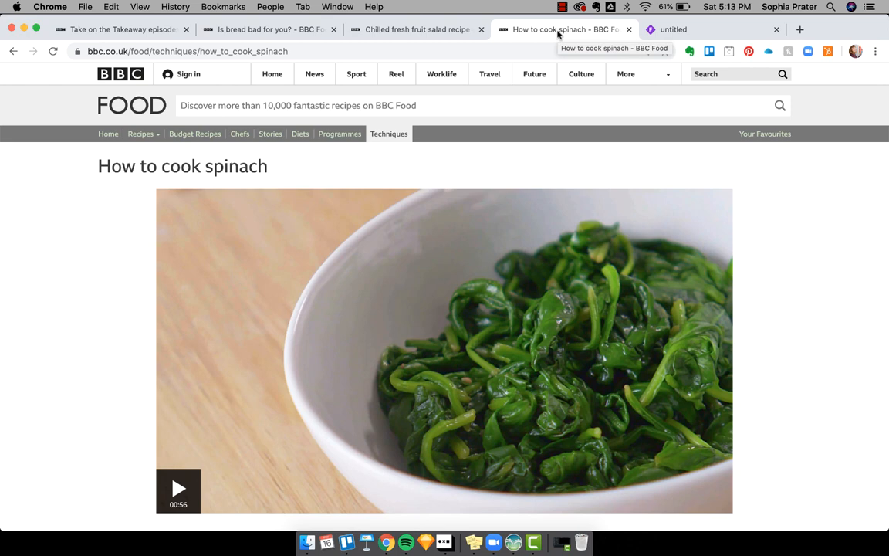